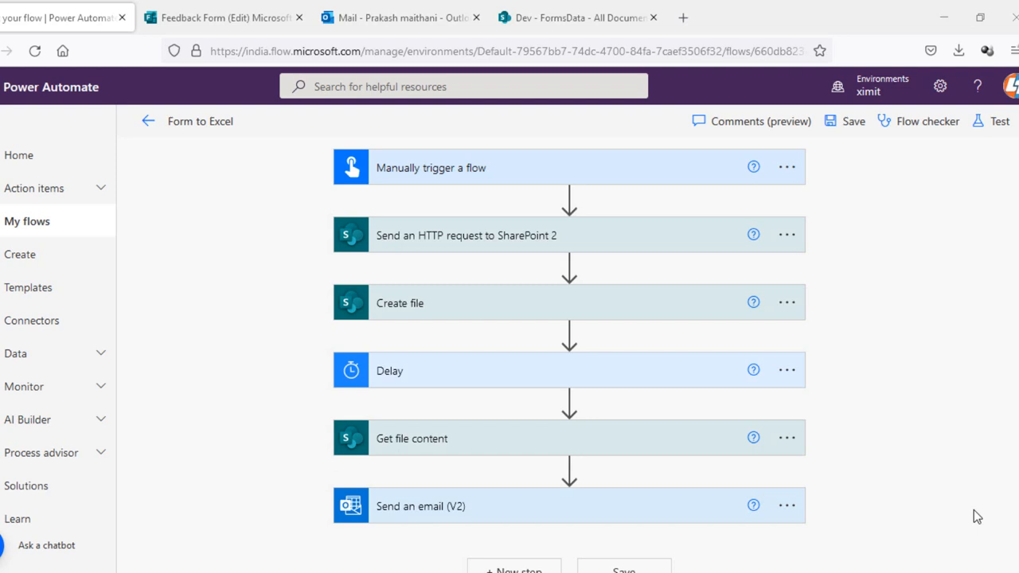
{"action": "mouse_move", "coordinate": [850, 503]}
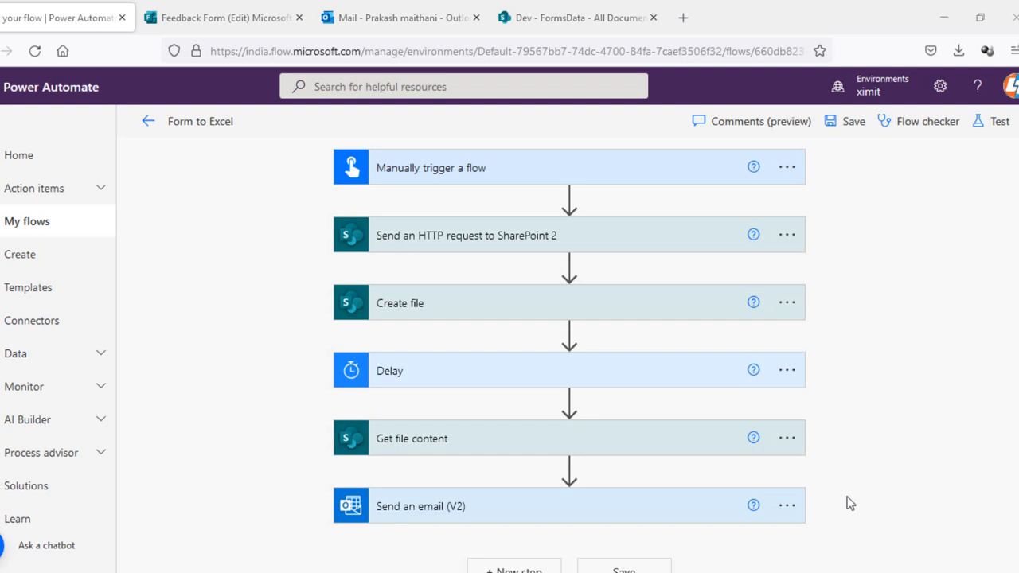
{"action": "mouse_move", "coordinate": [509, 184]}
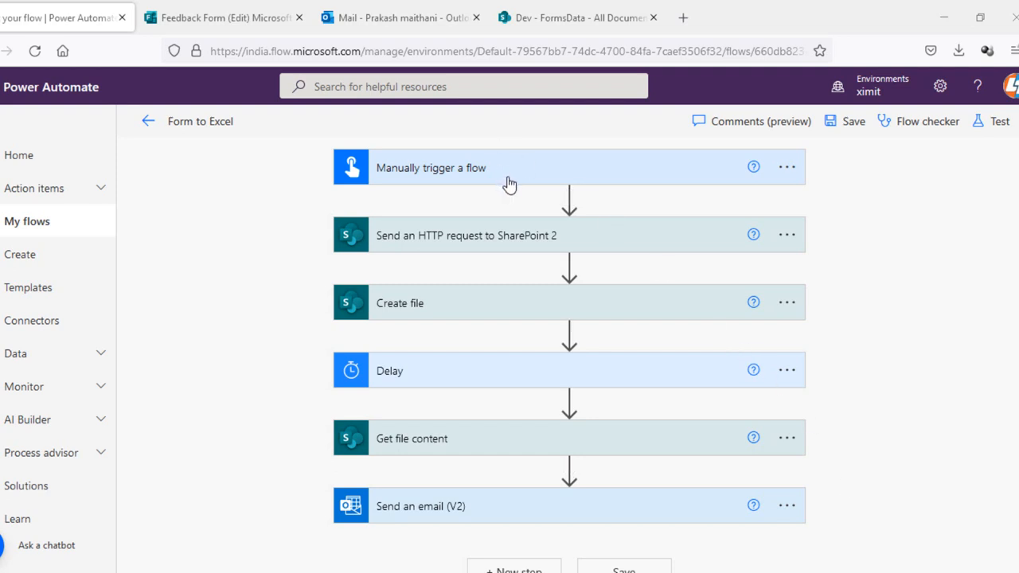
{"action": "mouse_move", "coordinate": [484, 252]}
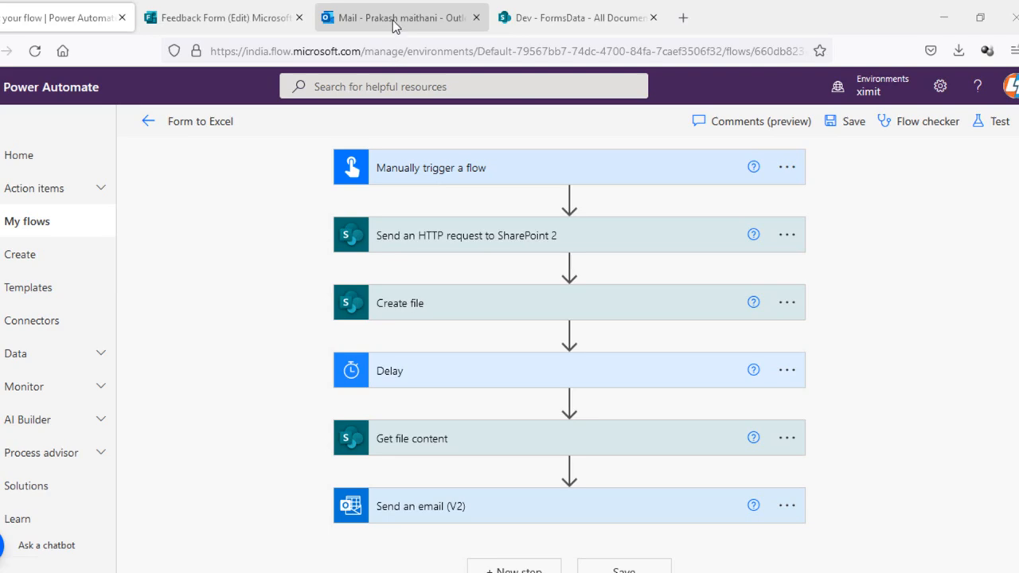
Preview the FormData.xlsx attachment in the Form Responses email, then close the preview
{"action": "left_click", "coordinate": [401, 17]}
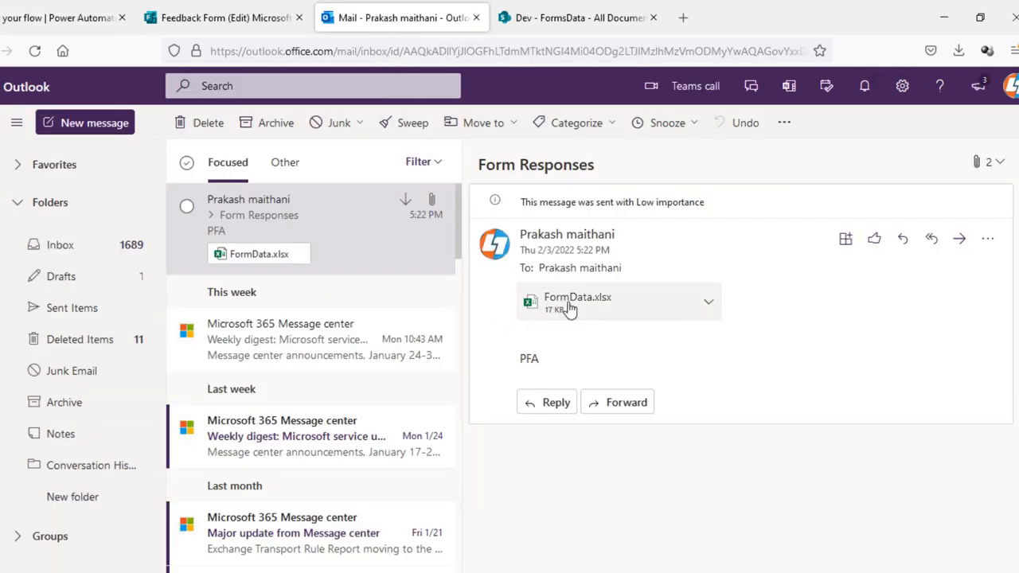
{"action": "left_click", "coordinate": [576, 302]}
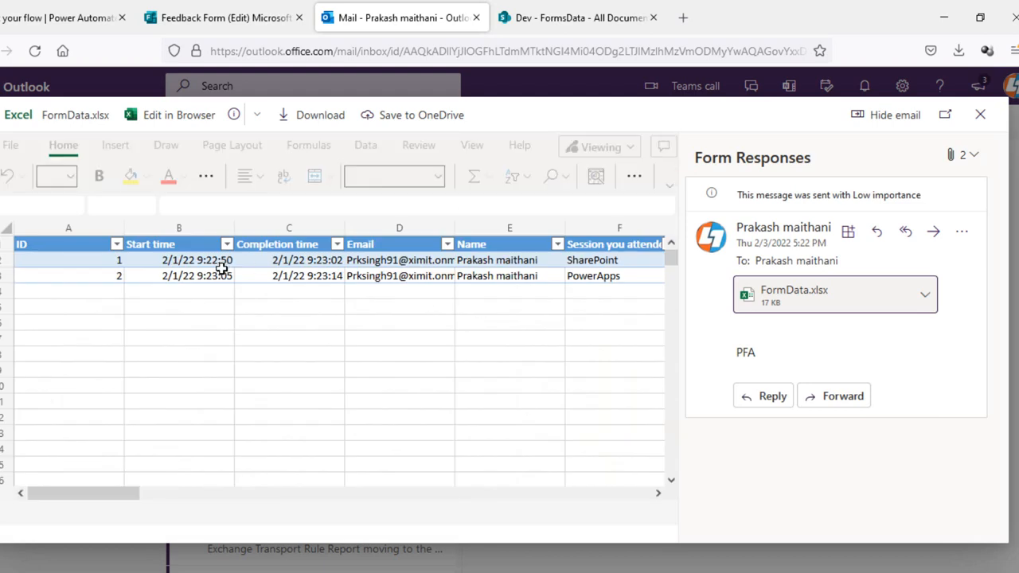
{"action": "left_click", "coordinate": [509, 229]}
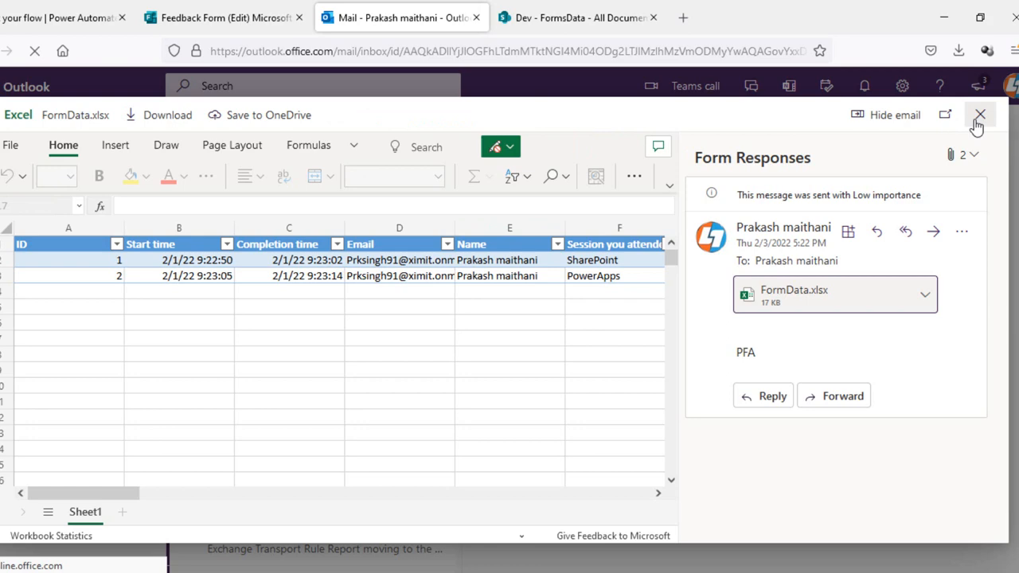
{"action": "left_click", "coordinate": [981, 115]}
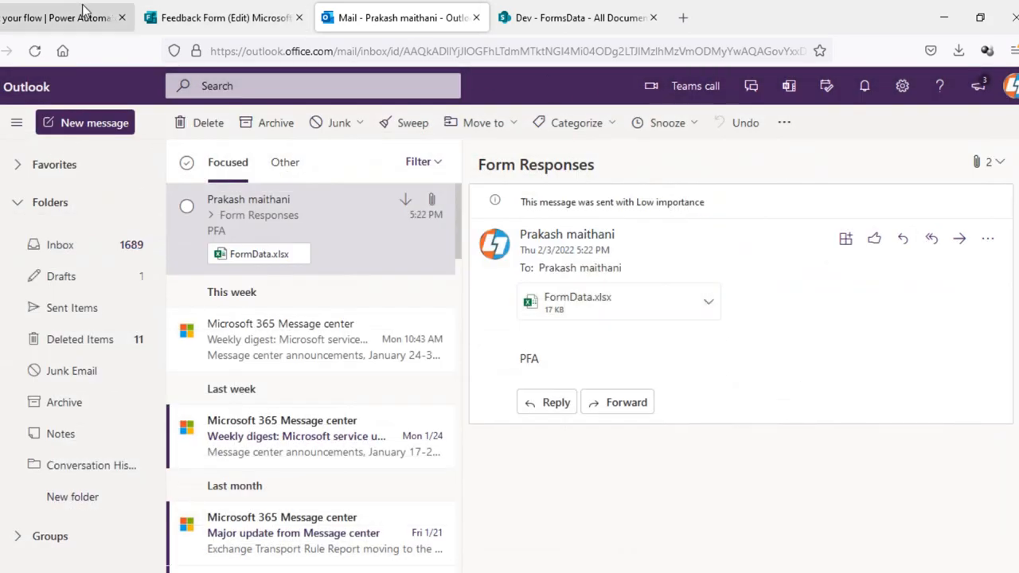
Return to Power Automate and go to the Create page for new flows
{"action": "left_click", "coordinate": [64, 16]}
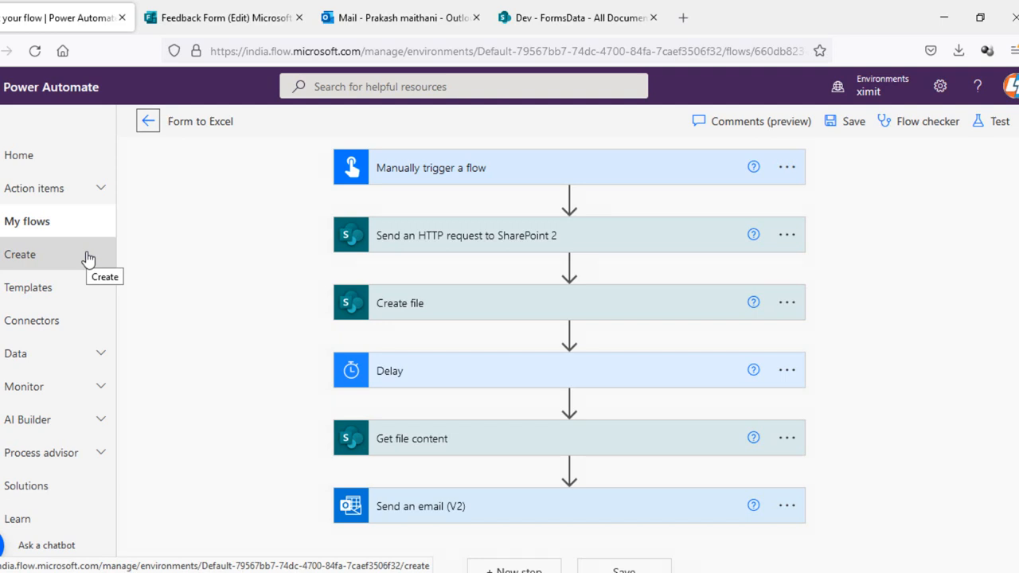
{"action": "left_click", "coordinate": [19, 255]}
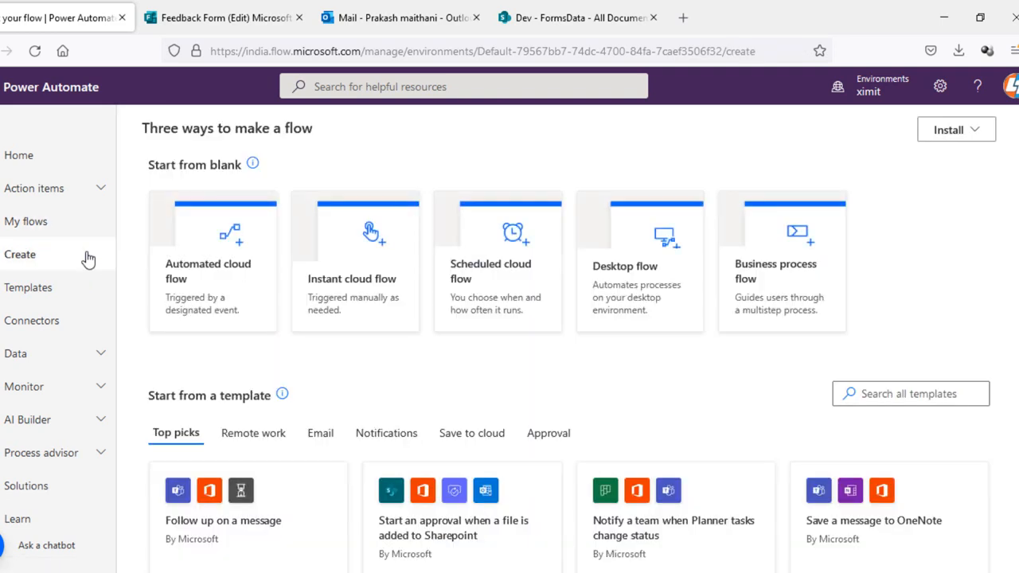
Create an instant cloud flow named 'Save forms to Excel' with a manual trigger
{"action": "left_click", "coordinate": [355, 271]}
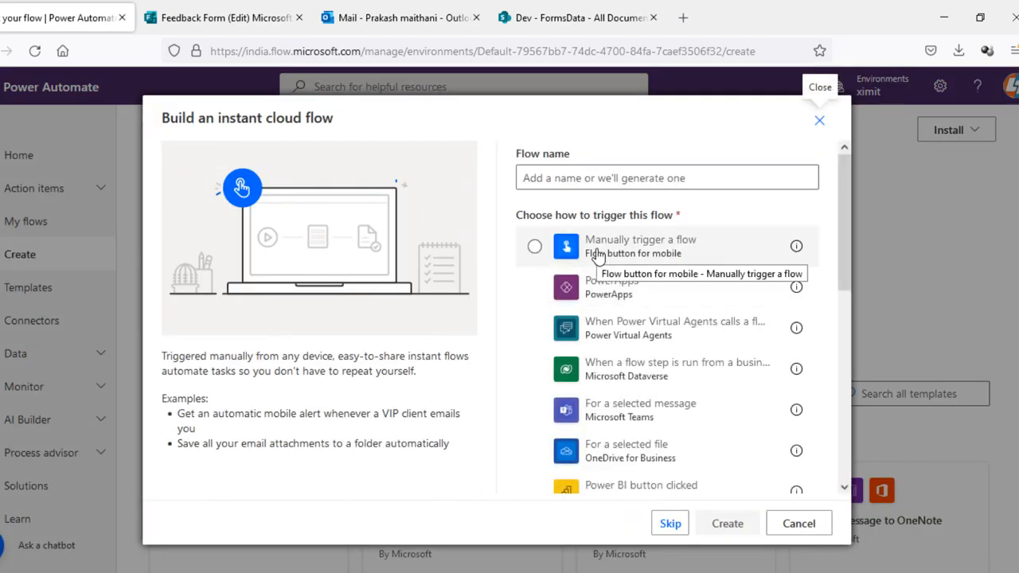
{"action": "left_click", "coordinate": [535, 245]}
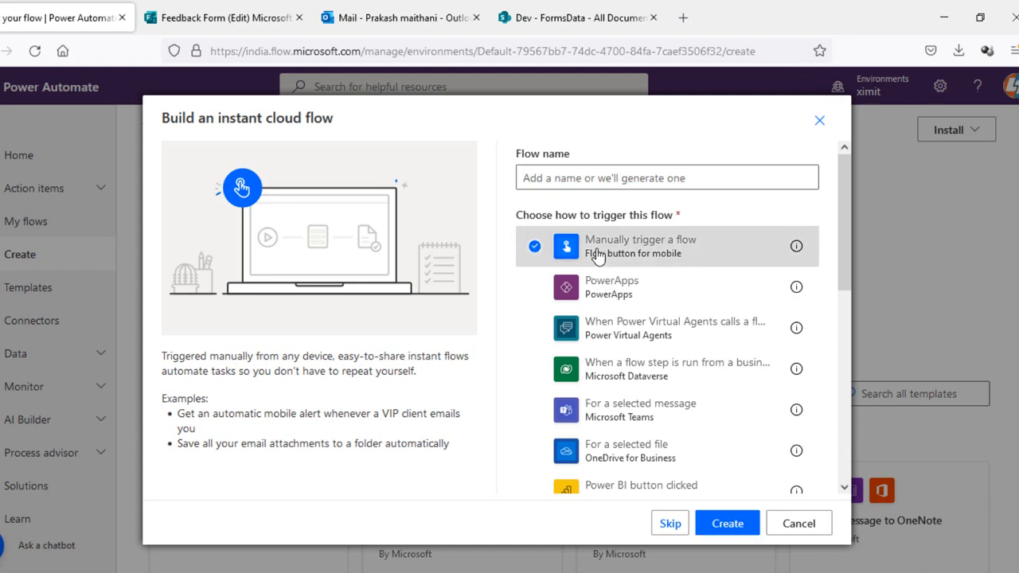
{"action": "left_click", "coordinate": [665, 179]}
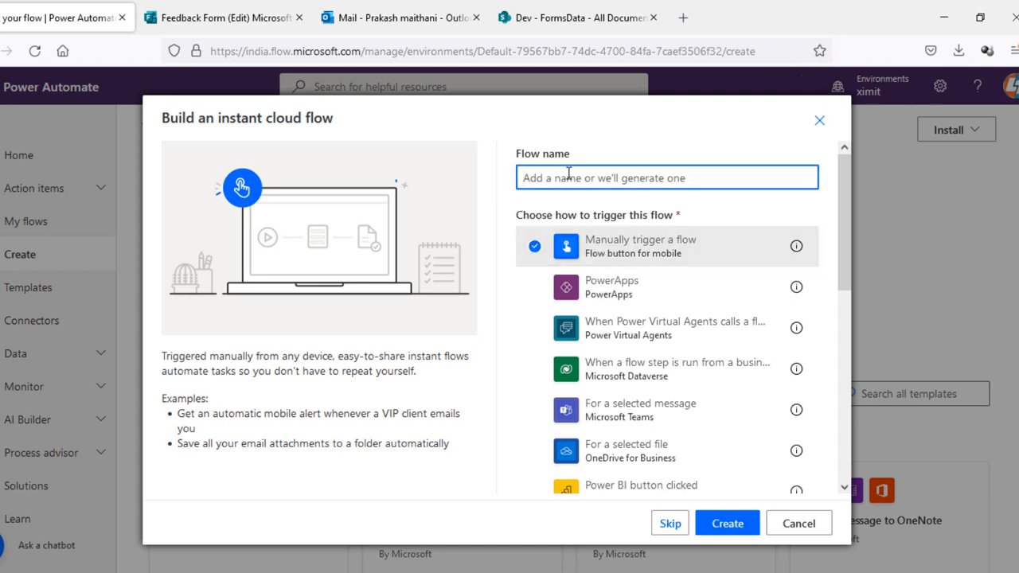
{"action": "type", "text": "Save"}
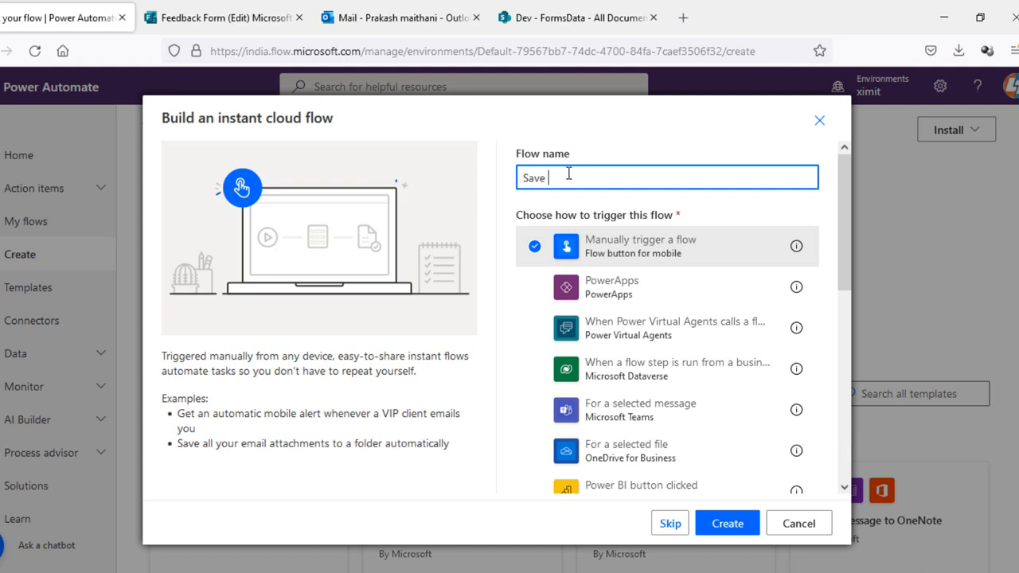
{"action": "type", "text": "forms to"}
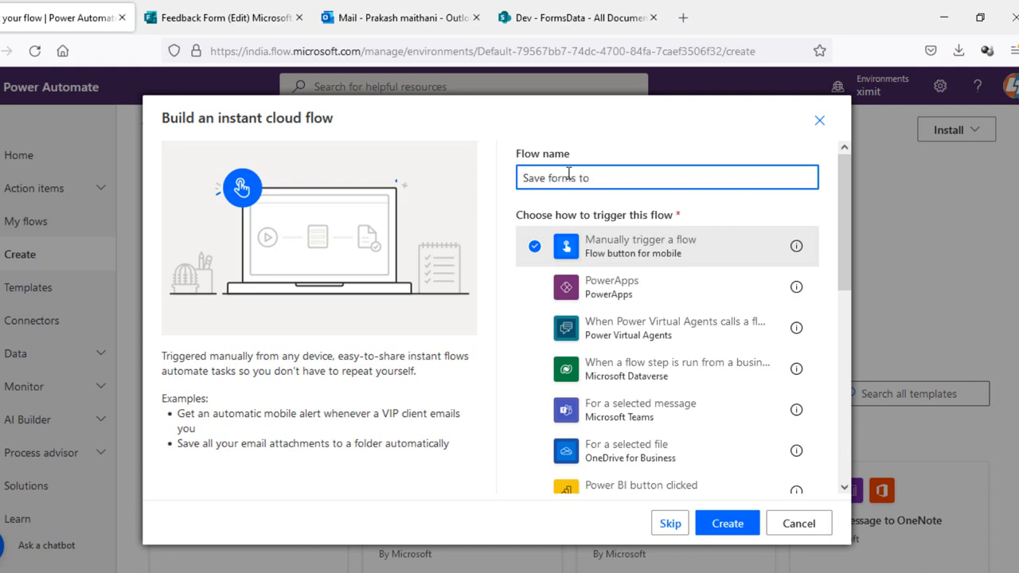
{"action": "type", "text": "Excel"}
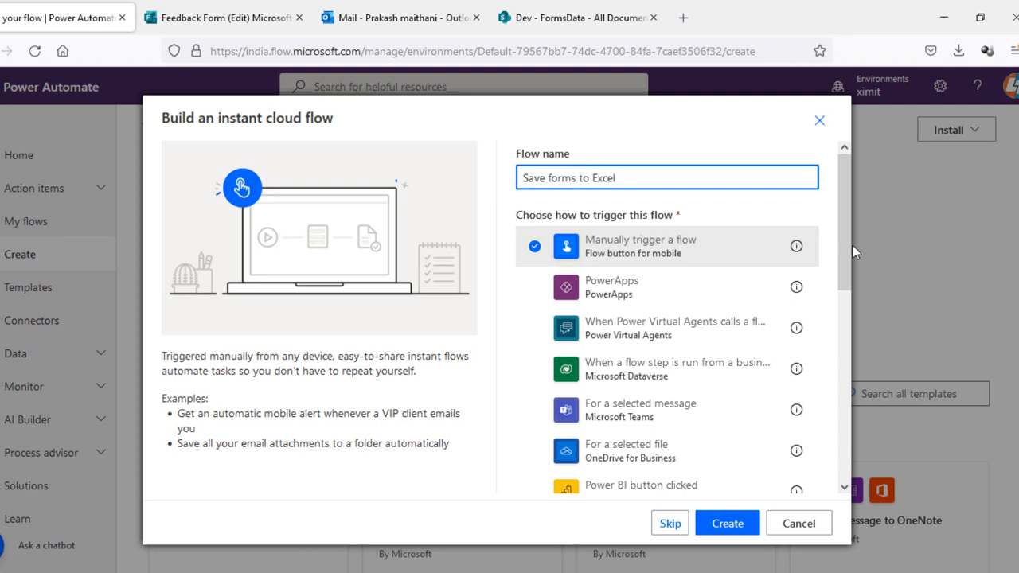
{"action": "left_click", "coordinate": [726, 522]}
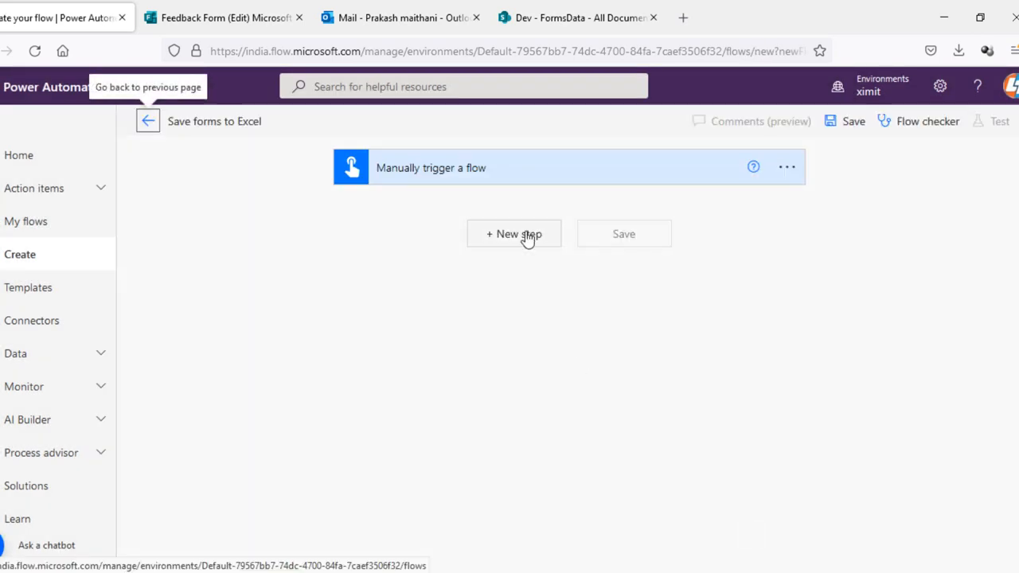
Add a Send an HTTP request to SharePoint action after the manual trigger
{"action": "left_click", "coordinate": [513, 233]}
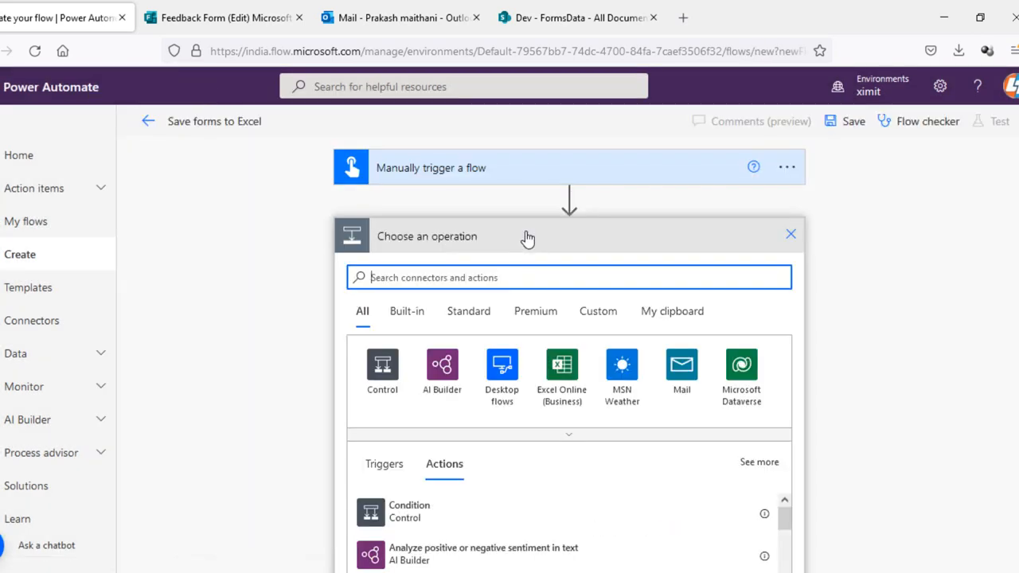
{"action": "type", "text": "http"}
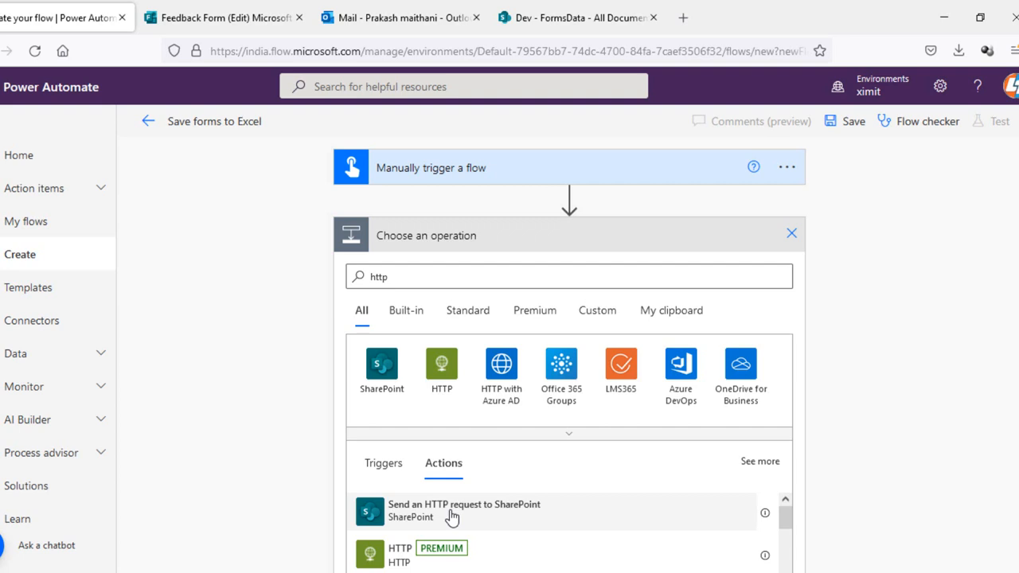
{"action": "left_click", "coordinate": [465, 510]}
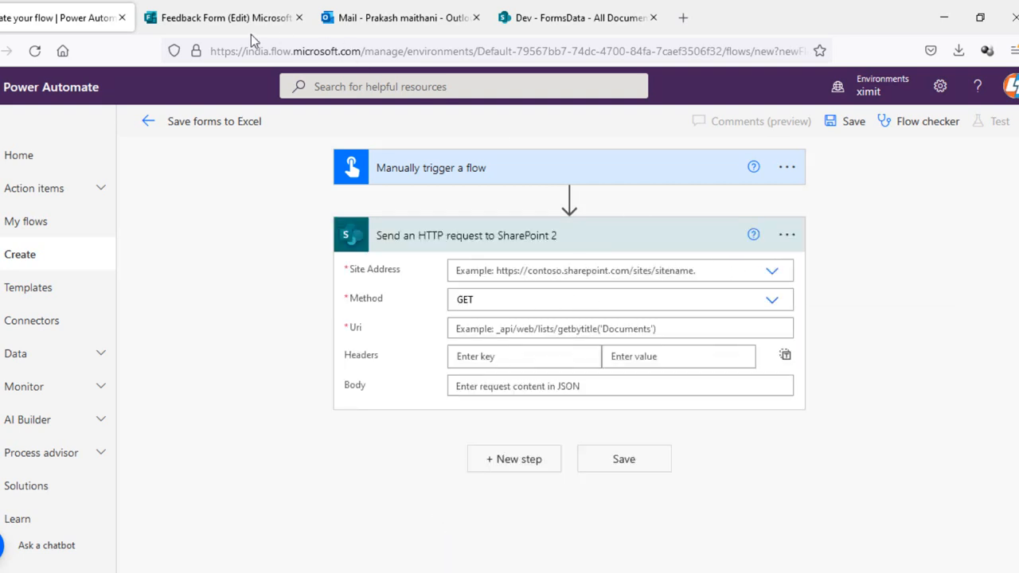
{"action": "left_click", "coordinate": [222, 17]}
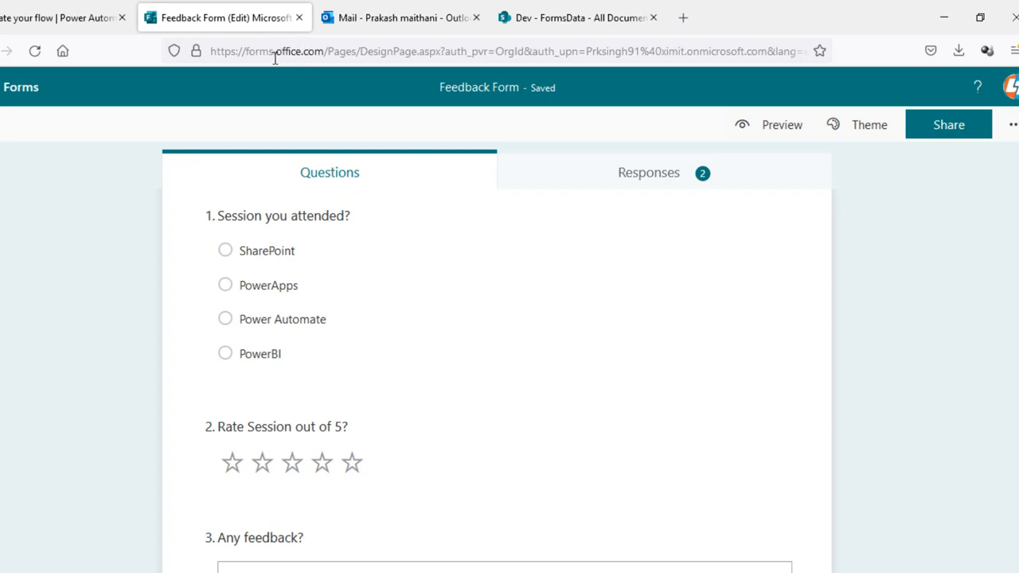
{"action": "mouse_move", "coordinate": [112, 26]}
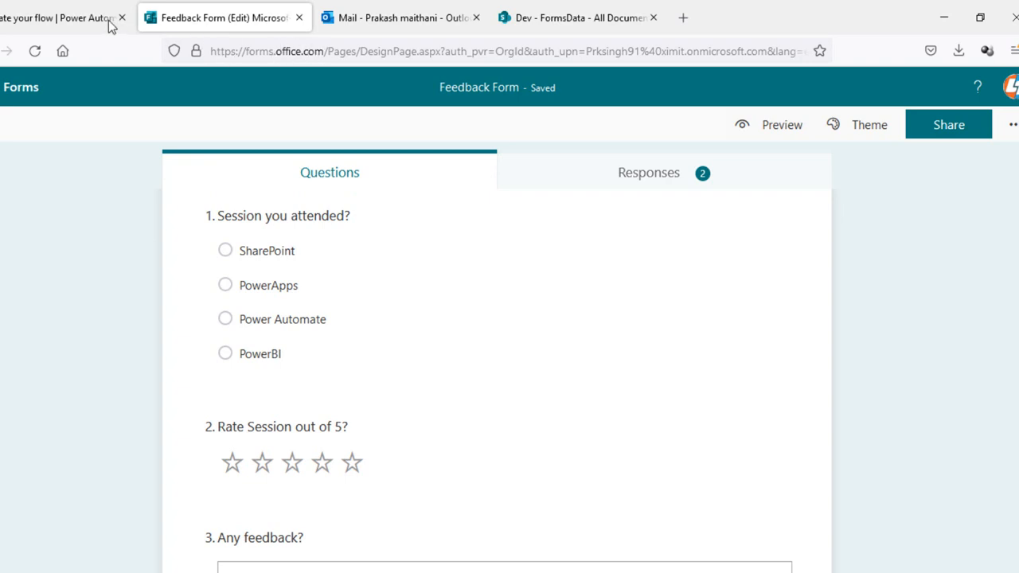
{"action": "left_click", "coordinate": [60, 17]}
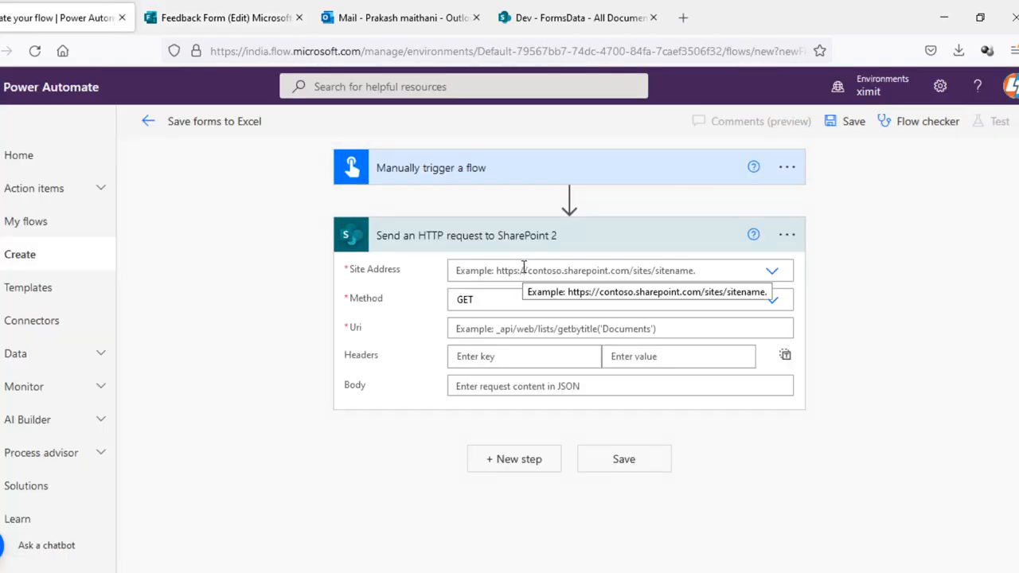
{"action": "left_click", "coordinate": [770, 271]}
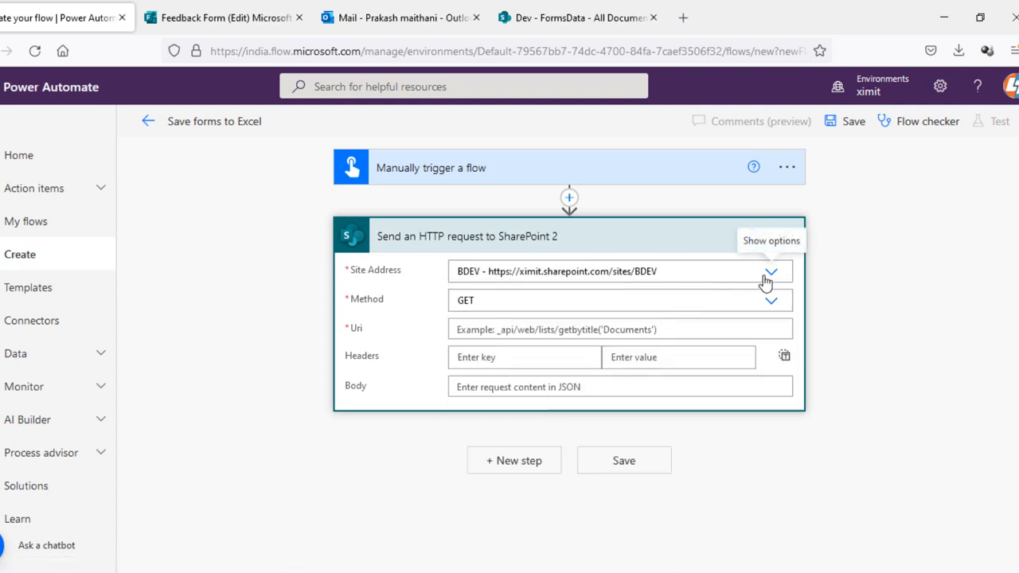
{"action": "left_click", "coordinate": [770, 271]}
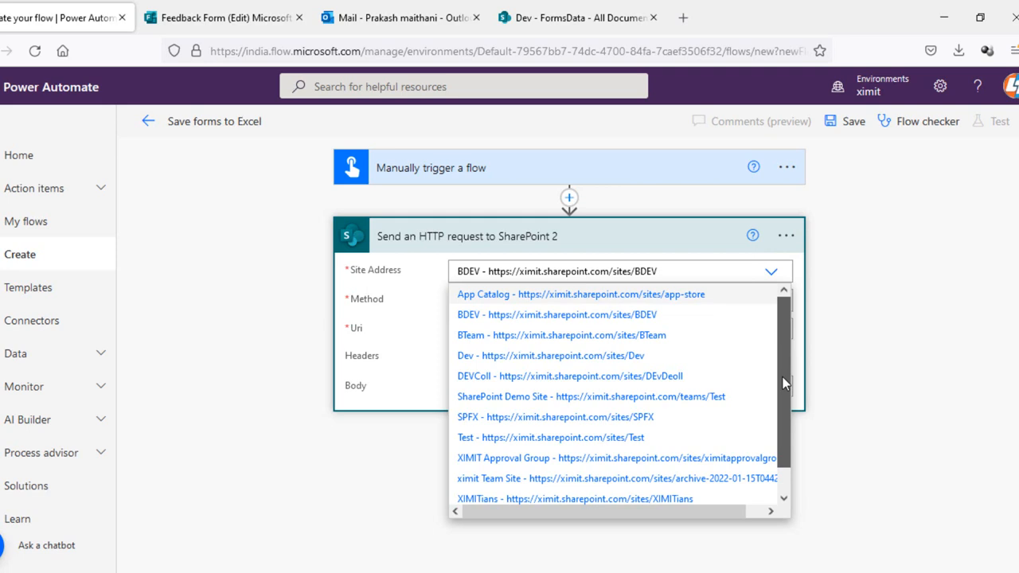
{"action": "scroll", "scroll_direction": "down", "scroll_amount": 3}
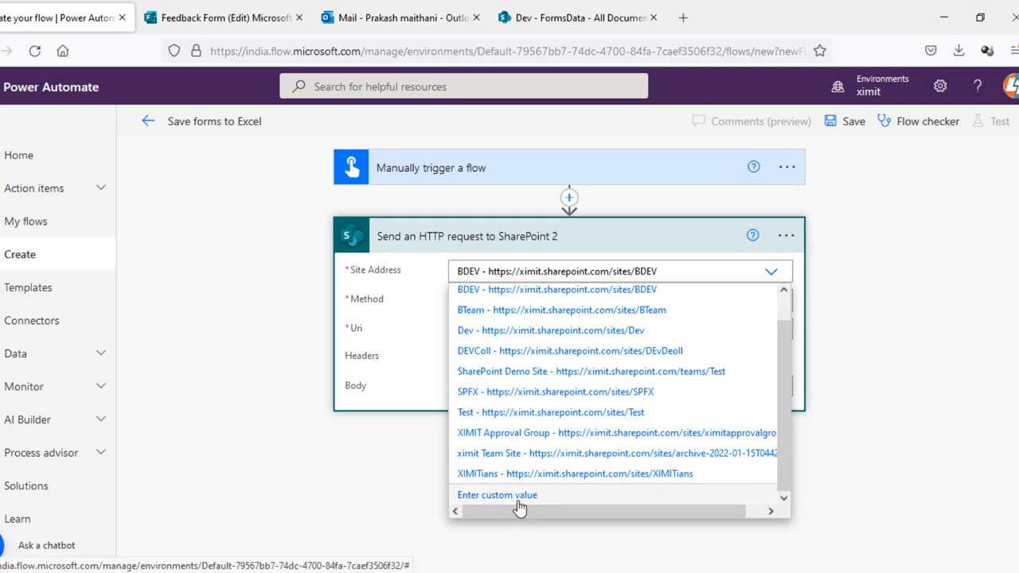
{"action": "left_click", "coordinate": [496, 493]}
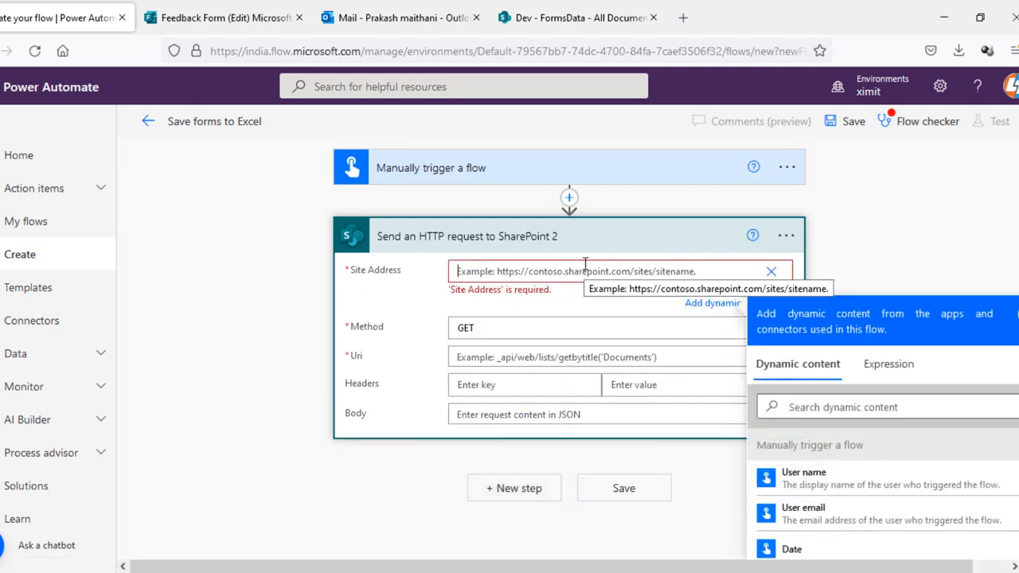
{"action": "type", "text": "https://forms.office.com/"}
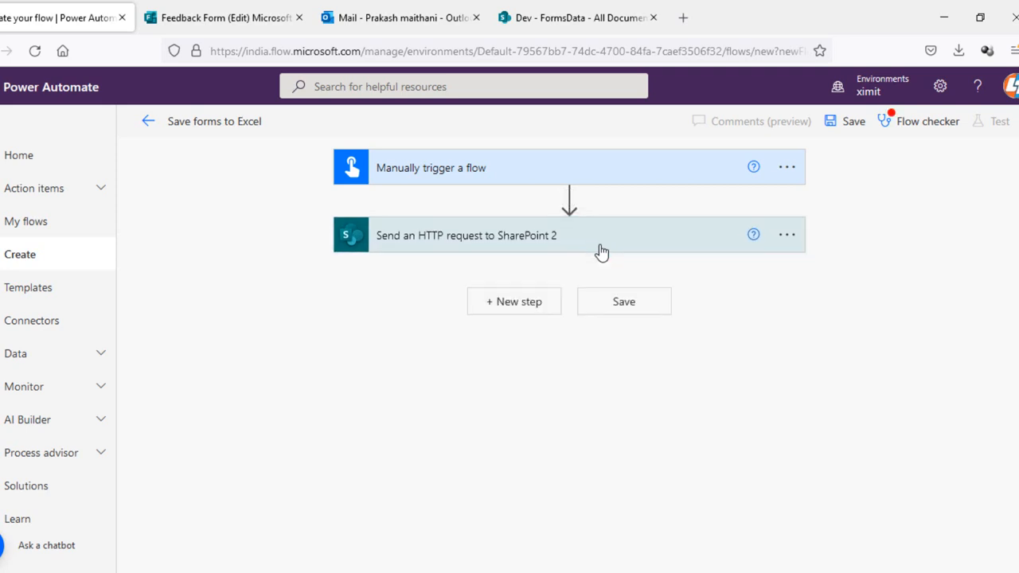
{"action": "left_click", "coordinate": [557, 236]}
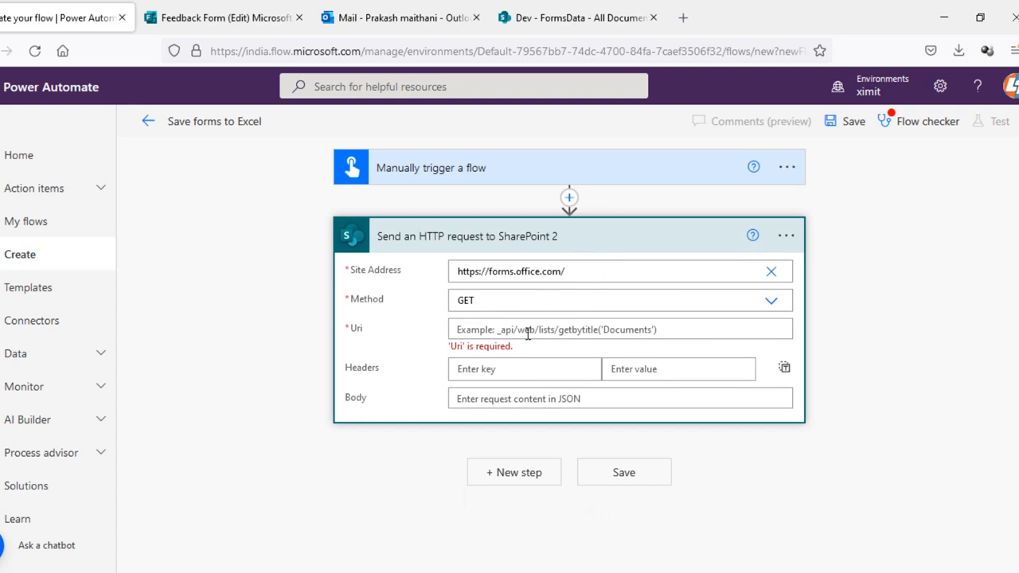
{"action": "mouse_move", "coordinate": [248, 48]}
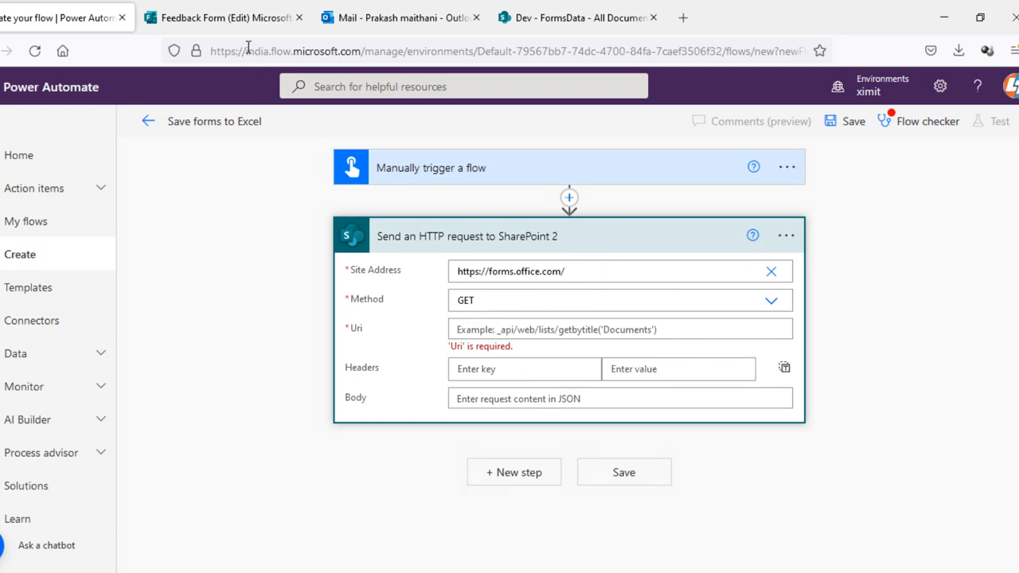
Capture the Forms responses' DownloadExcelFile request in the browser network log and return to the flow
{"action": "left_click", "coordinate": [223, 18]}
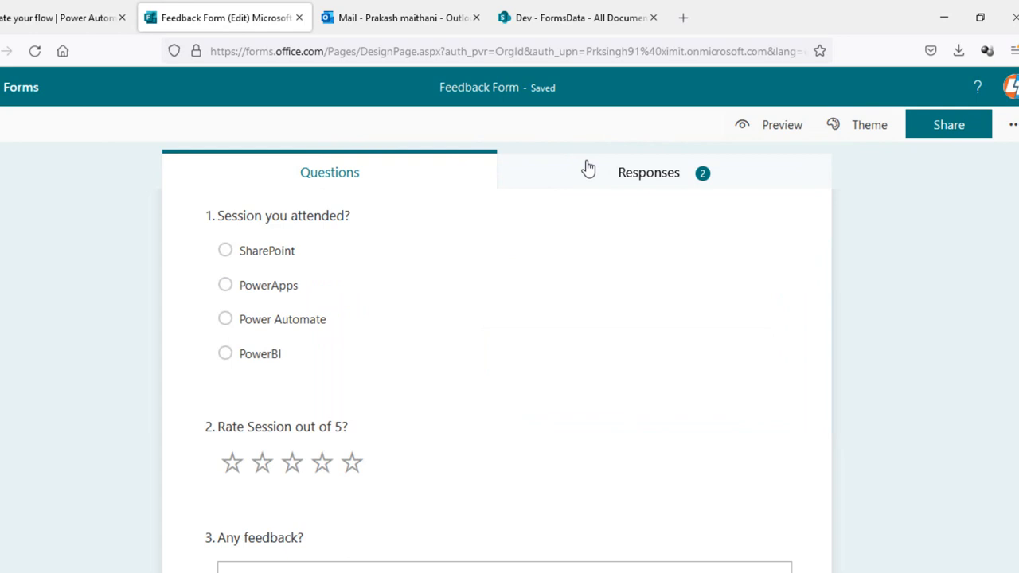
{"action": "left_click", "coordinate": [648, 172]}
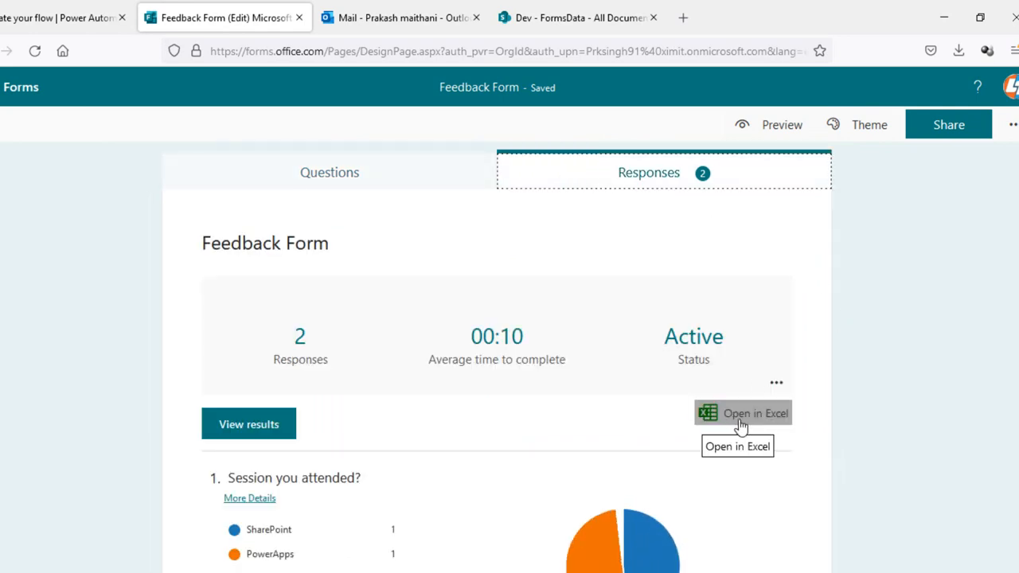
{"action": "key", "text": "F12"}
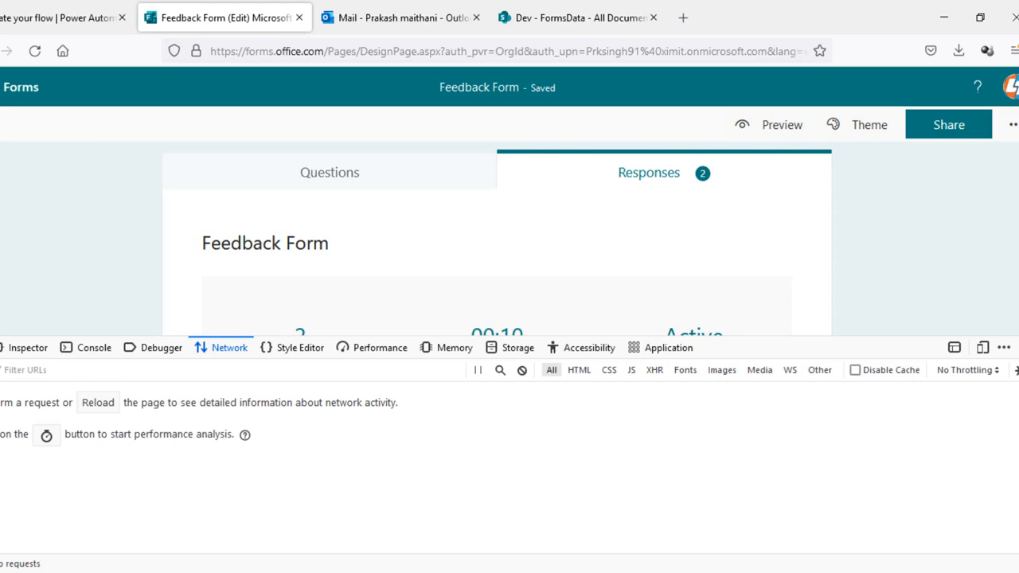
{"action": "left_click", "coordinate": [648, 172]}
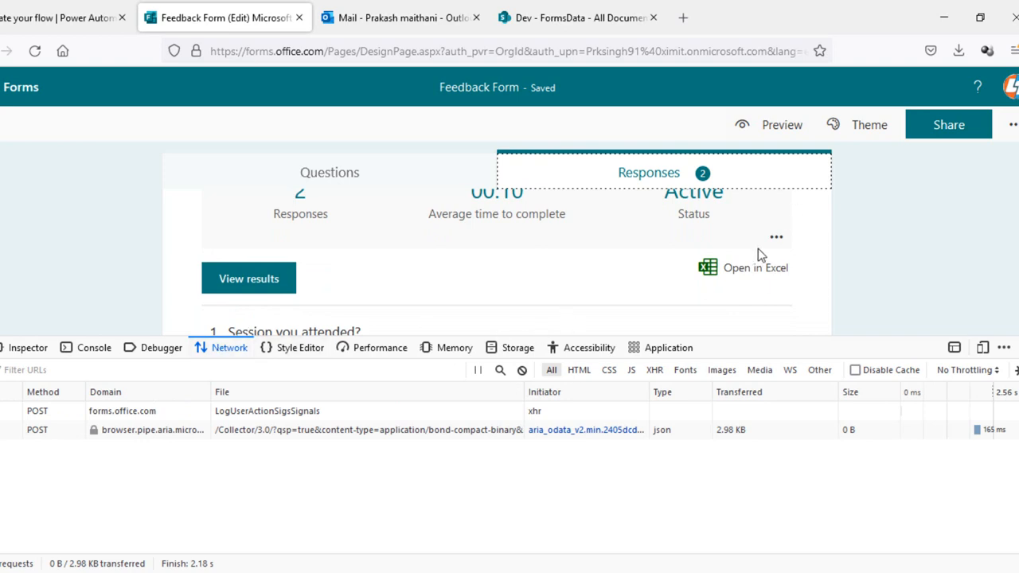
{"action": "left_click", "coordinate": [755, 268]}
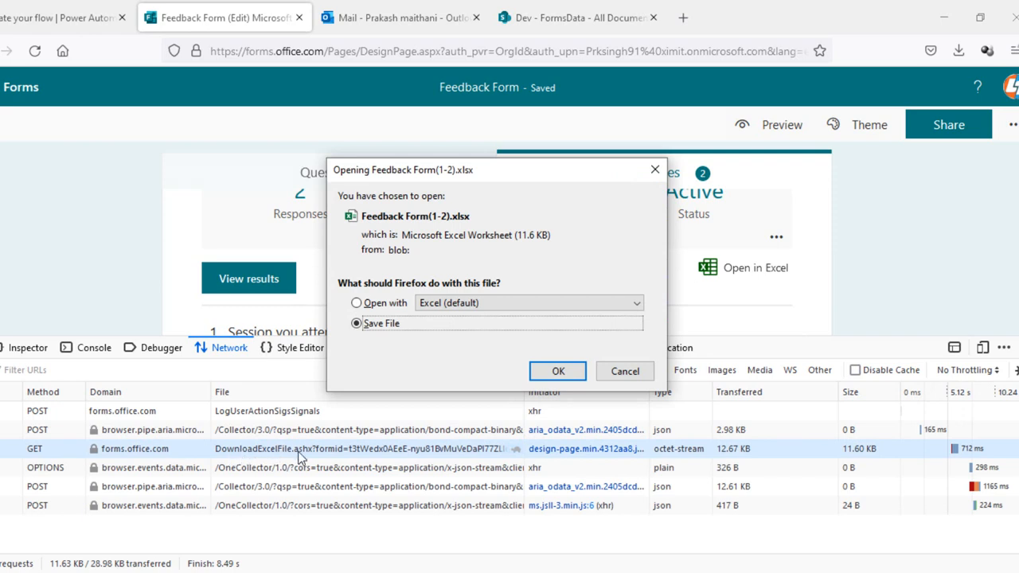
{"action": "mouse_move", "coordinate": [624, 371]}
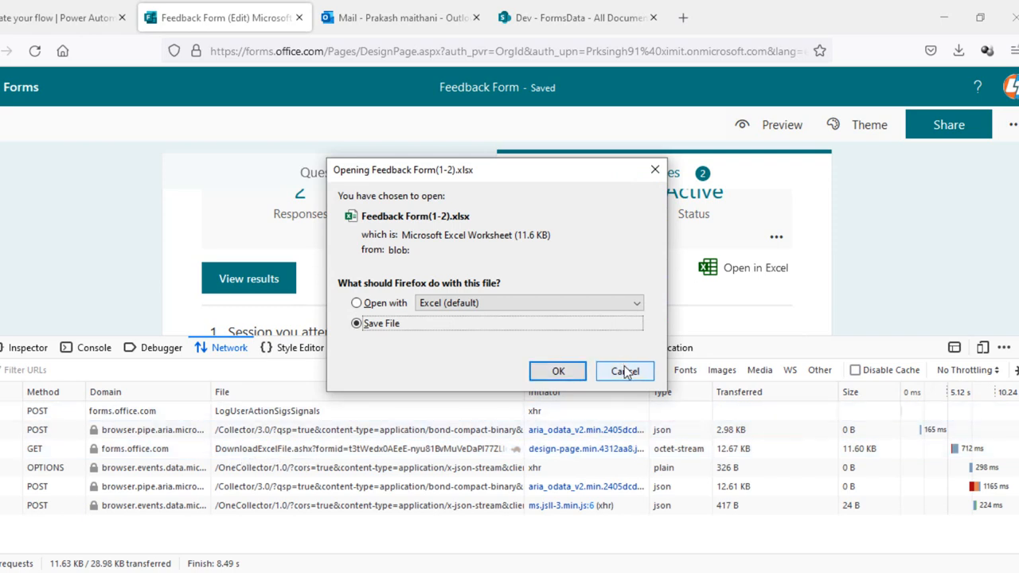
{"action": "left_click", "coordinate": [624, 371]}
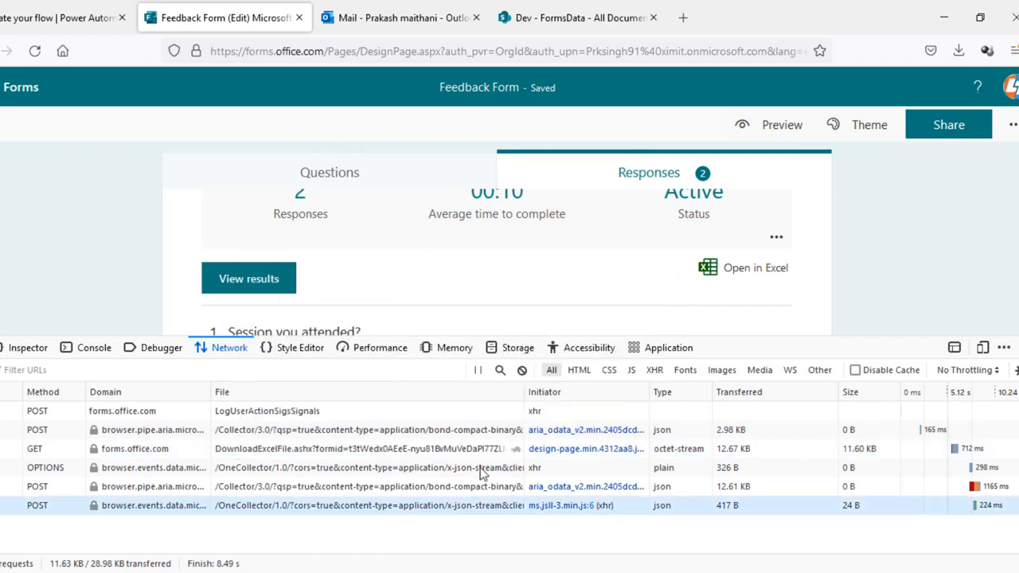
{"action": "left_click", "coordinate": [64, 18]}
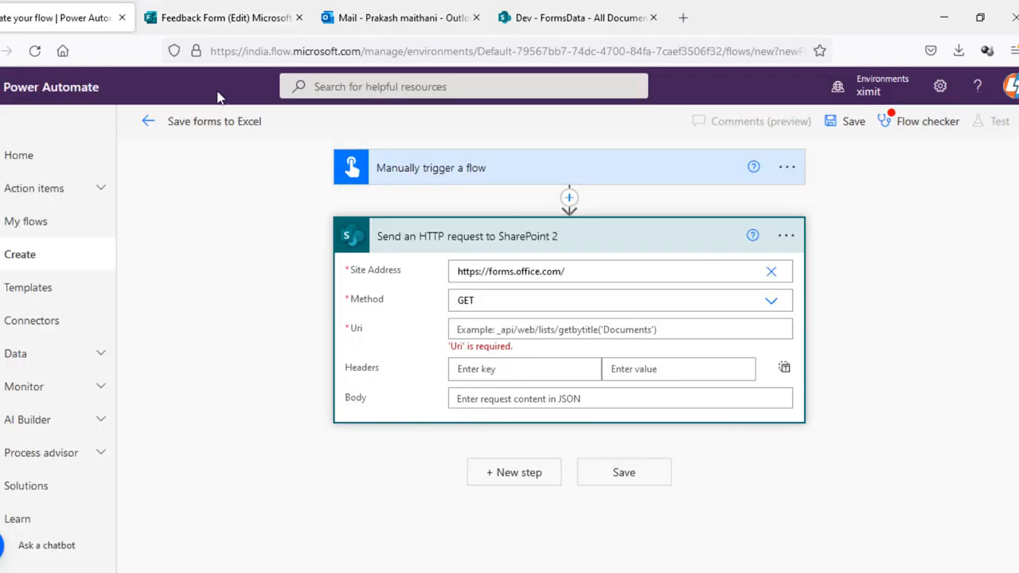
Fill the Uri with the relative DownloadExcelFile path and set maxResponseId to 1000
{"action": "left_click", "coordinate": [619, 329]}
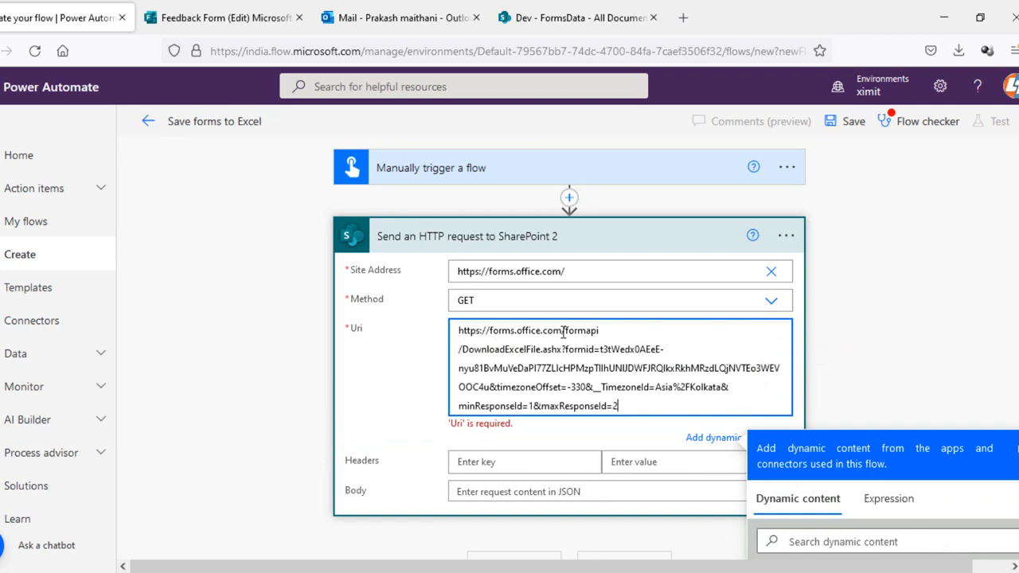
{"action": "double_click", "coordinate": [509, 330]}
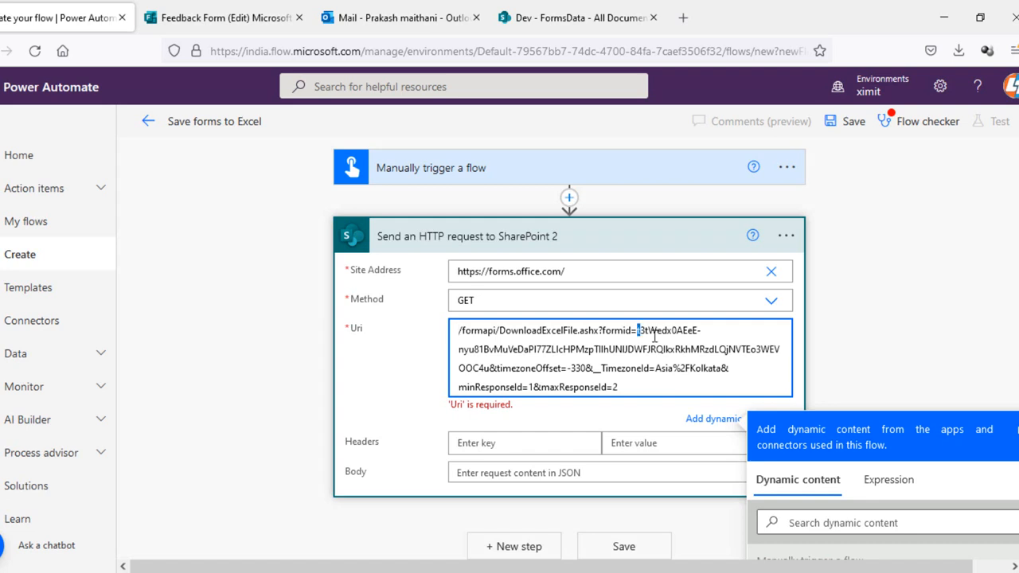
{"action": "left_click_drag", "start_coordinate": [637, 329], "coordinate": [492, 367]}
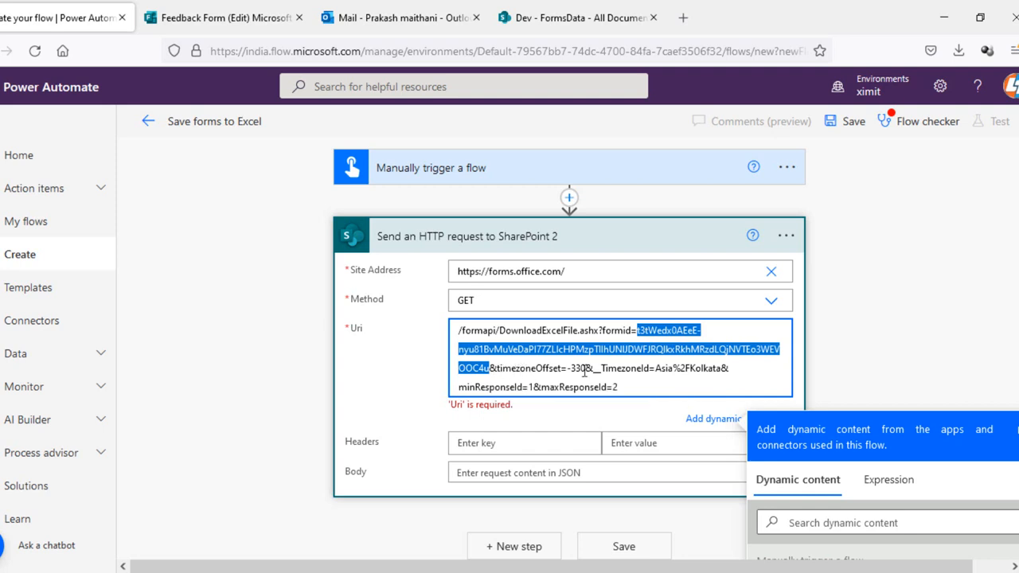
{"action": "mouse_move", "coordinate": [665, 377]}
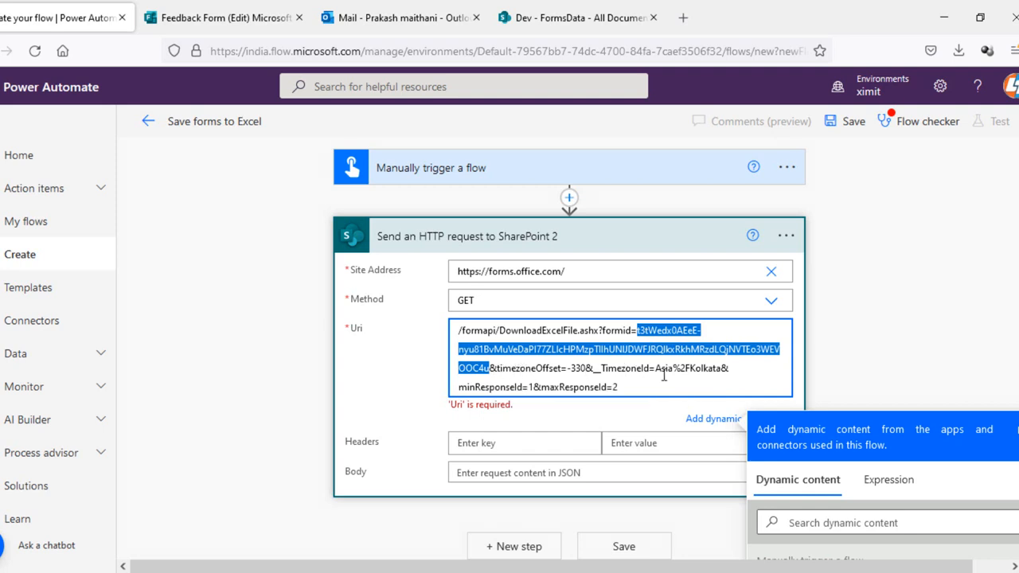
{"action": "mouse_move", "coordinate": [481, 388]}
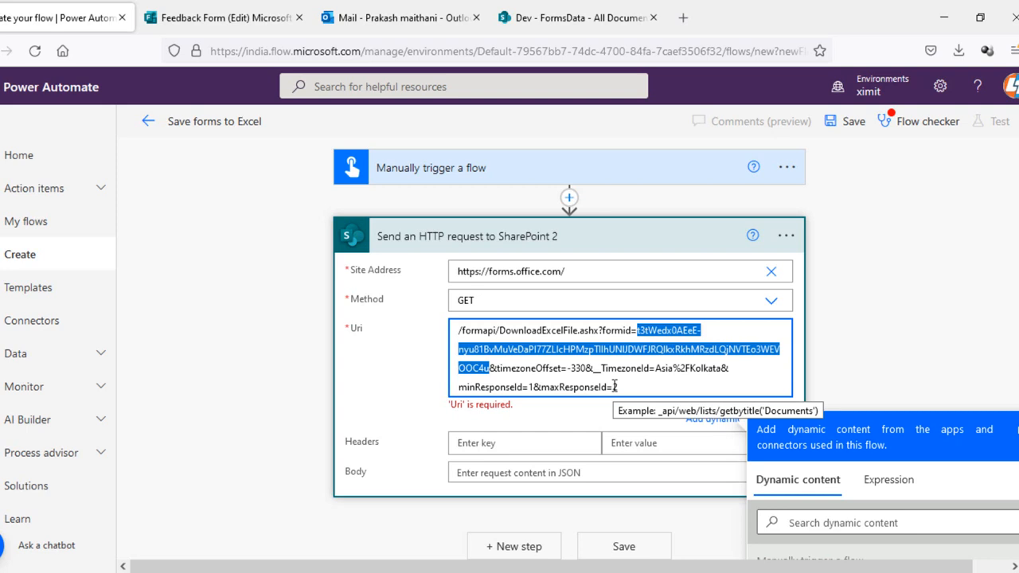
{"action": "left_click", "coordinate": [617, 387]}
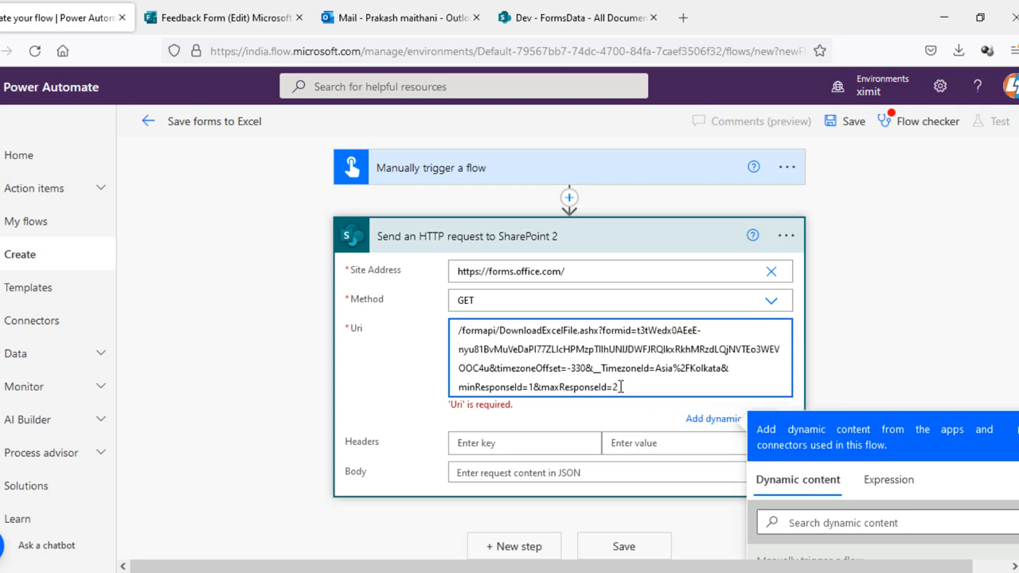
{"action": "type", "text": "00"}
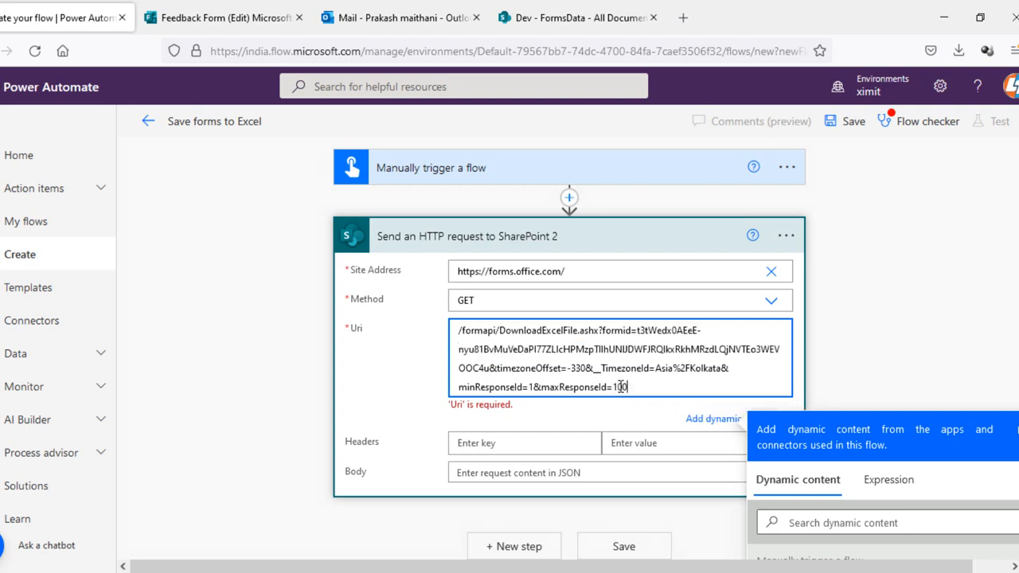
{"action": "type", "text": "0"}
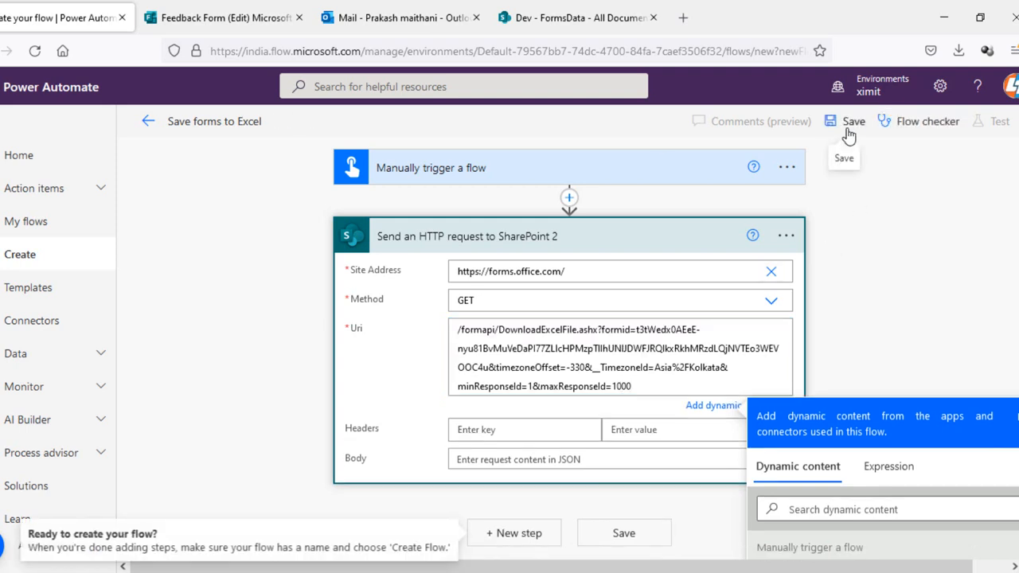
{"action": "mouse_move", "coordinate": [635, 242]}
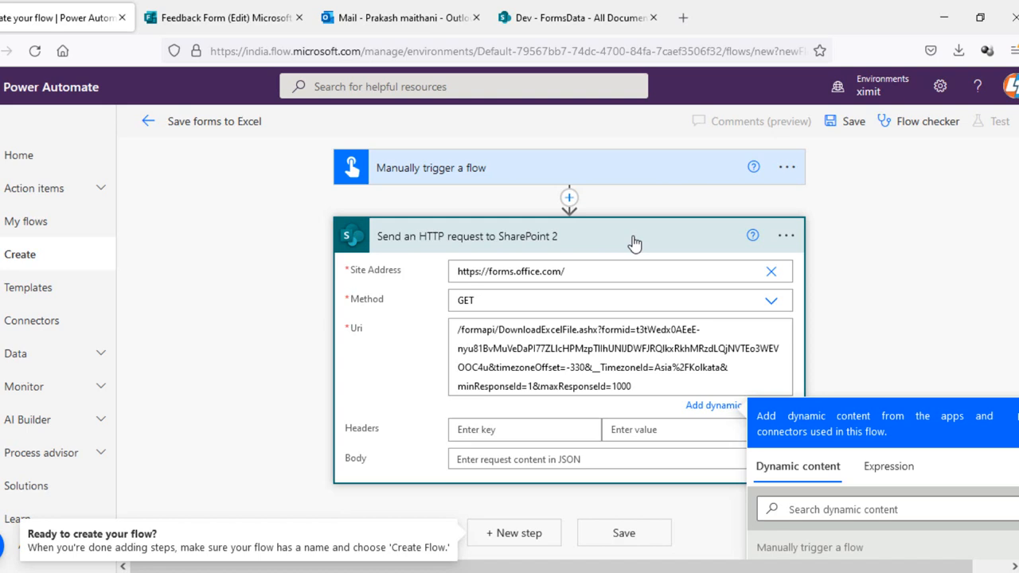
Collapse the HTTP step and search 'create file' for a new step's operation
{"action": "left_click", "coordinate": [634, 236]}
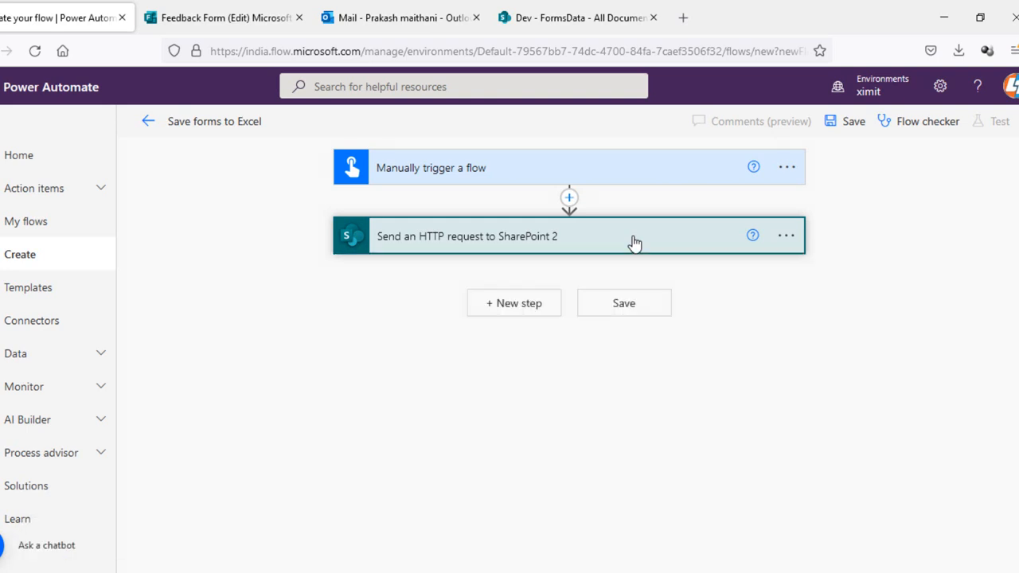
{"action": "left_click", "coordinate": [513, 302]}
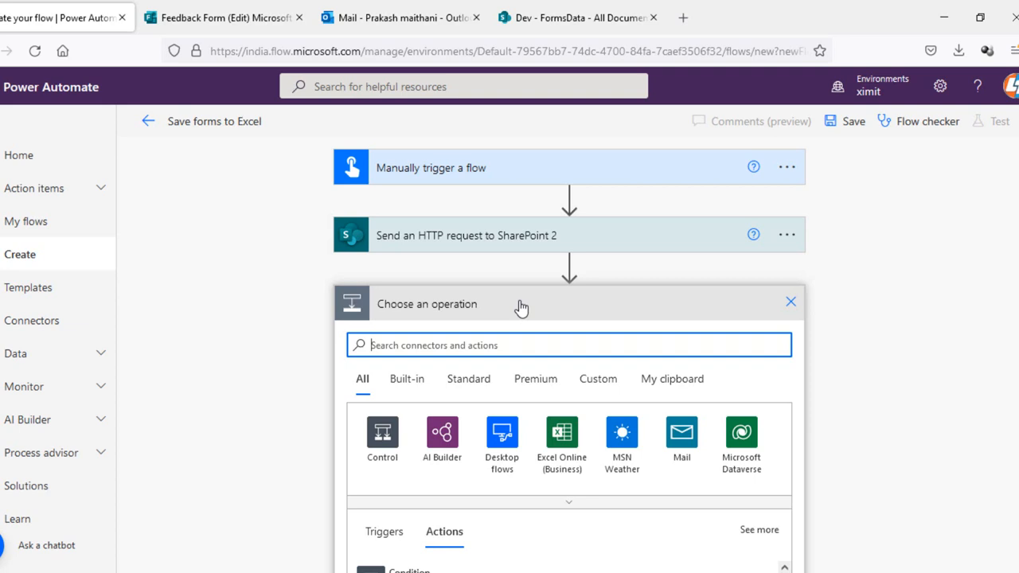
{"action": "type", "text": "crea"}
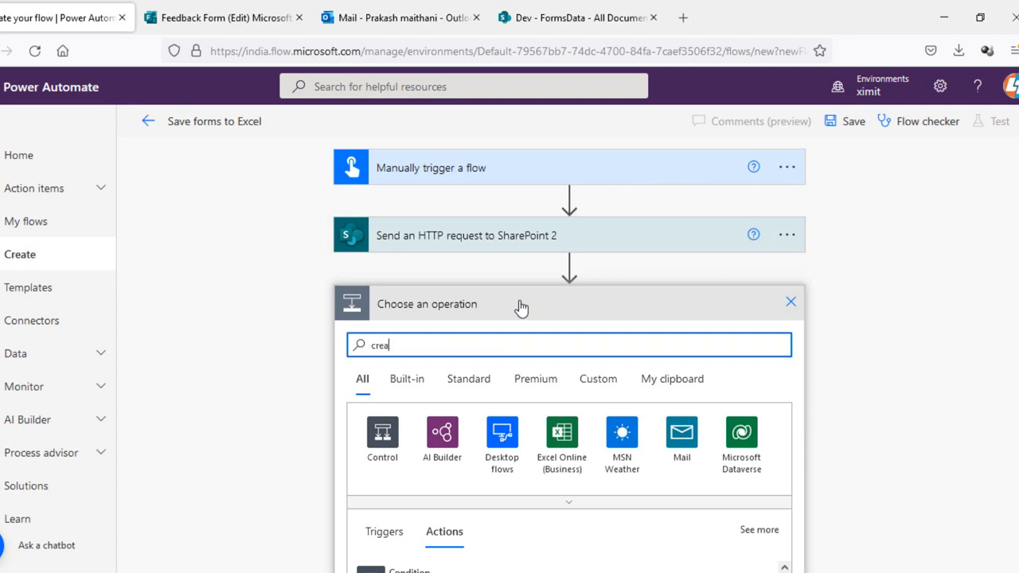
{"action": "type", "text": "te f"}
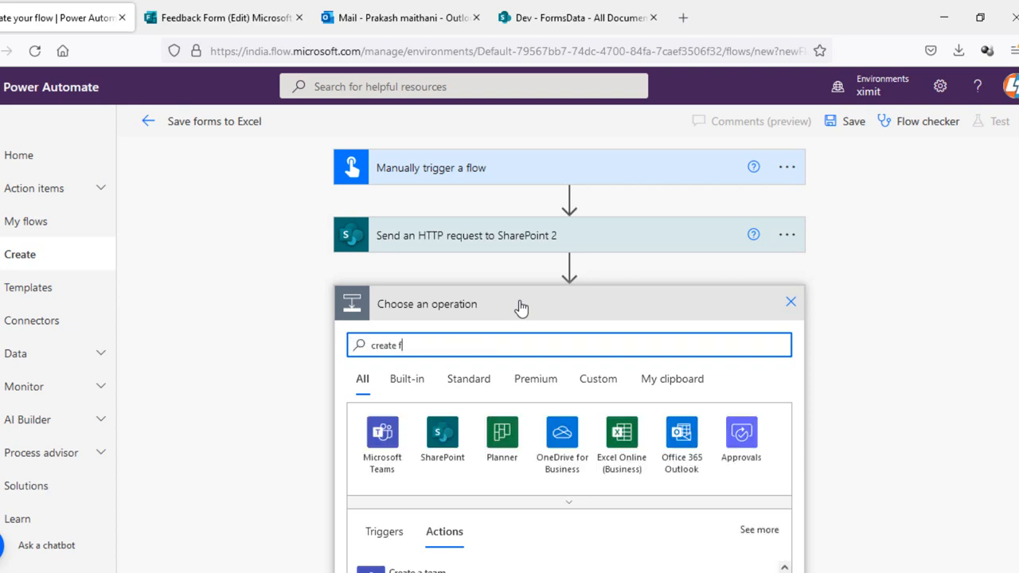
{"action": "type", "text": "ile"}
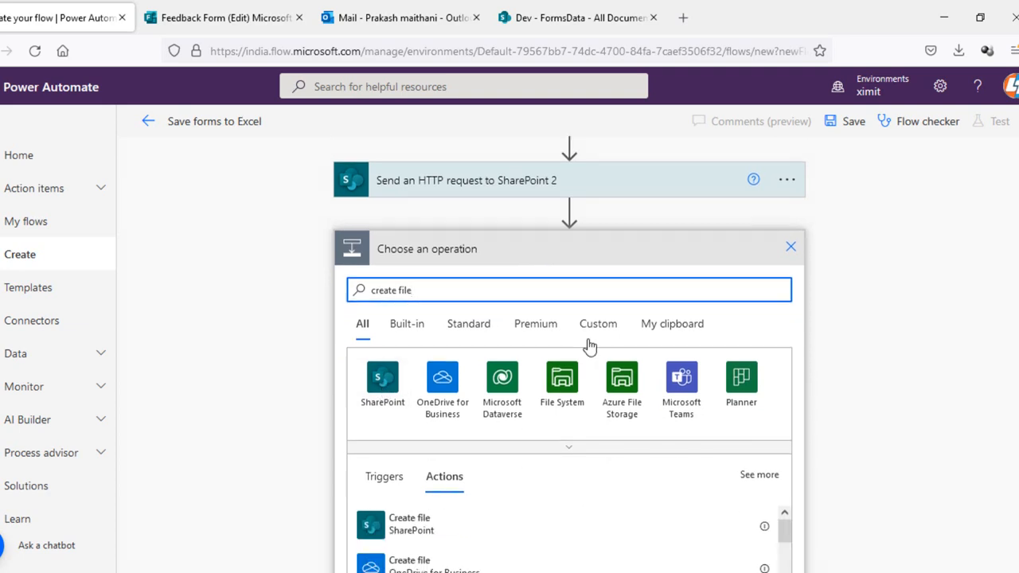
Add the SharePoint Create file action on the Dev site in folder /Forms/FormsData
{"action": "left_click", "coordinate": [409, 524]}
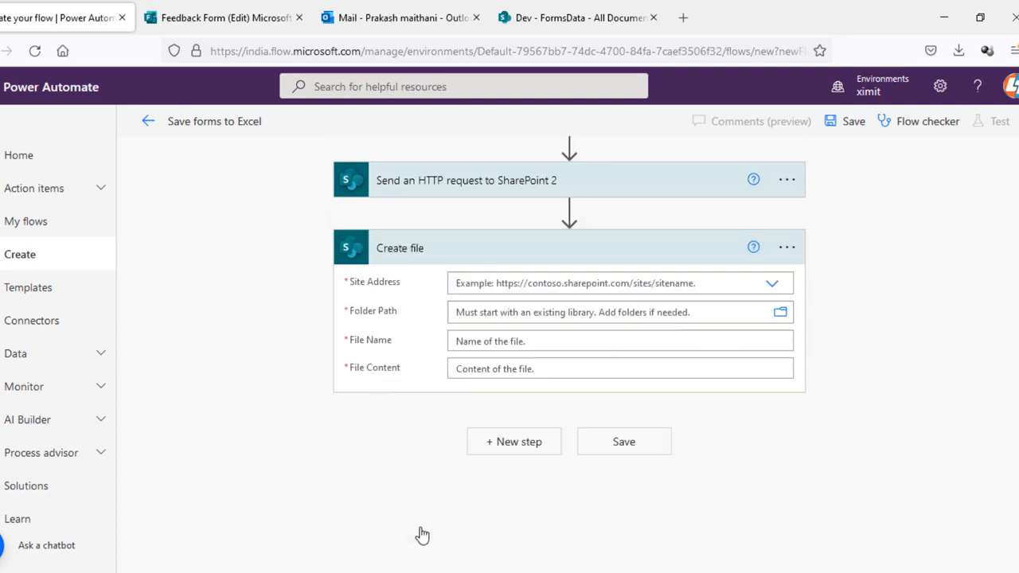
{"action": "left_click", "coordinate": [771, 283]}
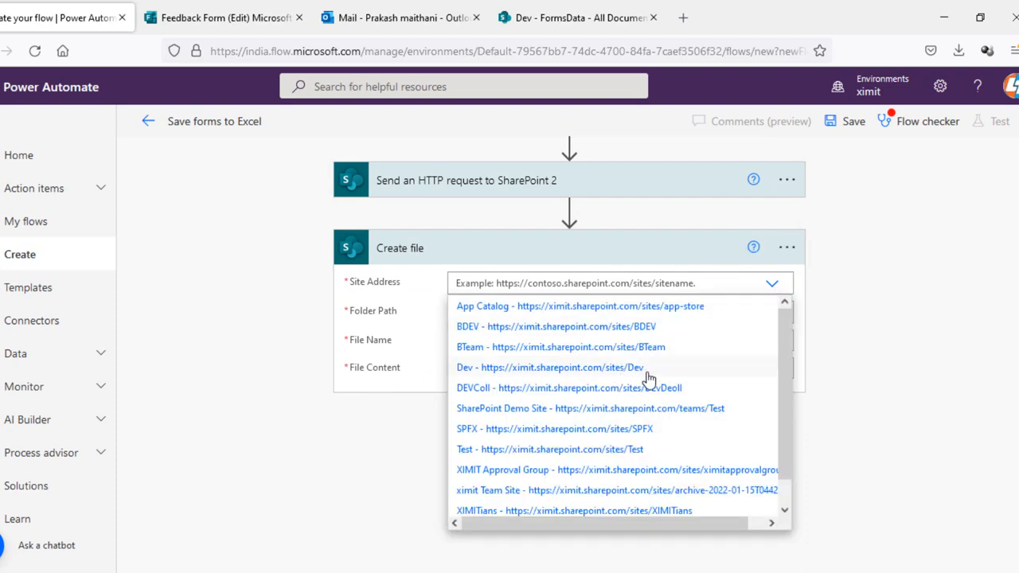
{"action": "left_click", "coordinate": [549, 367]}
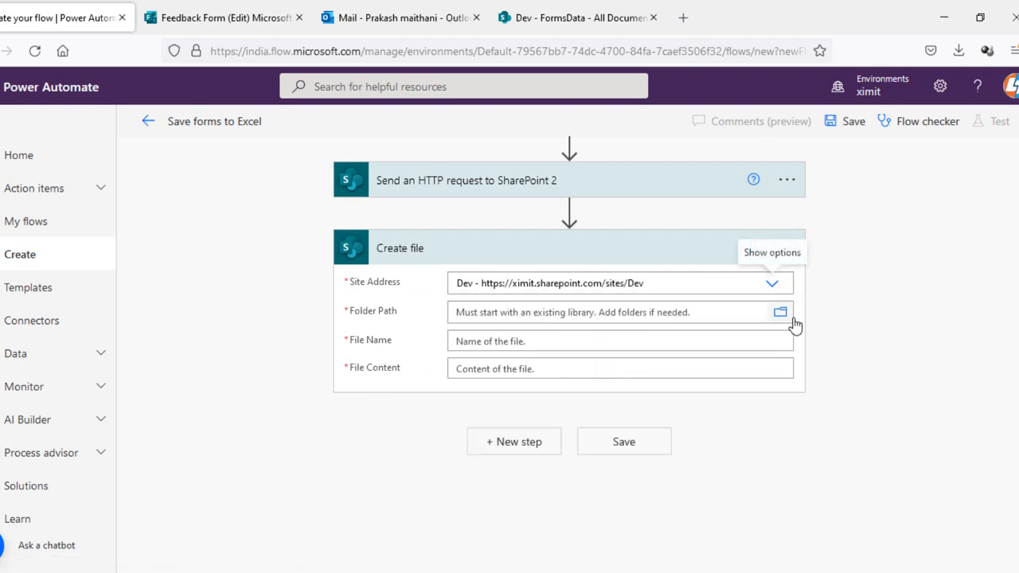
{"action": "left_click", "coordinate": [780, 311]}
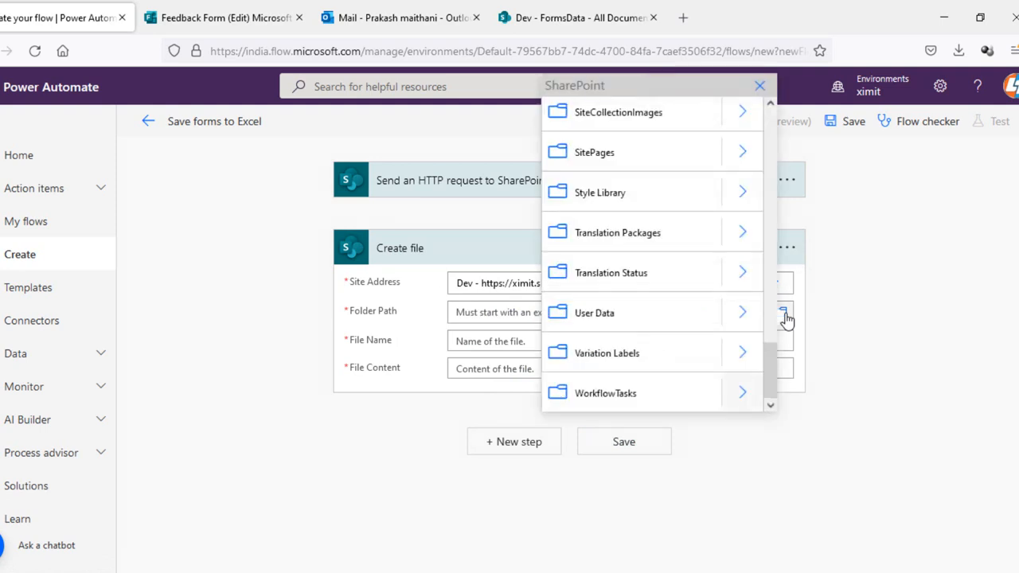
{"action": "scroll", "scroll_direction": "up", "scroll_amount": 3}
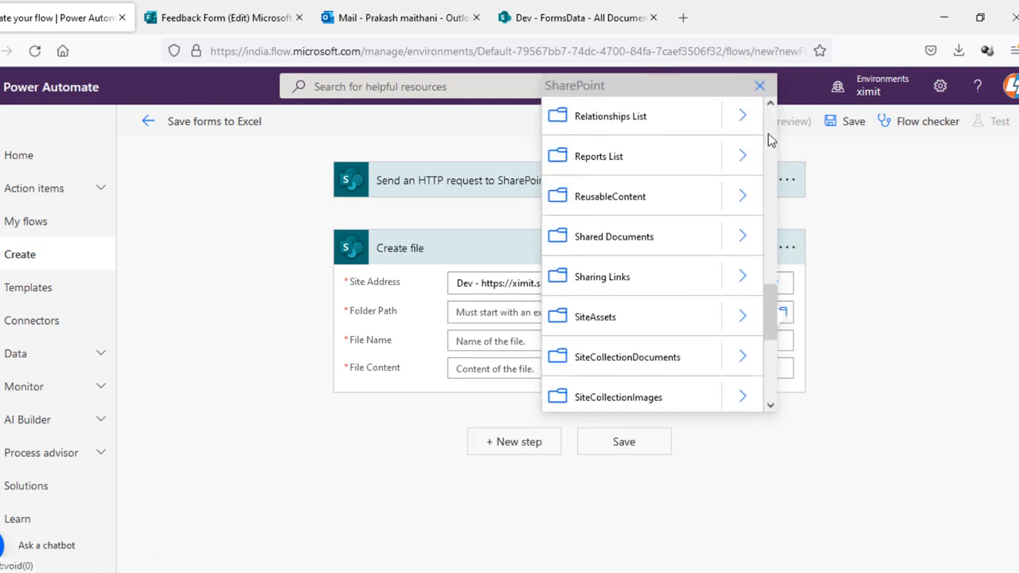
{"action": "scroll", "scroll_direction": "up", "scroll_amount": 3}
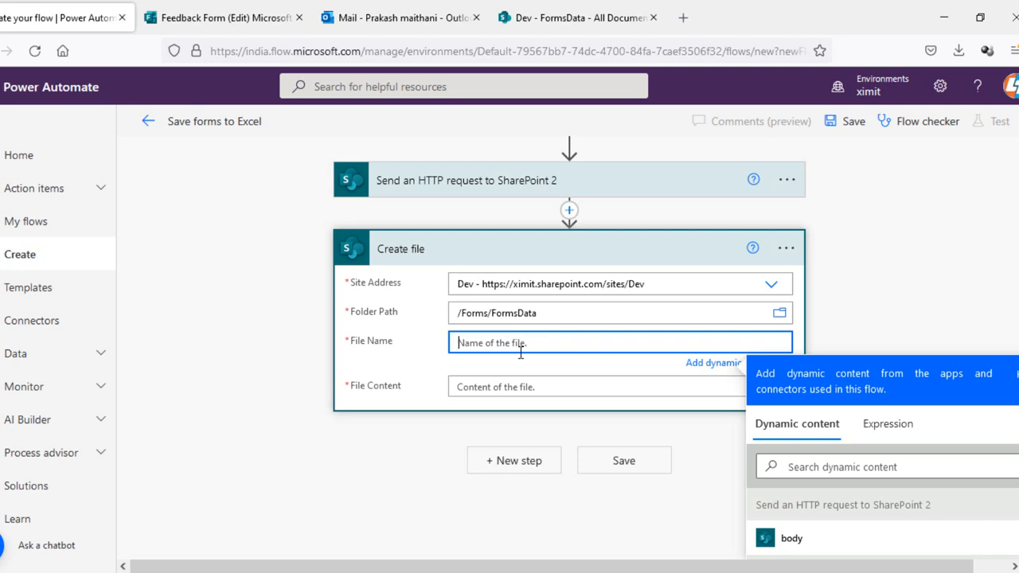
Name the file FormsData.xlsx and move to the File Content field
{"action": "type", "text": "Forms"}
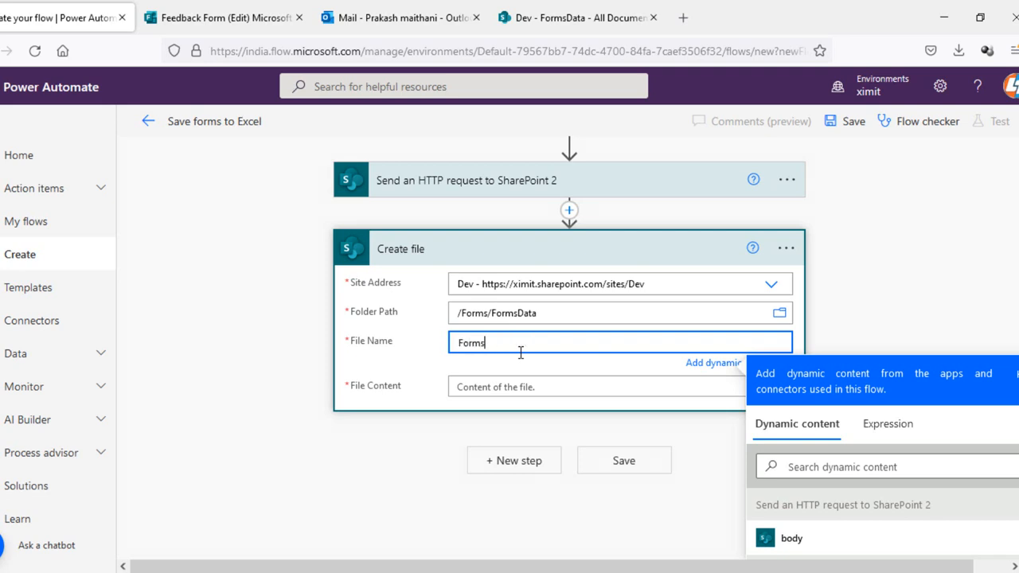
{"action": "type", "text": "Data"}
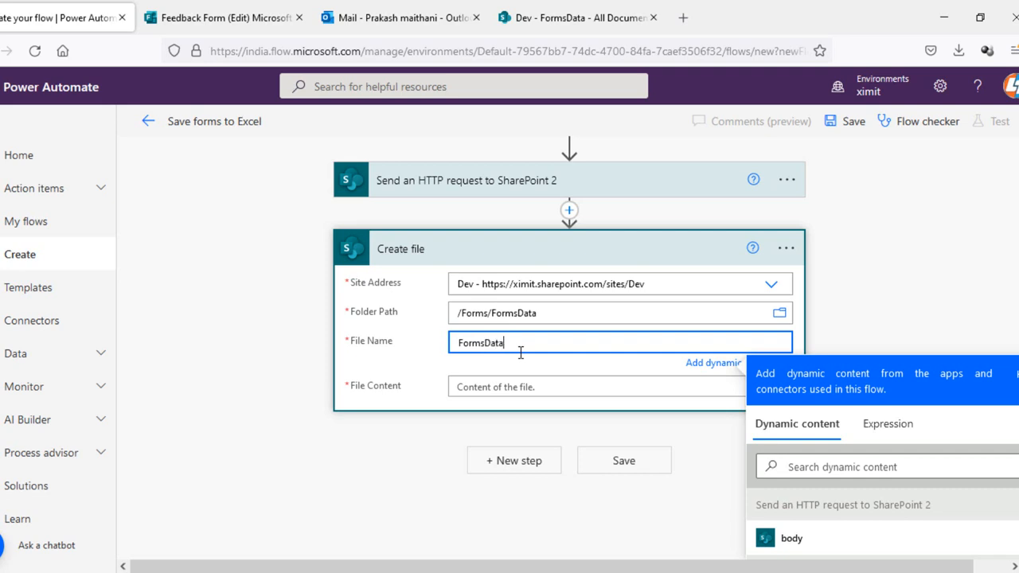
{"action": "type", "text": ".xlsx"}
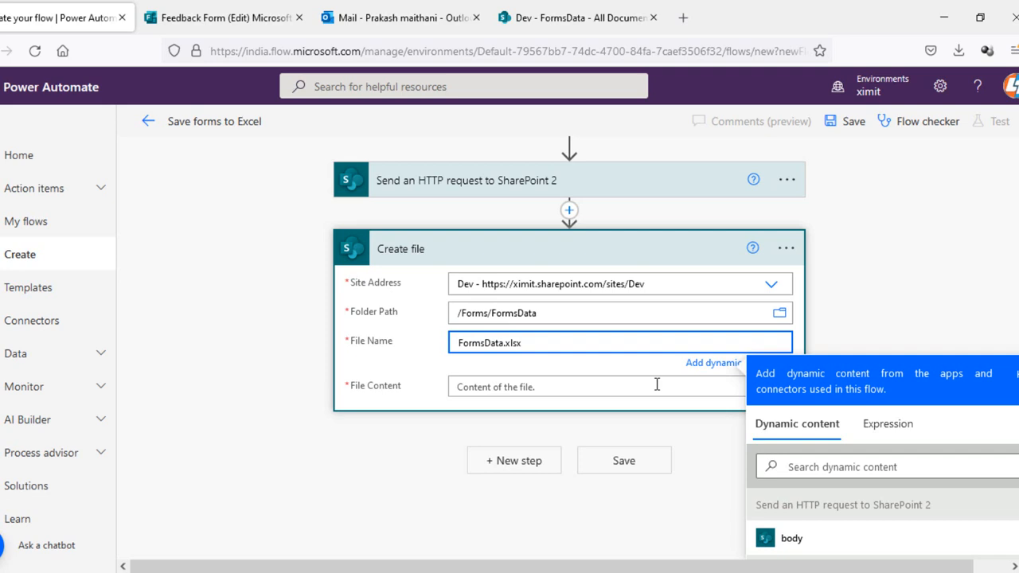
{"action": "left_click", "coordinate": [619, 387]}
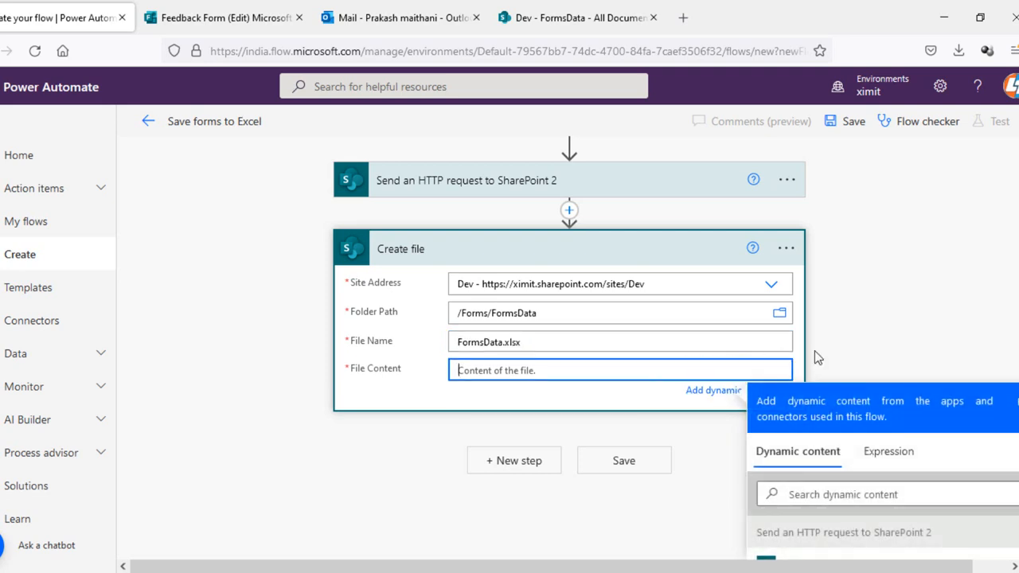
{"action": "scroll", "scroll_direction": "down", "scroll_amount": 3}
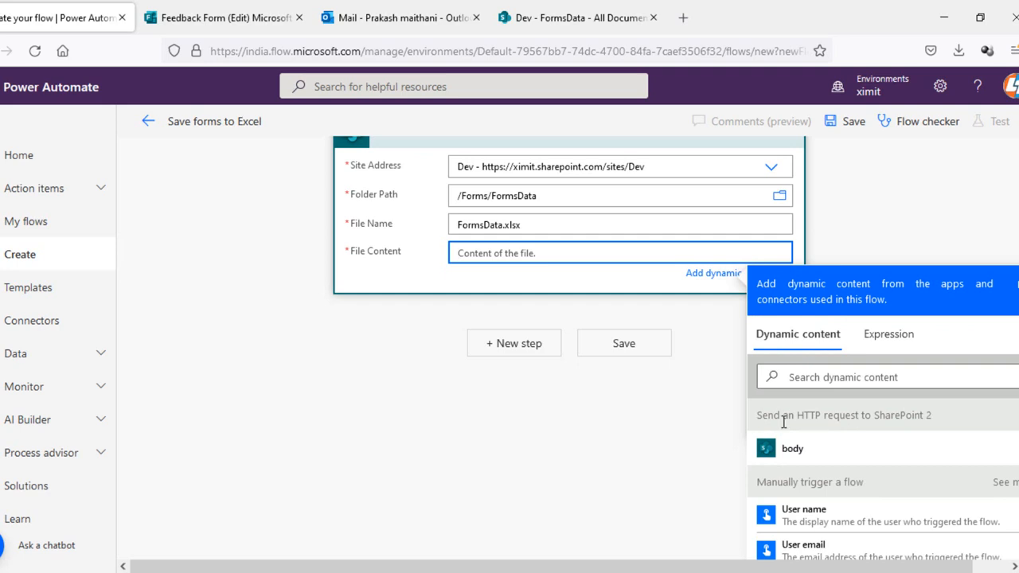
{"action": "mouse_move", "coordinate": [812, 455]}
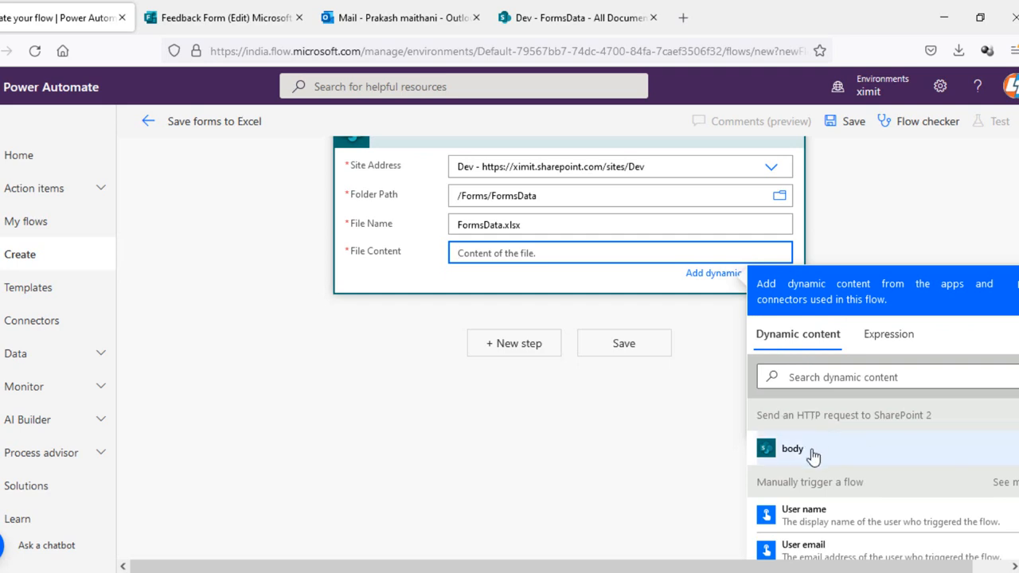
Use the HTTP request's body as the Create file step's File Content
{"action": "left_click", "coordinate": [793, 449]}
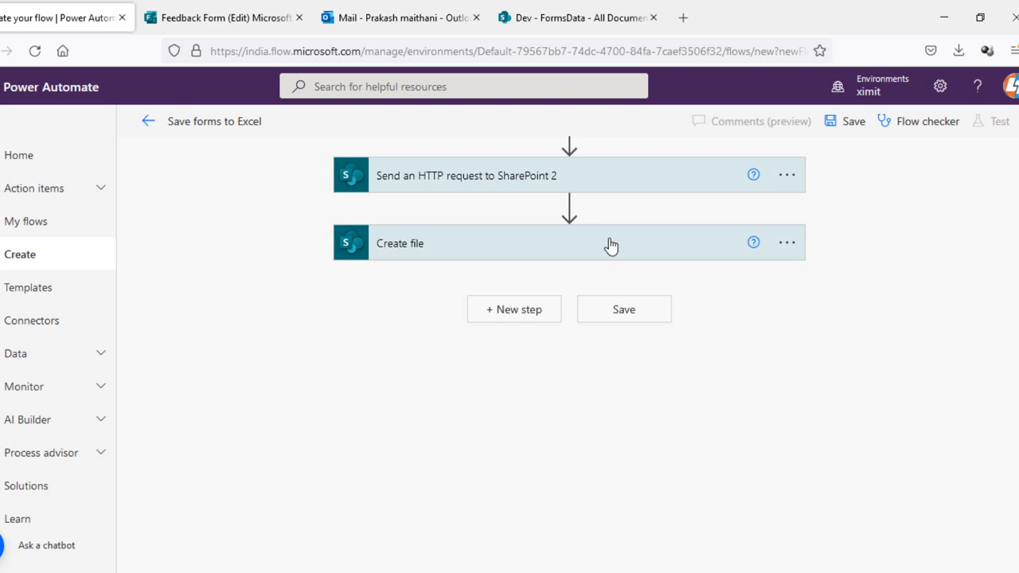
{"action": "mouse_move", "coordinate": [519, 319]}
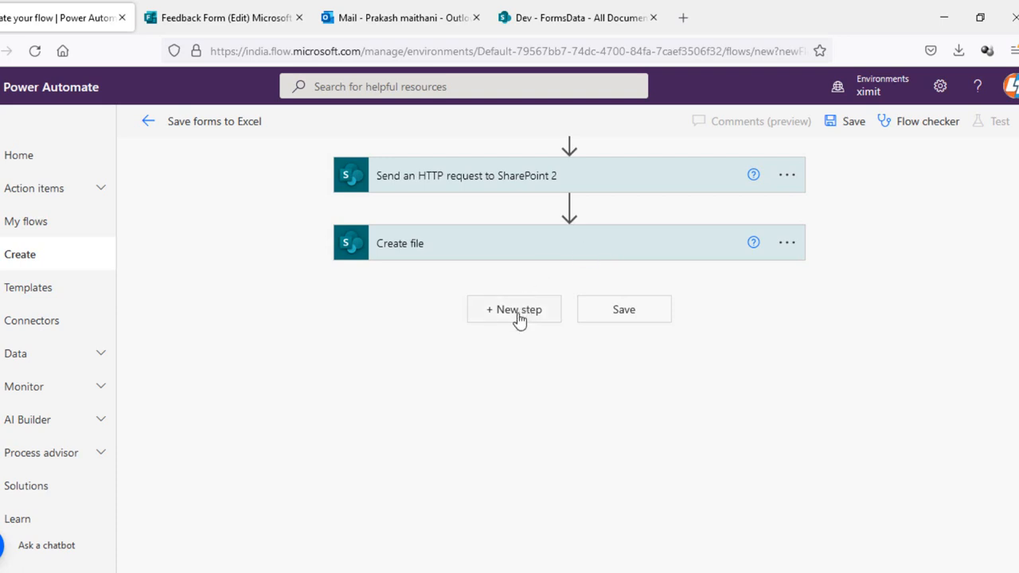
Add a Schedule Delay action after Create file, set to Count 10 and Unit Second
{"action": "left_click", "coordinate": [513, 309]}
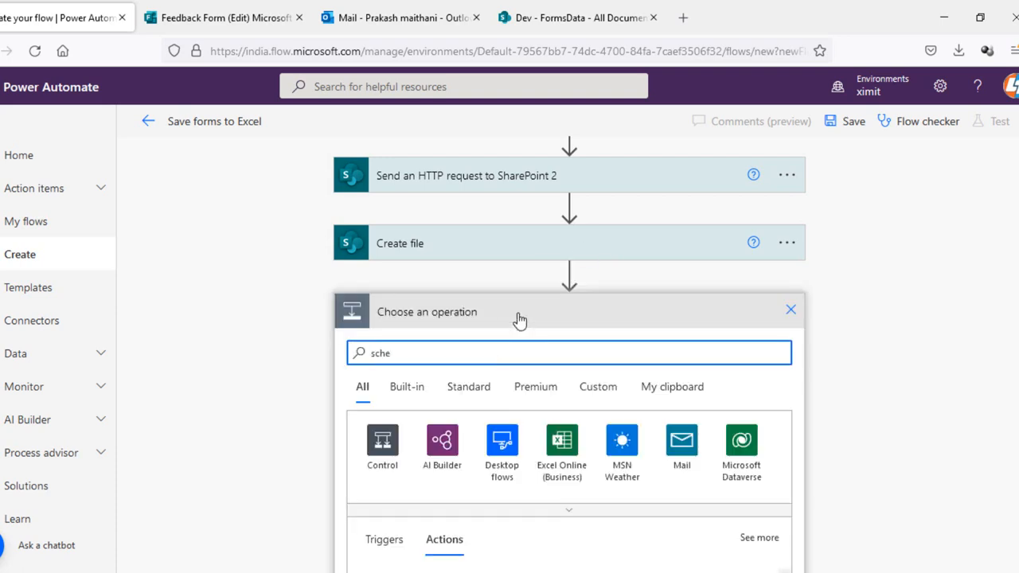
{"action": "type", "text": "d"}
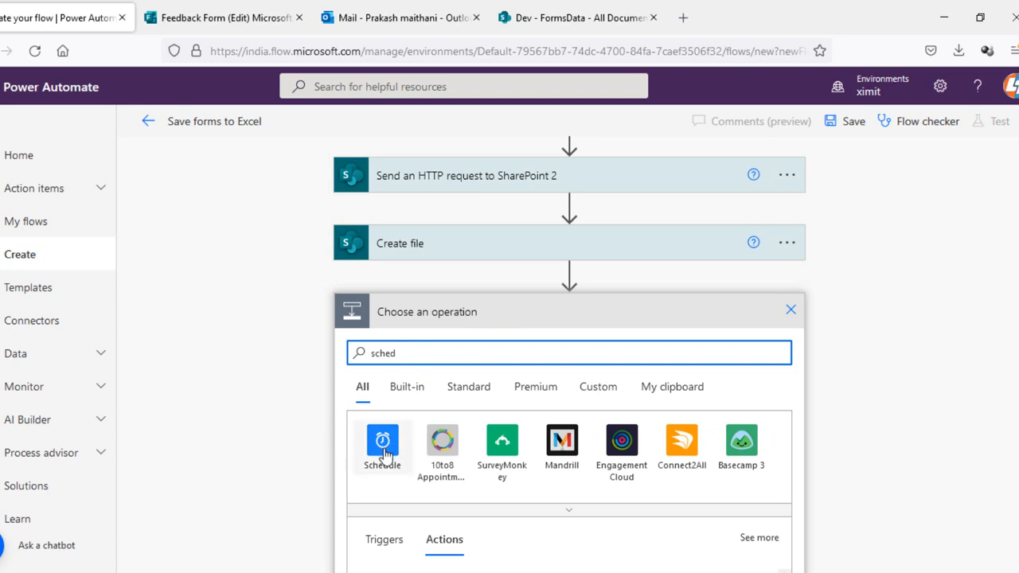
{"action": "left_click", "coordinate": [382, 445]}
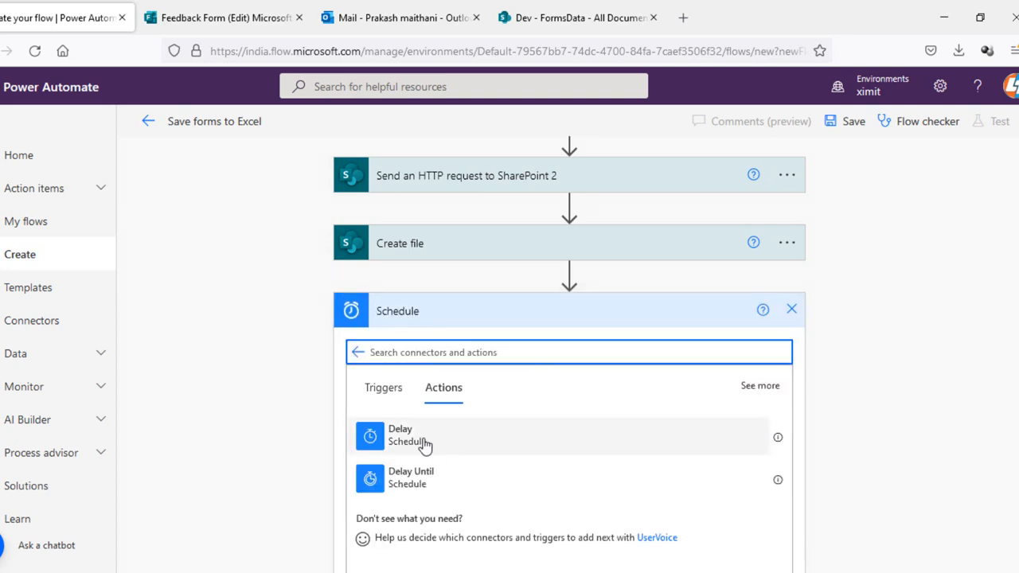
{"action": "left_click", "coordinate": [423, 436]}
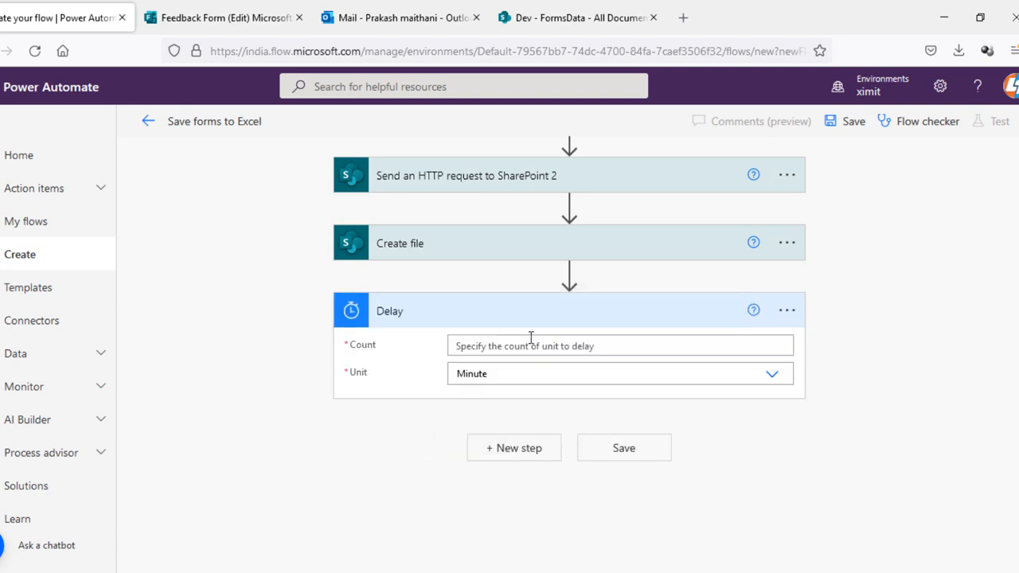
{"action": "type", "text": "1"}
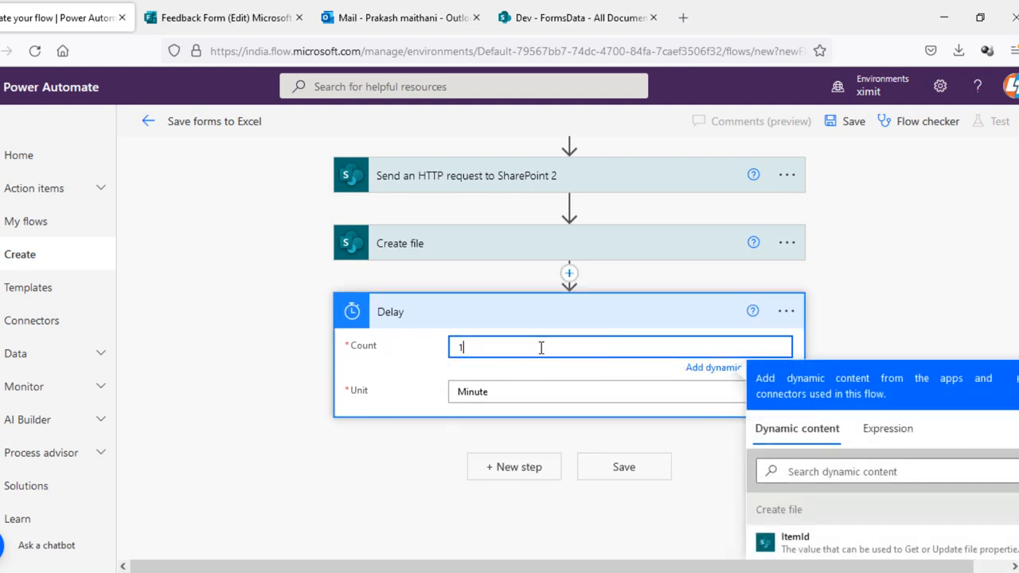
{"action": "left_click", "coordinate": [619, 374]}
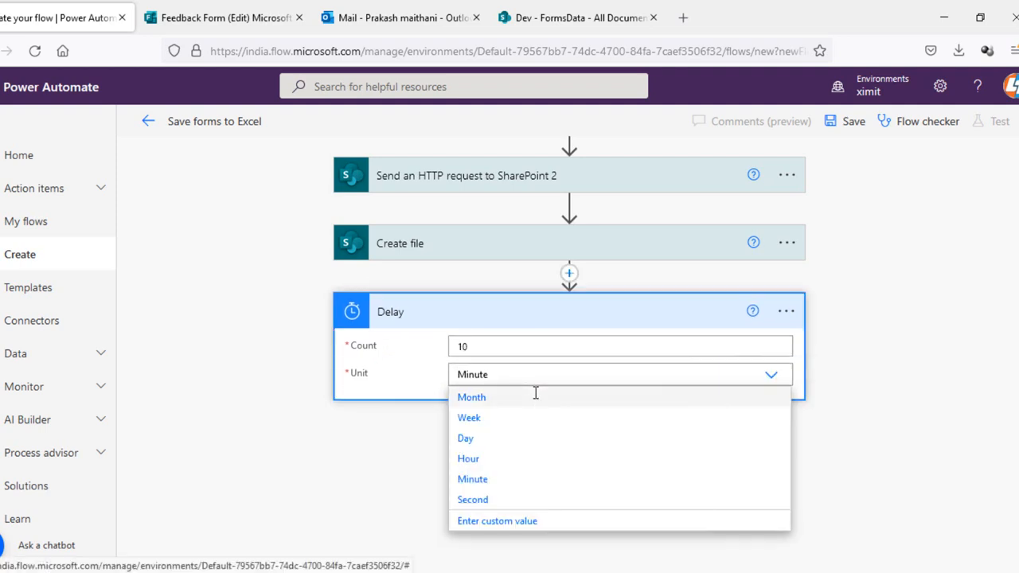
{"action": "left_click", "coordinate": [472, 500]}
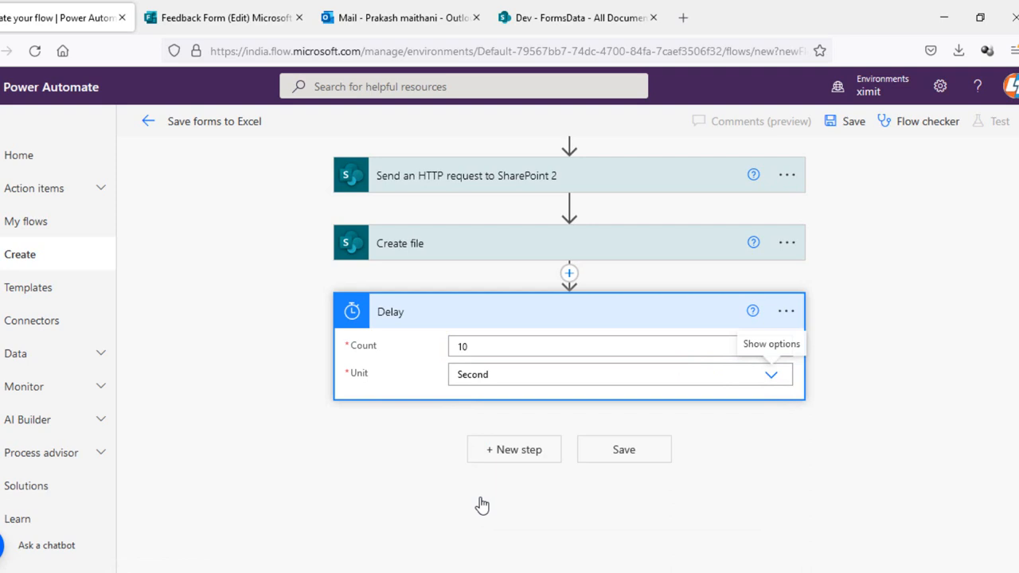
{"action": "mouse_move", "coordinate": [420, 332]}
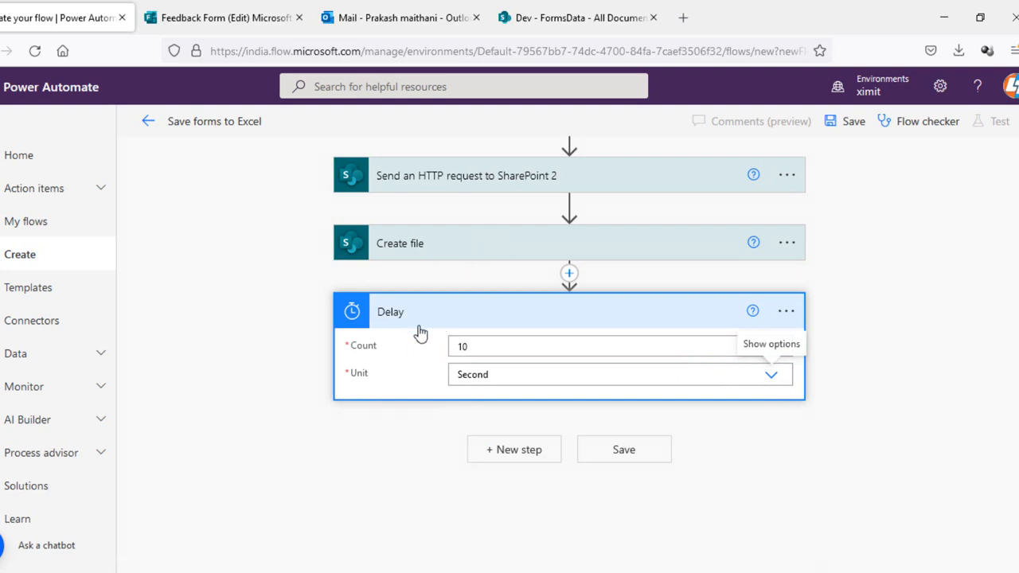
{"action": "mouse_move", "coordinate": [461, 252]}
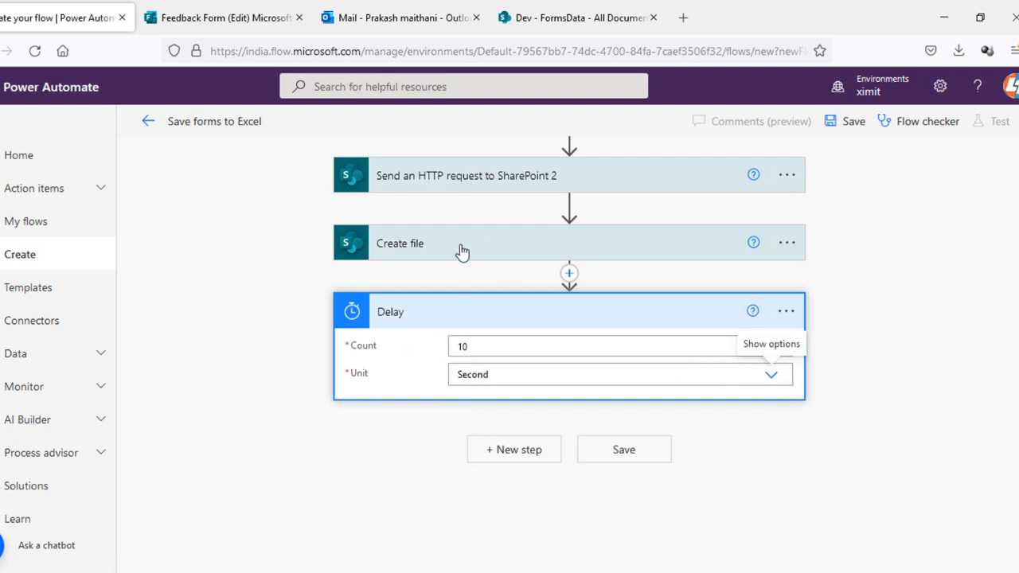
{"action": "mouse_move", "coordinate": [476, 256]}
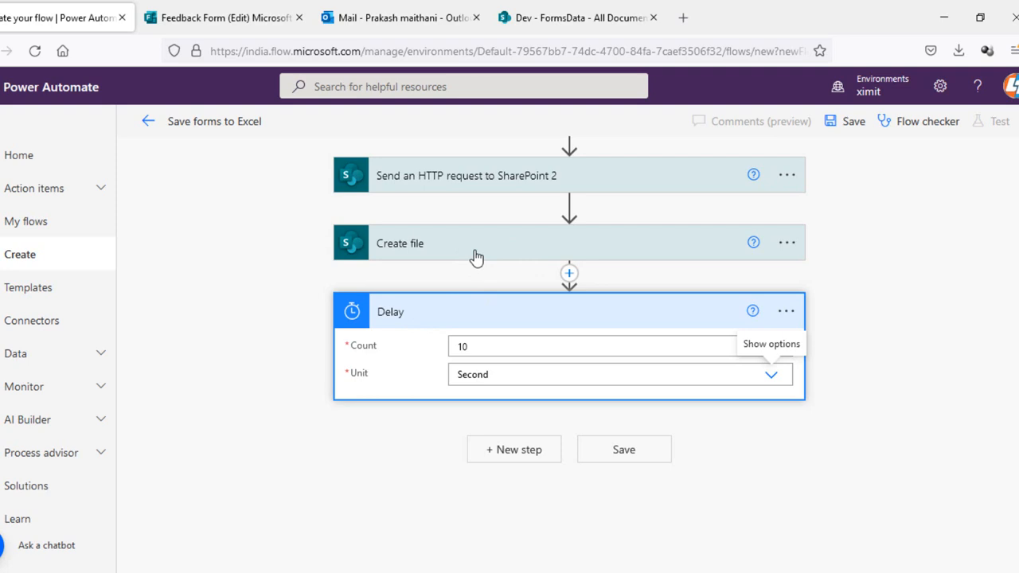
{"action": "mouse_move", "coordinate": [436, 309]}
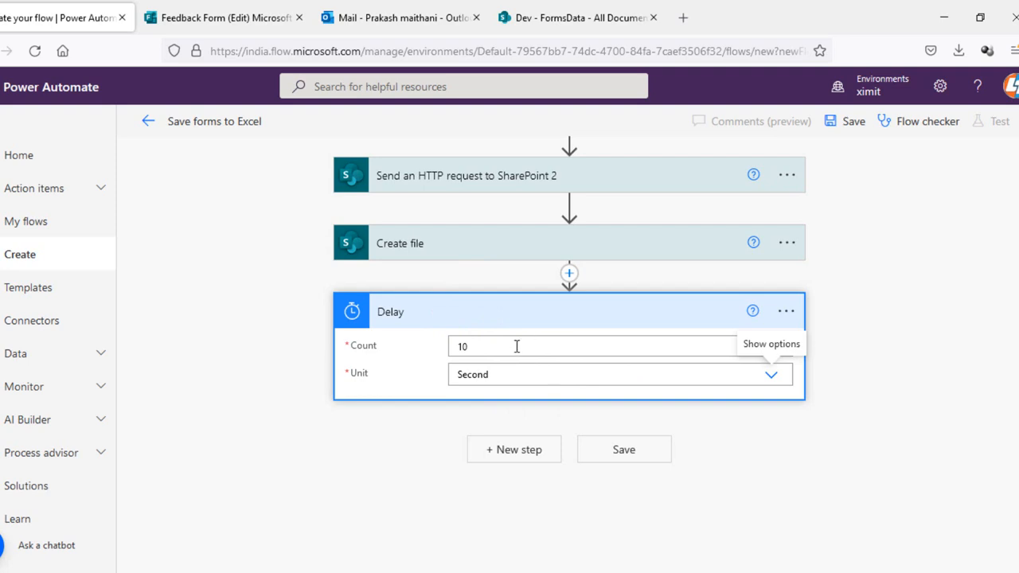
Add the SharePoint Get file content action after the Delay step
{"action": "left_click", "coordinate": [513, 448]}
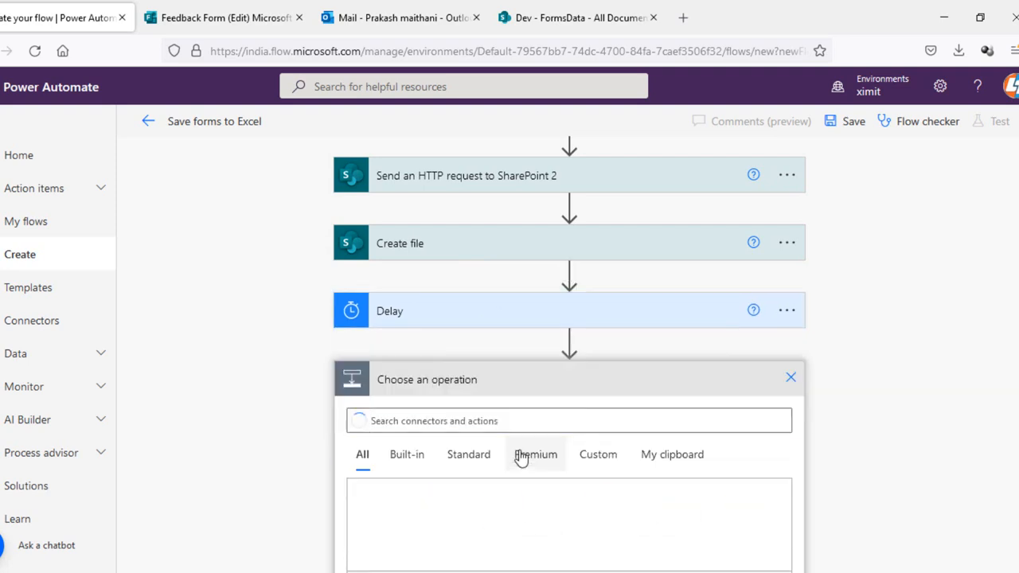
{"action": "type", "text": "get"}
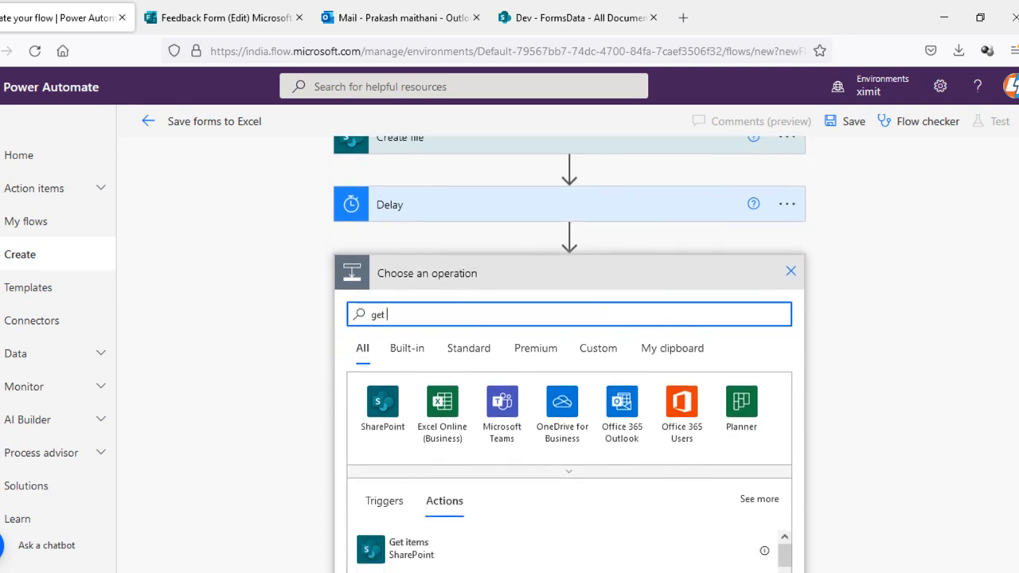
{"action": "type", "text": "file"}
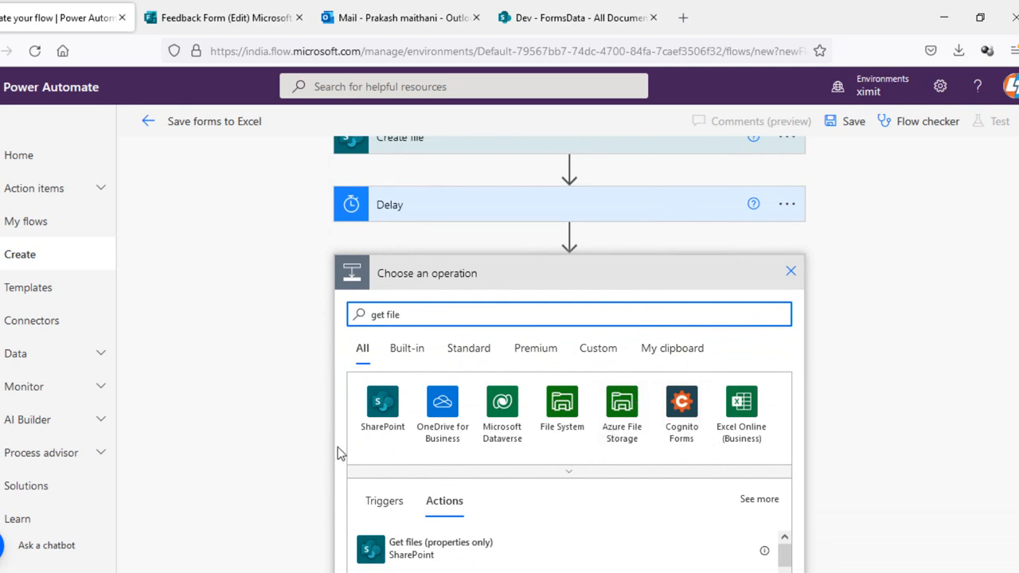
{"action": "left_click", "coordinate": [382, 401]}
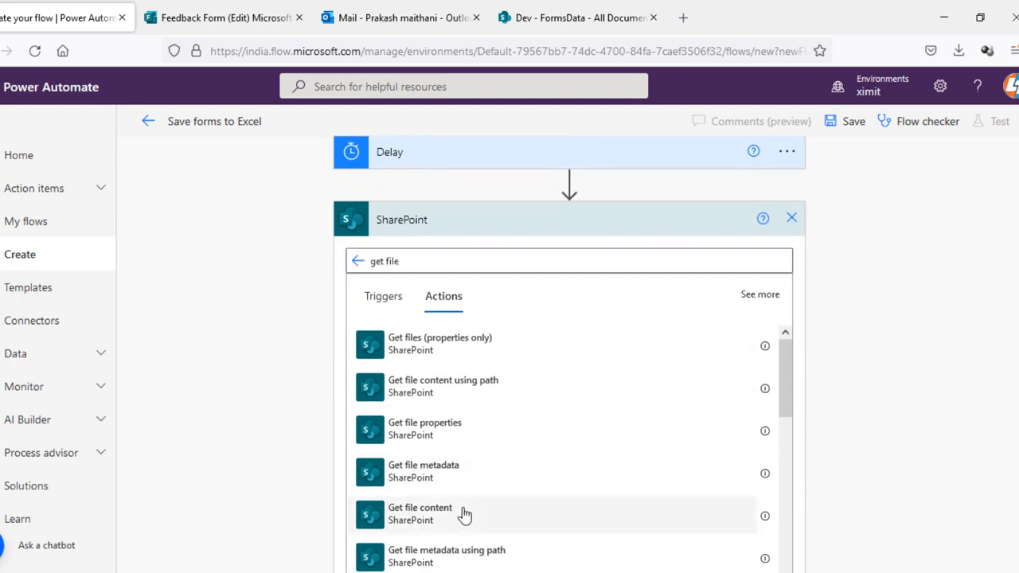
{"action": "left_click", "coordinate": [420, 513]}
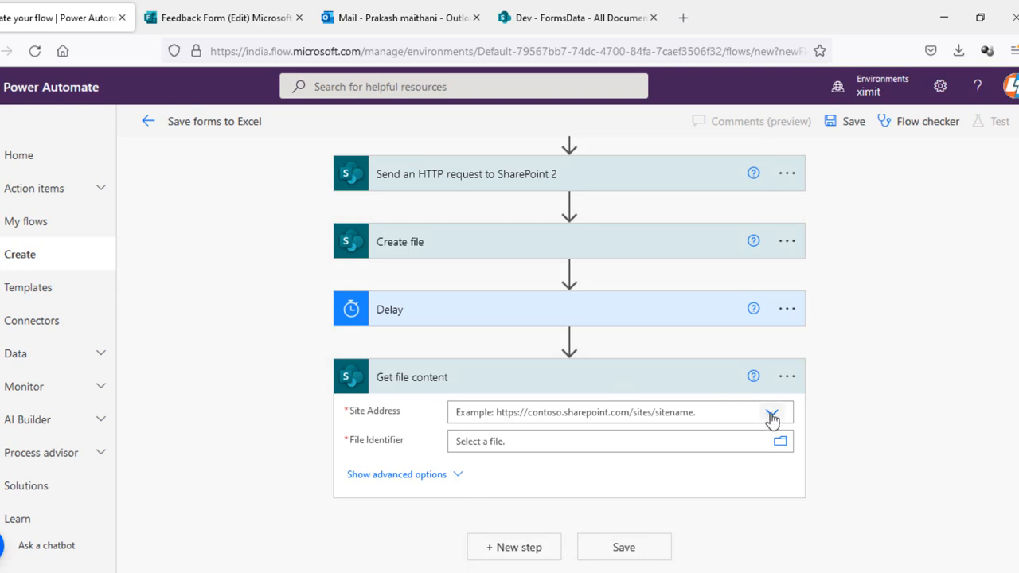
Point Get file content at the Dev site with the Create file Id as identifier
{"action": "left_click", "coordinate": [771, 414]}
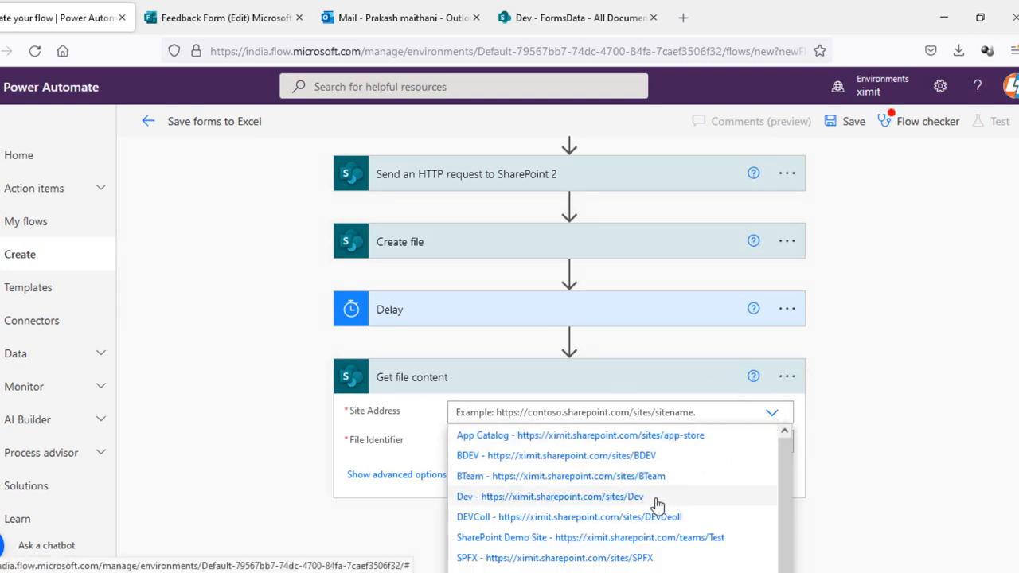
{"action": "left_click", "coordinate": [549, 497]}
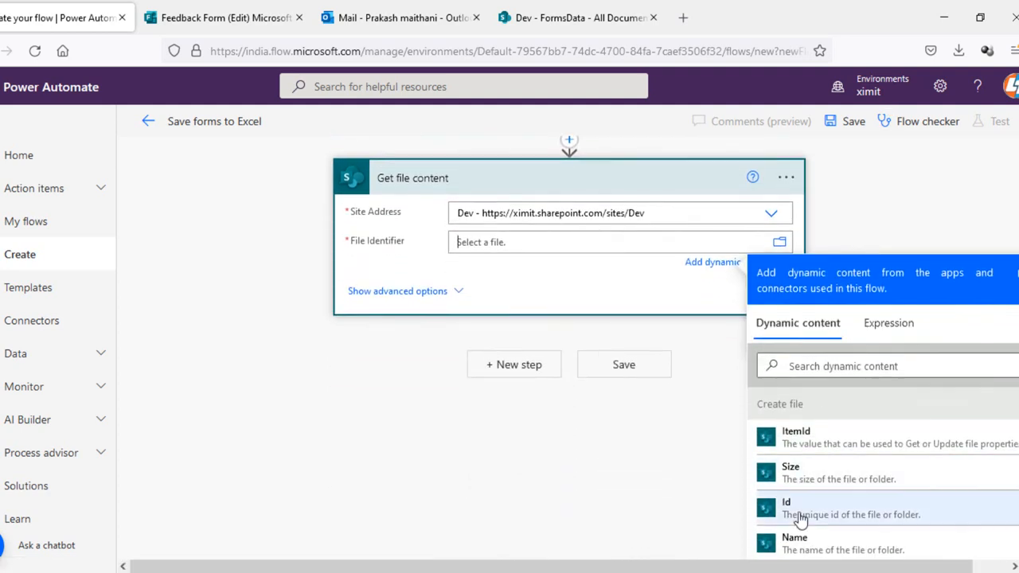
{"action": "mouse_move", "coordinate": [804, 510]}
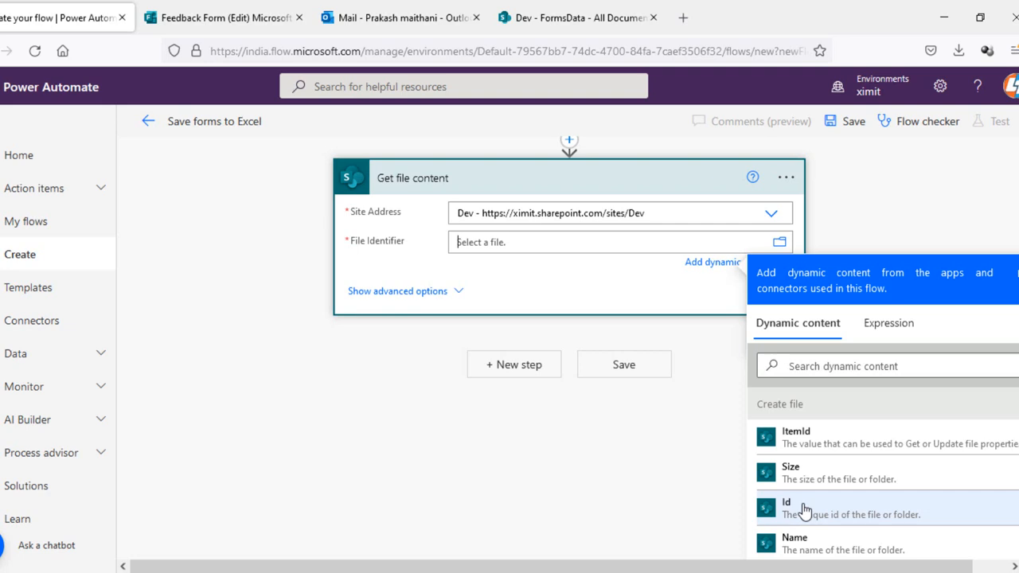
{"action": "left_click", "coordinate": [786, 506]}
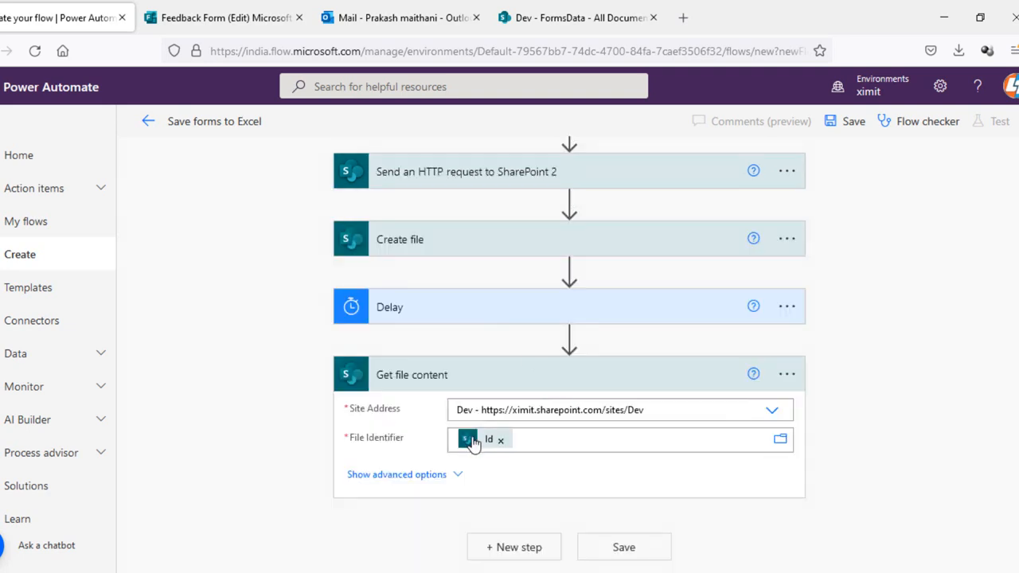
{"action": "mouse_move", "coordinate": [608, 372]}
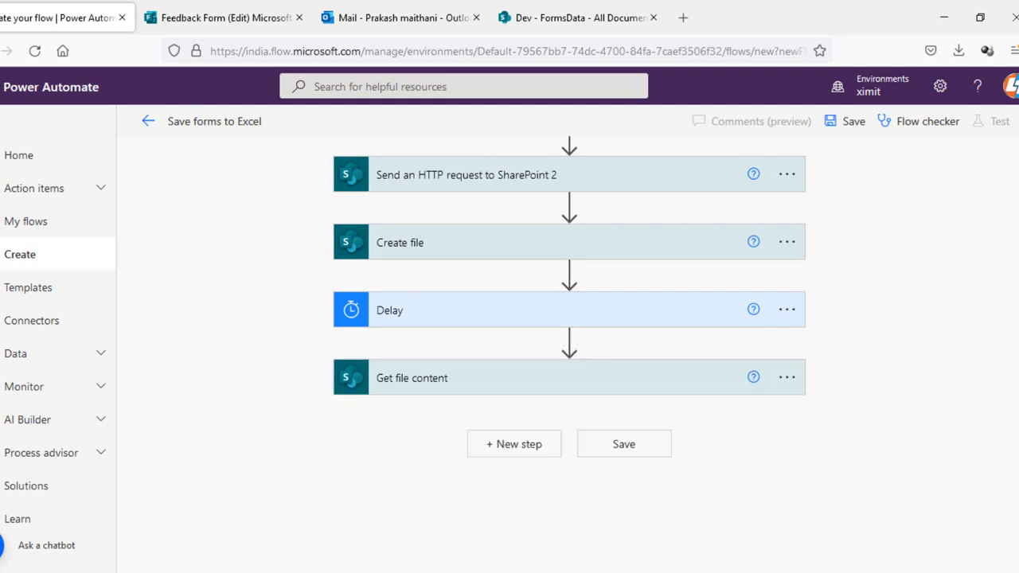
{"action": "mouse_move", "coordinate": [512, 442]}
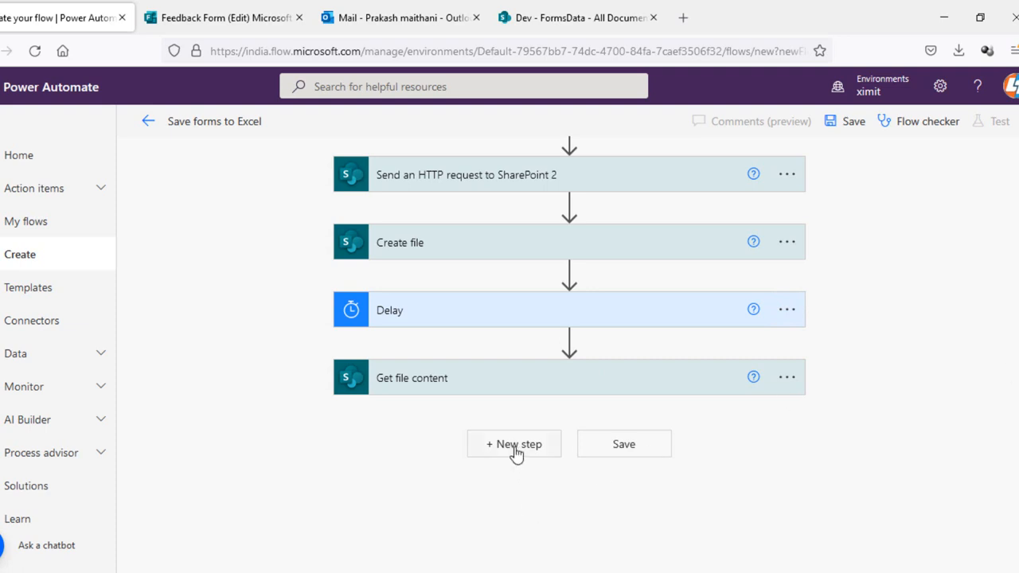
Add a Send an email (V2) action with the suggested person 'prakash' as recipient
{"action": "left_click", "coordinate": [512, 442]}
{"action": "type", "text": "send email"}
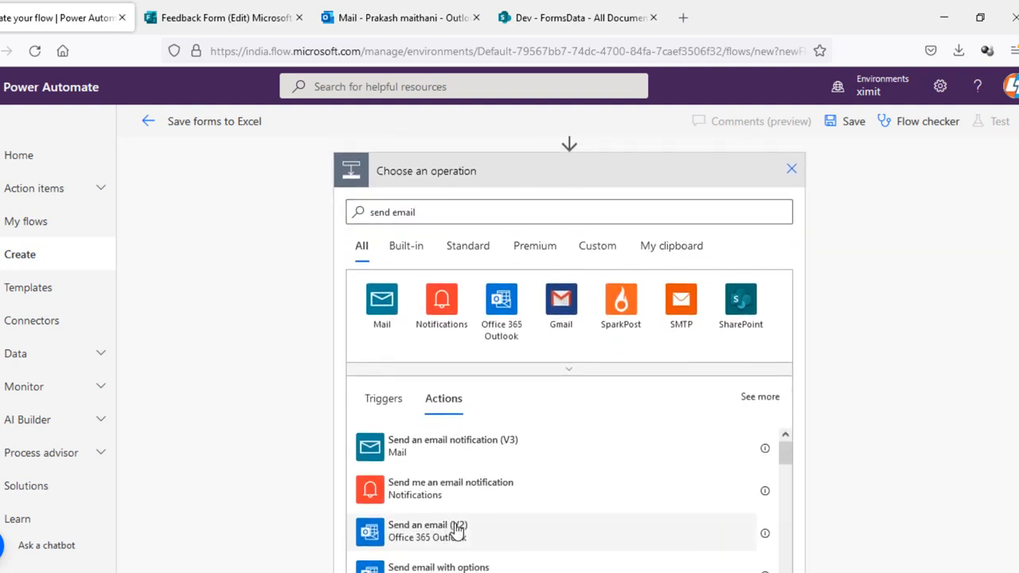
{"action": "left_click", "coordinate": [426, 532]}
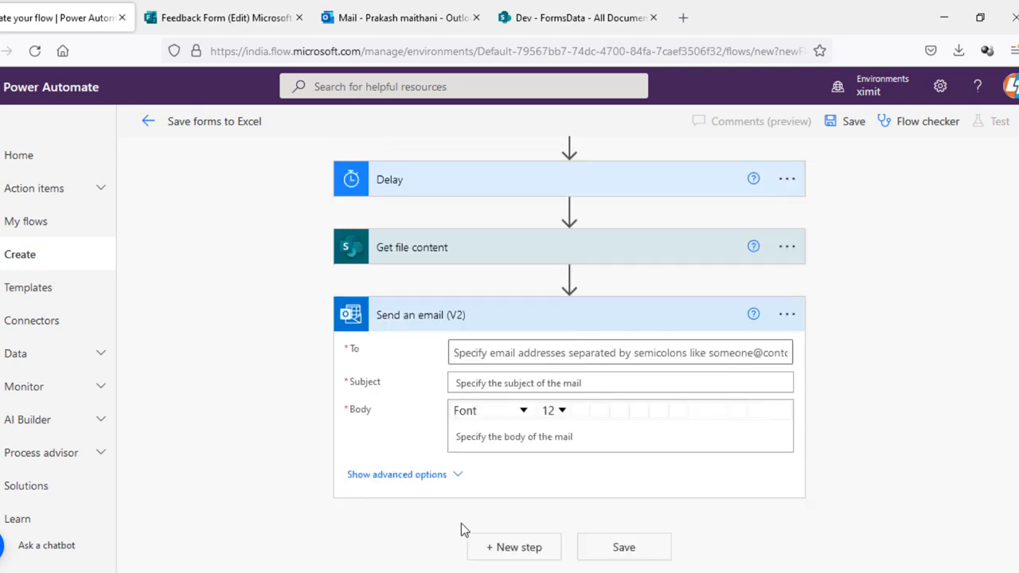
{"action": "left_click", "coordinate": [619, 352]}
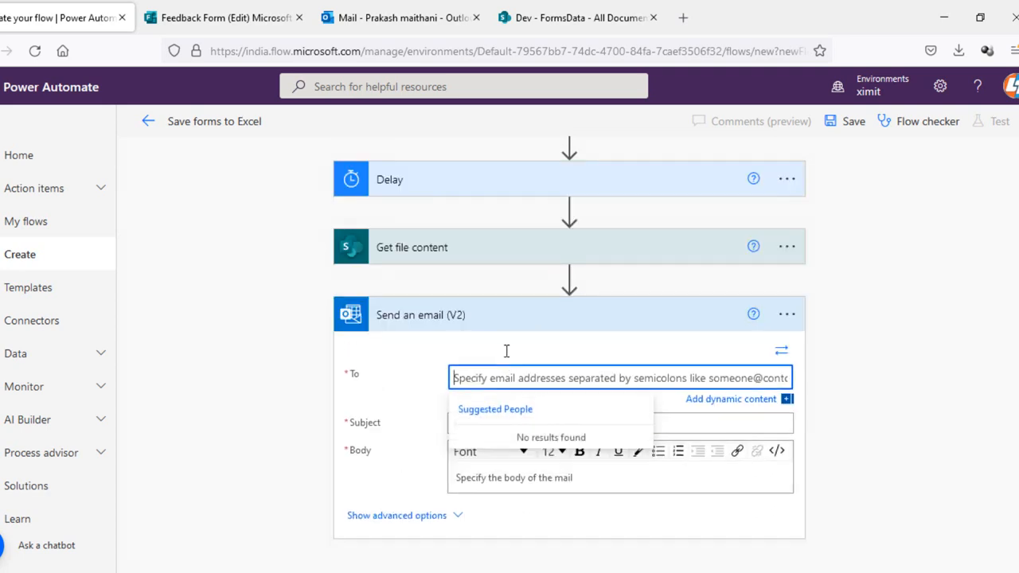
{"action": "type", "text": "prak"}
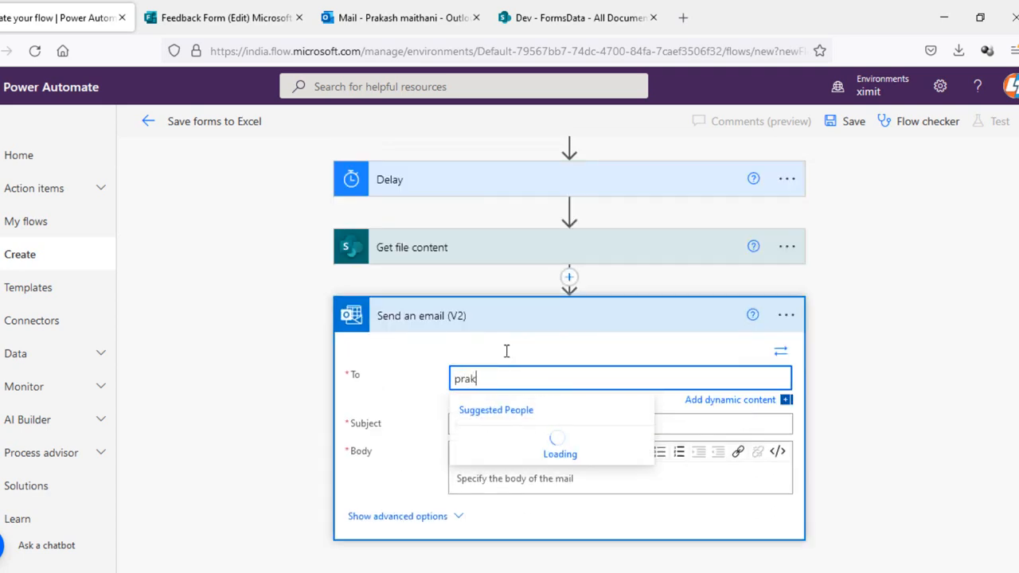
{"action": "type", "text": "ash maithani"}
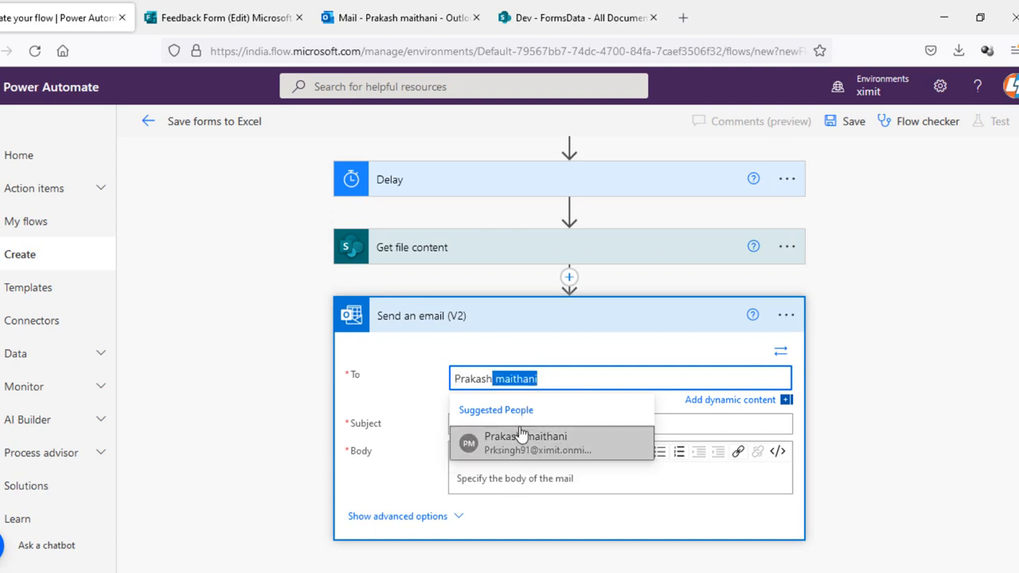
{"action": "left_click", "coordinate": [525, 442]}
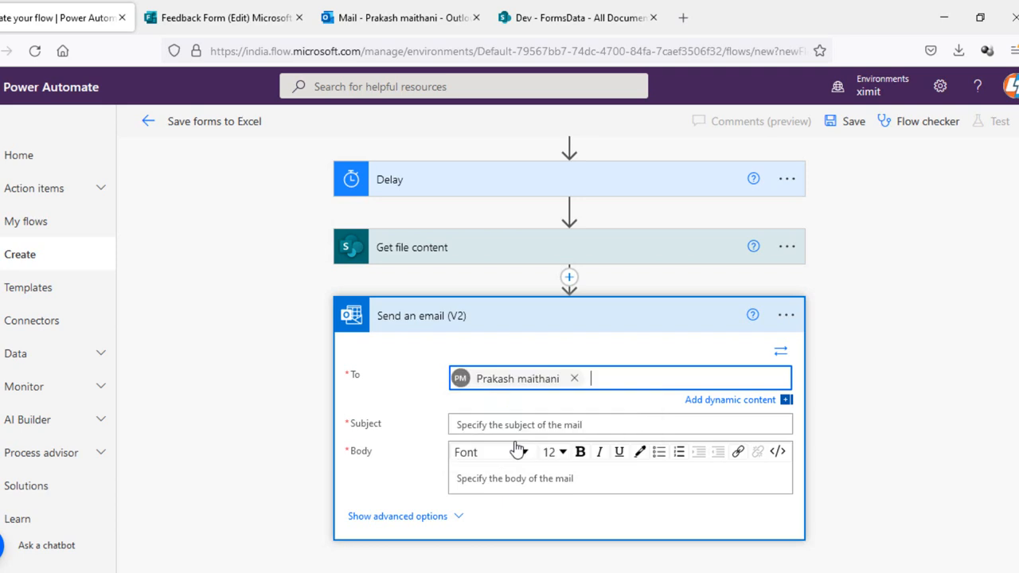
Give the email subject 'Forms Responses' and body 'PFA', showing advanced options
{"action": "scroll", "scroll_direction": "down", "scroll_amount": 3}
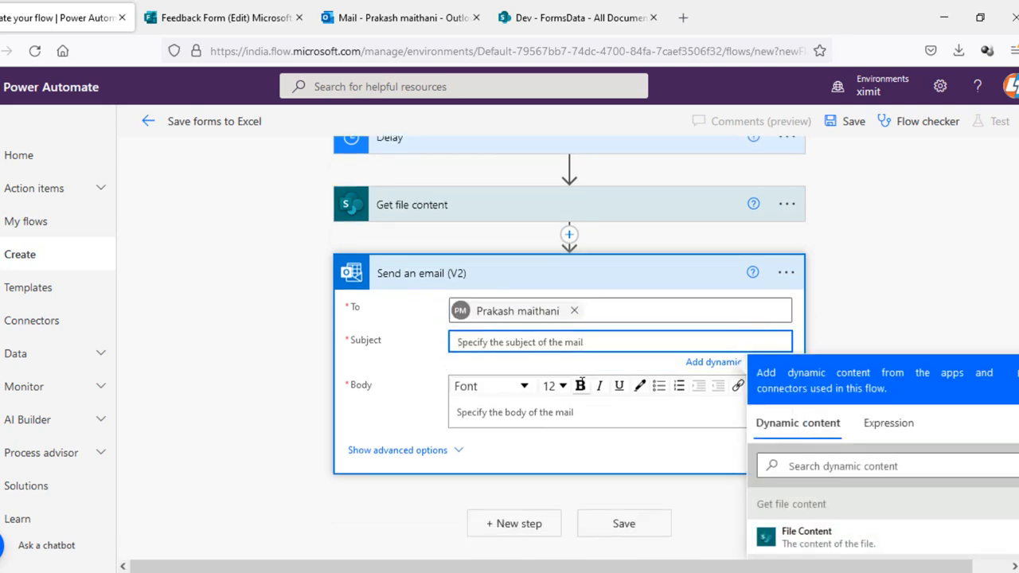
{"action": "mouse_move", "coordinate": [706, 340]}
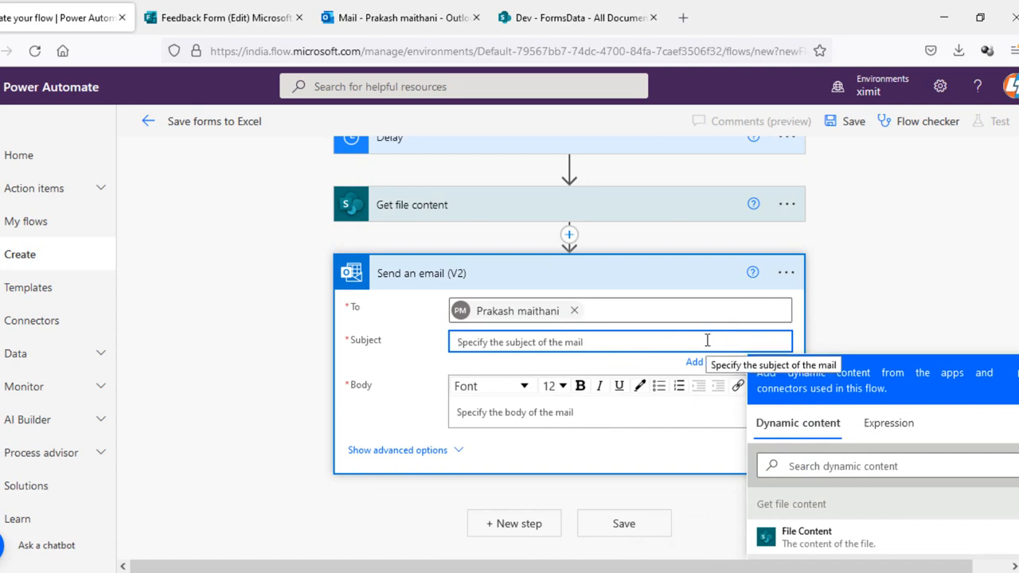
{"action": "type", "text": "Forms Resp"}
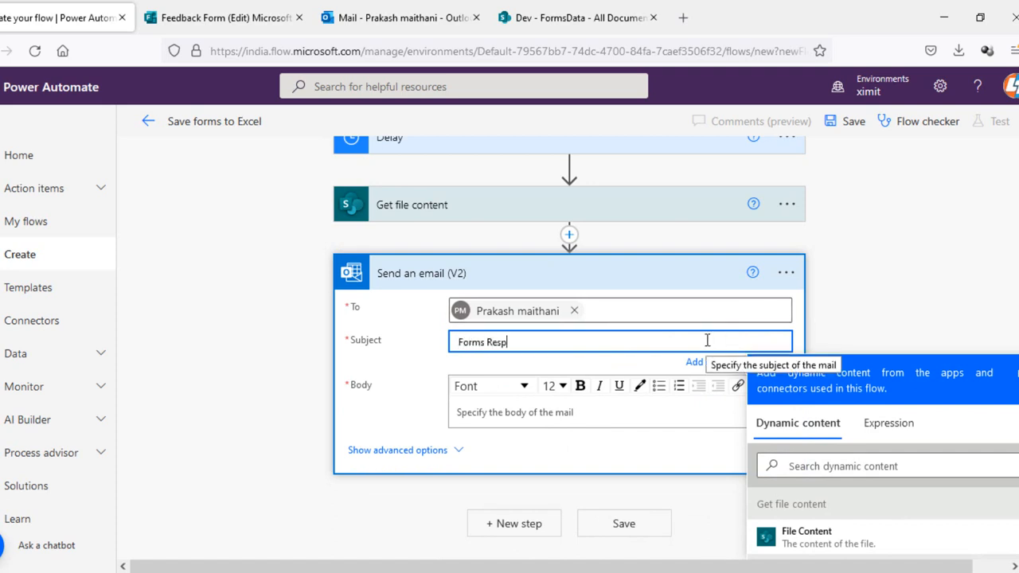
{"action": "type", "text": "onses"}
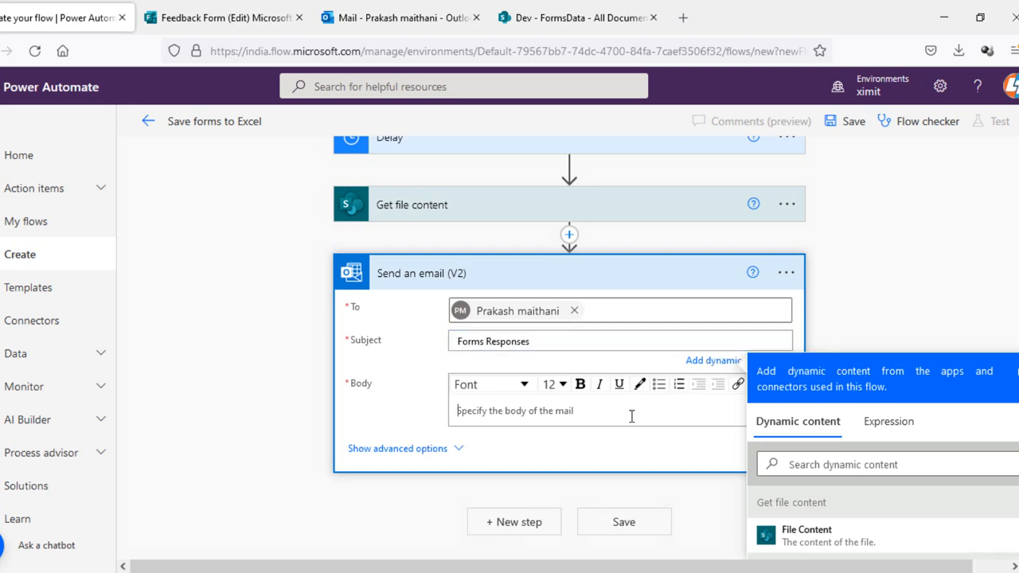
{"action": "type", "text": "PFA"}
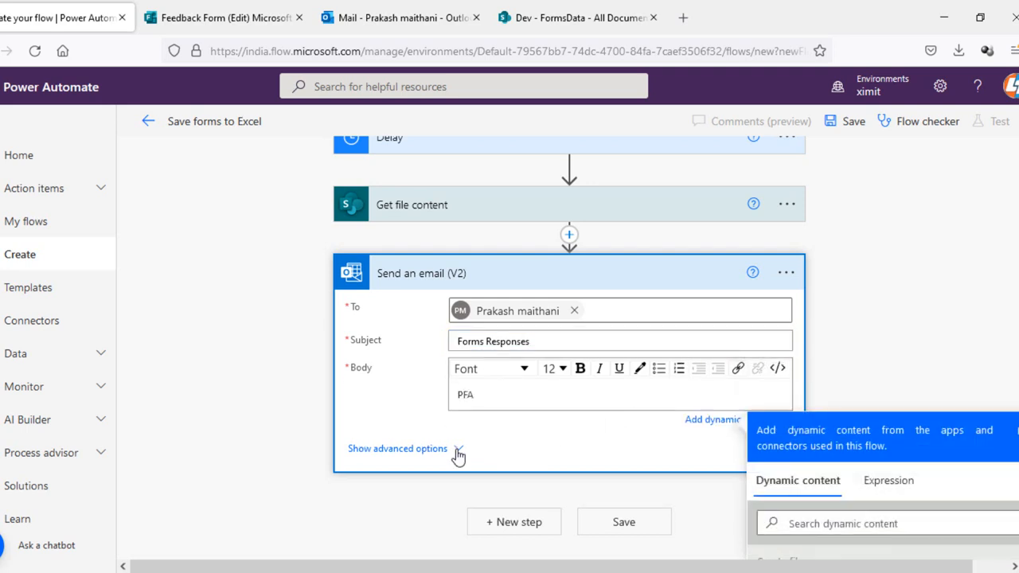
{"action": "left_click", "coordinate": [398, 449]}
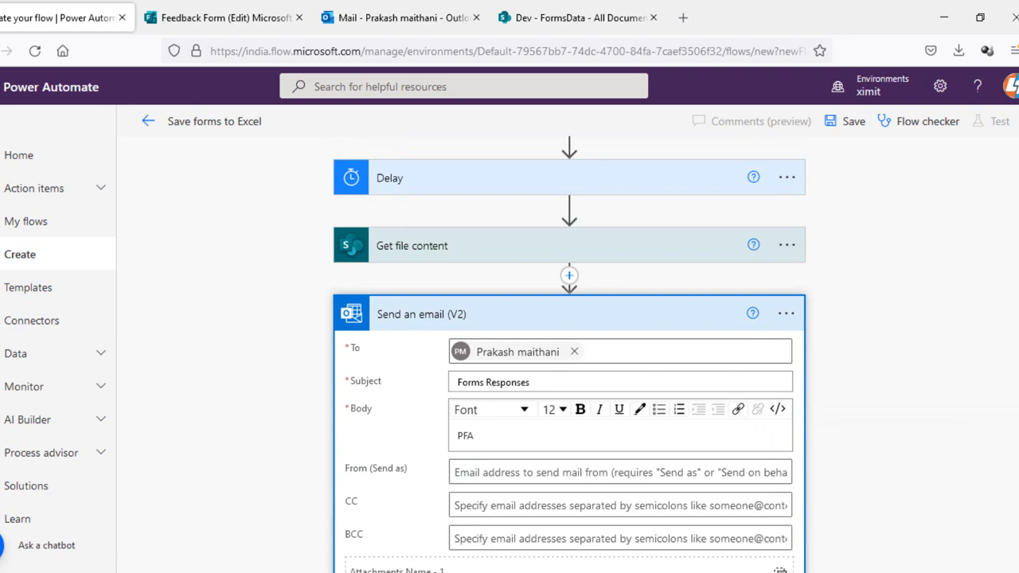
Attach the created file's Name and File Content to the email and save the flow
{"action": "scroll", "scroll_direction": "down", "scroll_amount": 3}
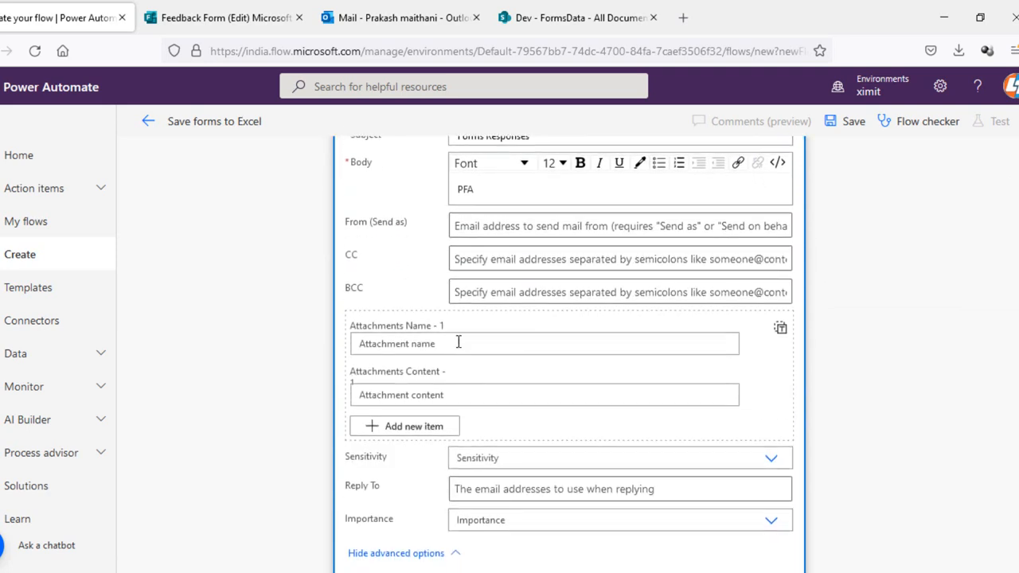
{"action": "left_click", "coordinate": [544, 344]}
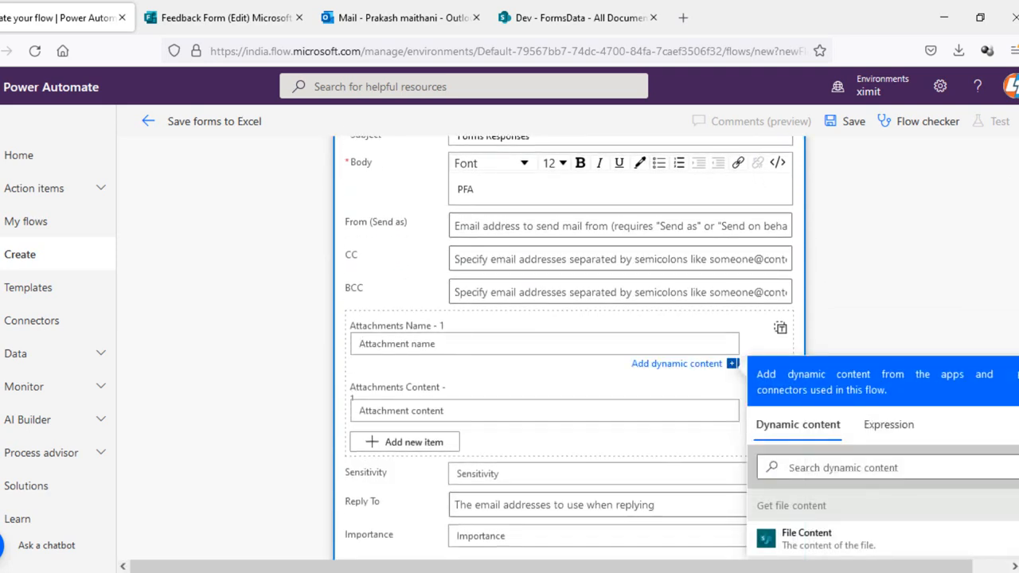
{"action": "scroll", "scroll_direction": "down", "scroll_amount": 3}
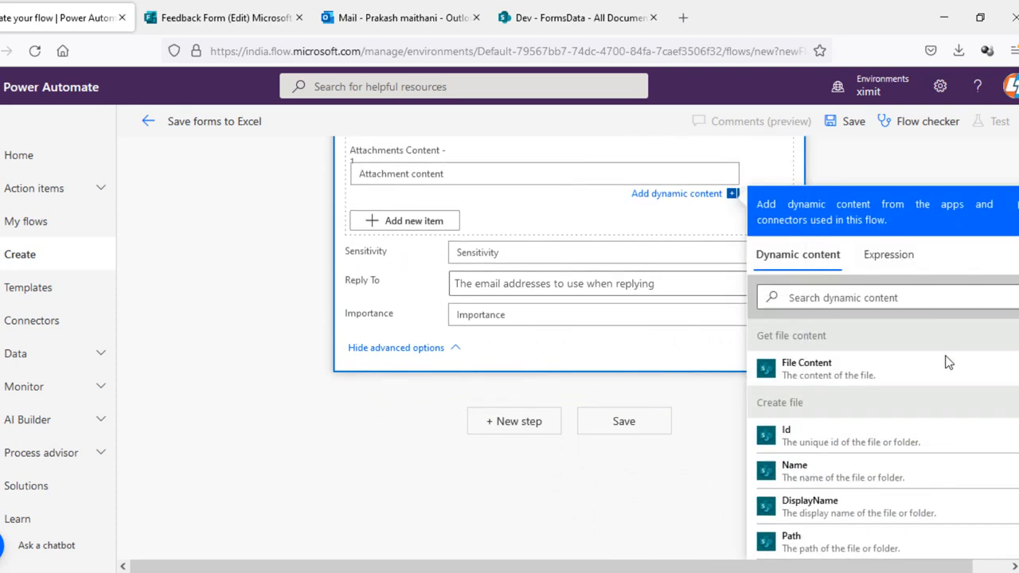
{"action": "left_click", "coordinate": [806, 368]}
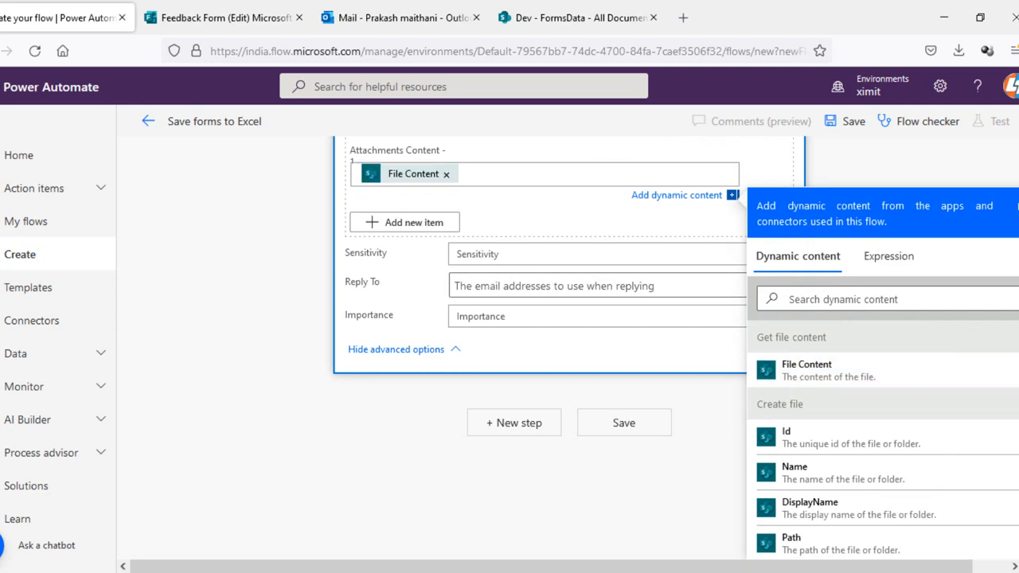
{"action": "scroll", "scroll_direction": "up", "scroll_amount": 3}
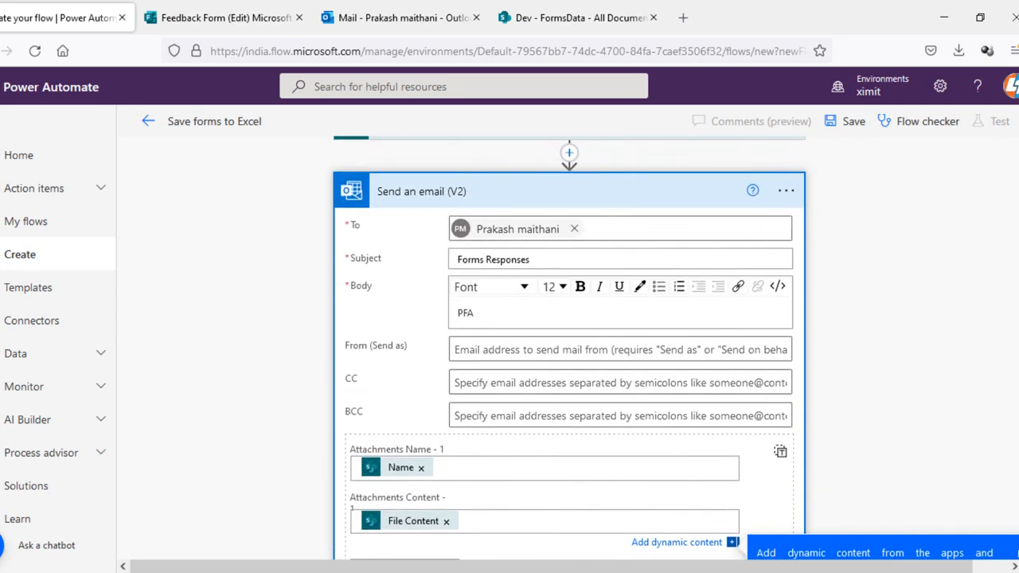
{"action": "left_click", "coordinate": [853, 121]}
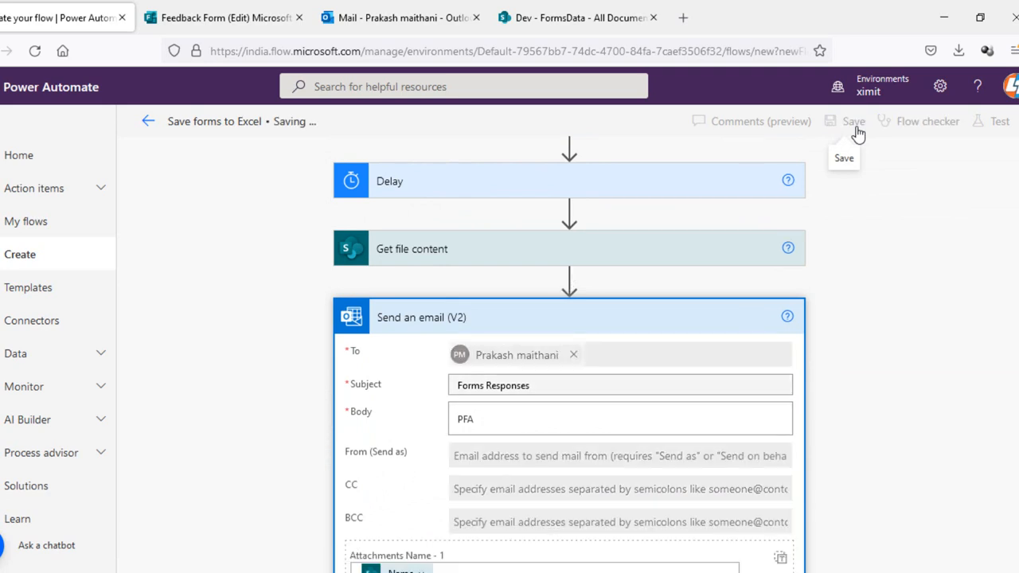
Save the flow and run a manual test, all steps completing successfully
{"action": "left_click", "coordinate": [854, 121]}
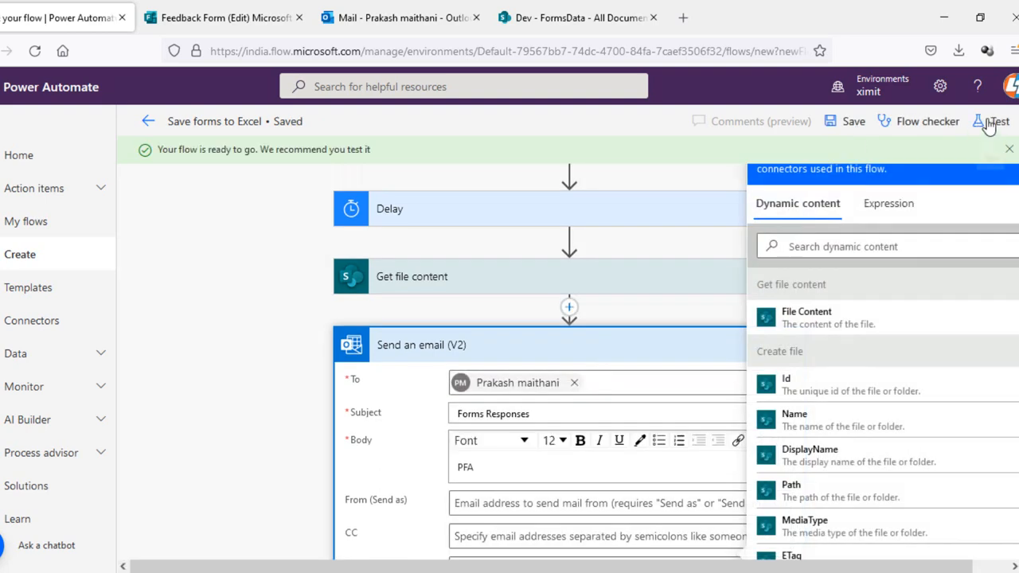
{"action": "left_click", "coordinate": [1009, 149]}
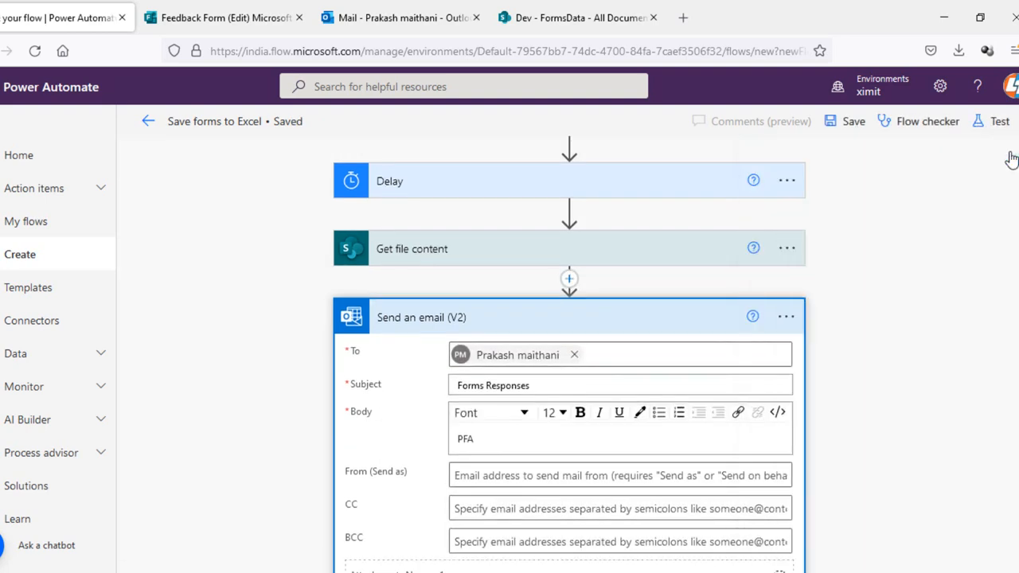
{"action": "left_click", "coordinate": [1000, 121]}
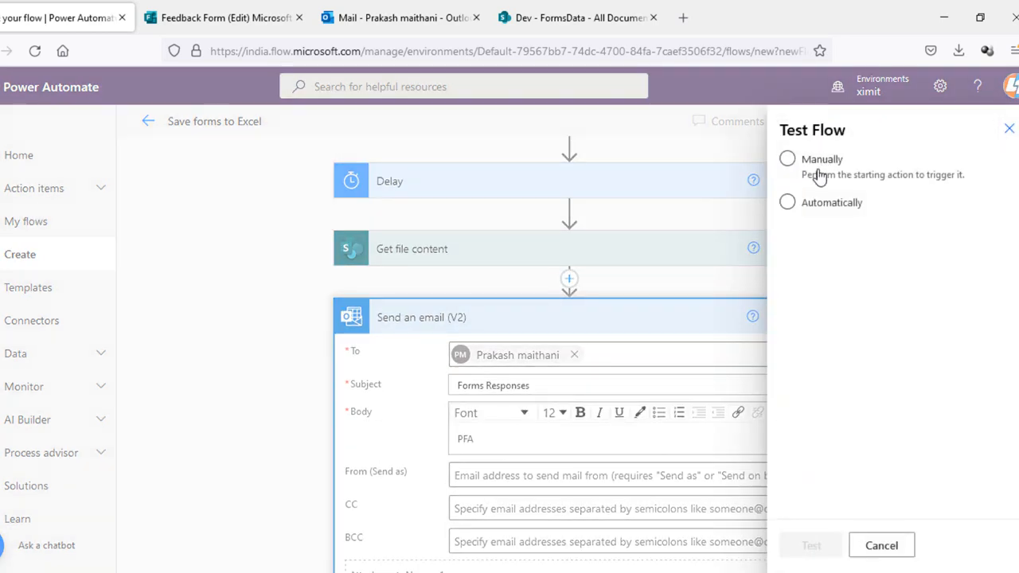
{"action": "left_click", "coordinate": [786, 159]}
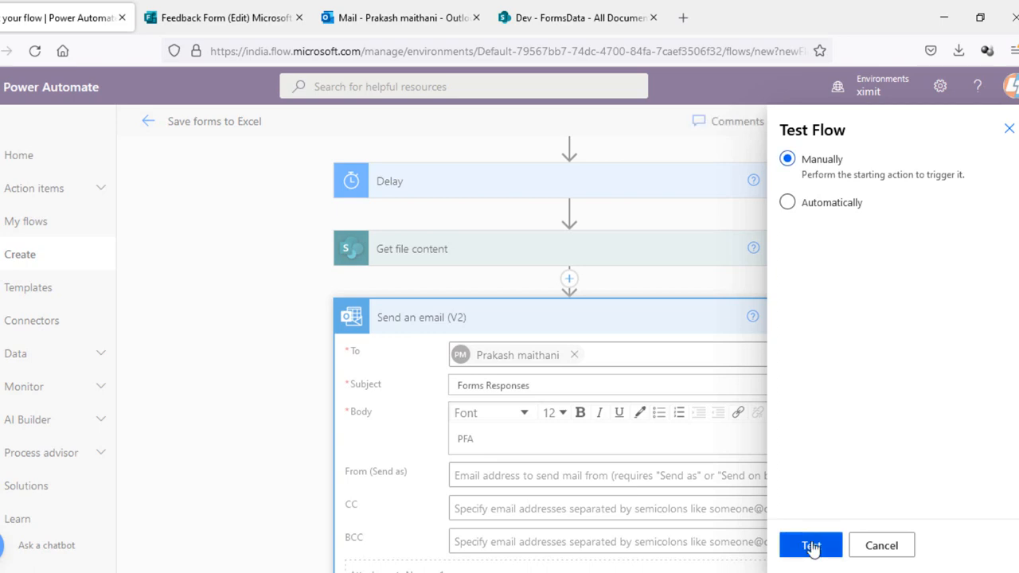
{"action": "left_click", "coordinate": [810, 544]}
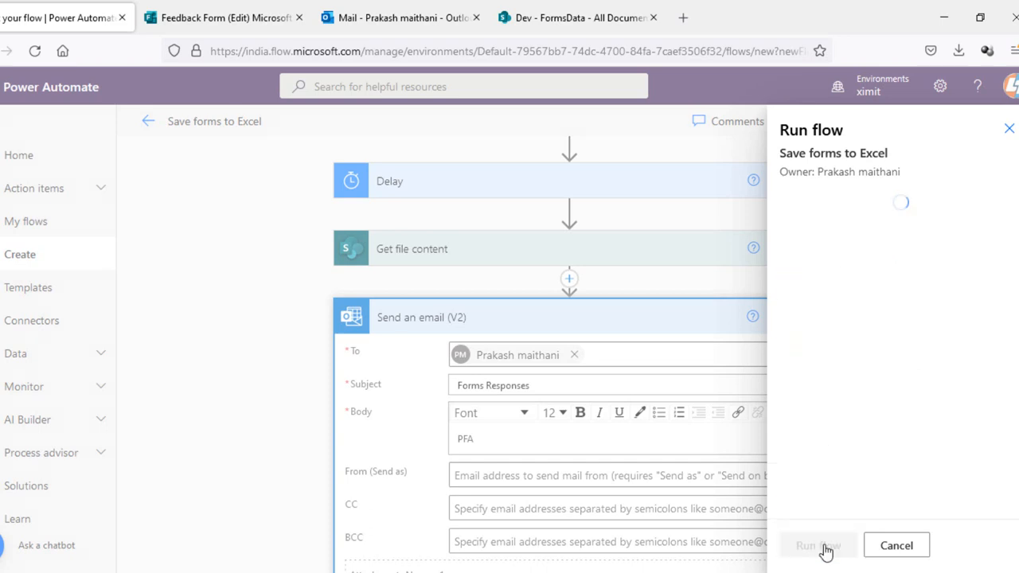
{"action": "left_click", "coordinate": [819, 544]}
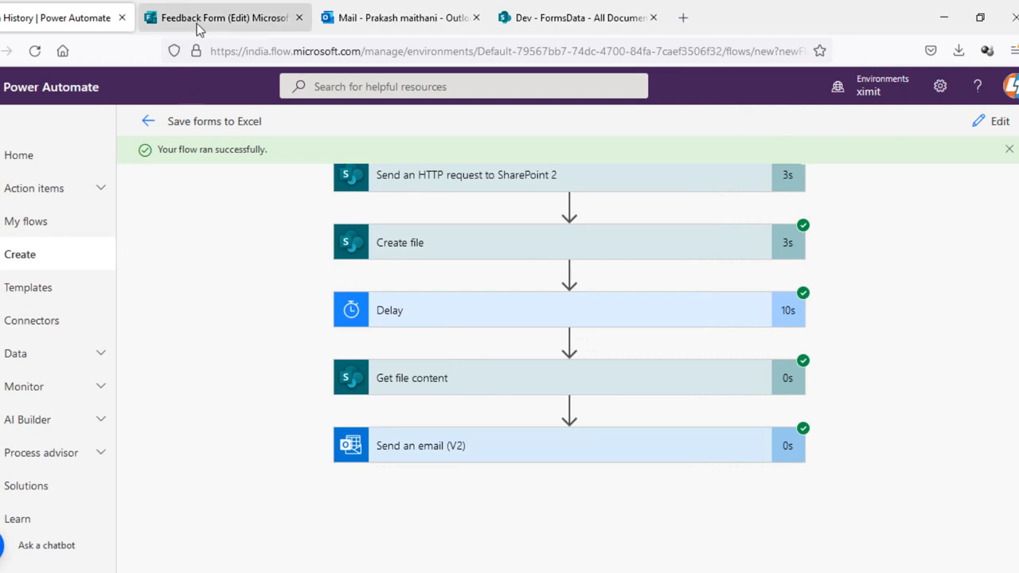
{"action": "mouse_move", "coordinate": [220, 25]}
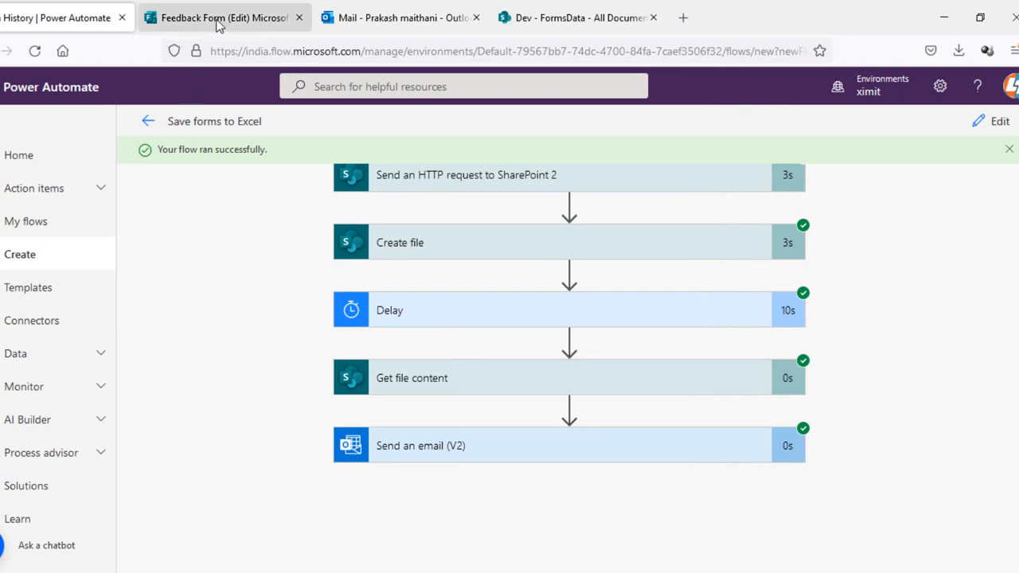
{"action": "left_click", "coordinate": [577, 18]}
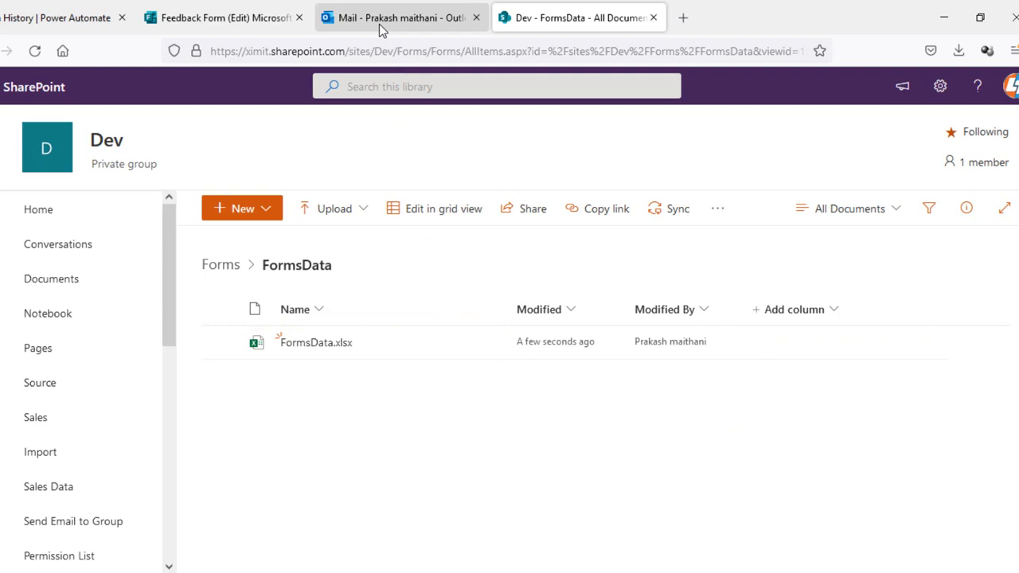
Check FormsData.xlsx in the SharePoint library, then switch to the Outlook mailbox
{"action": "left_click", "coordinate": [401, 18]}
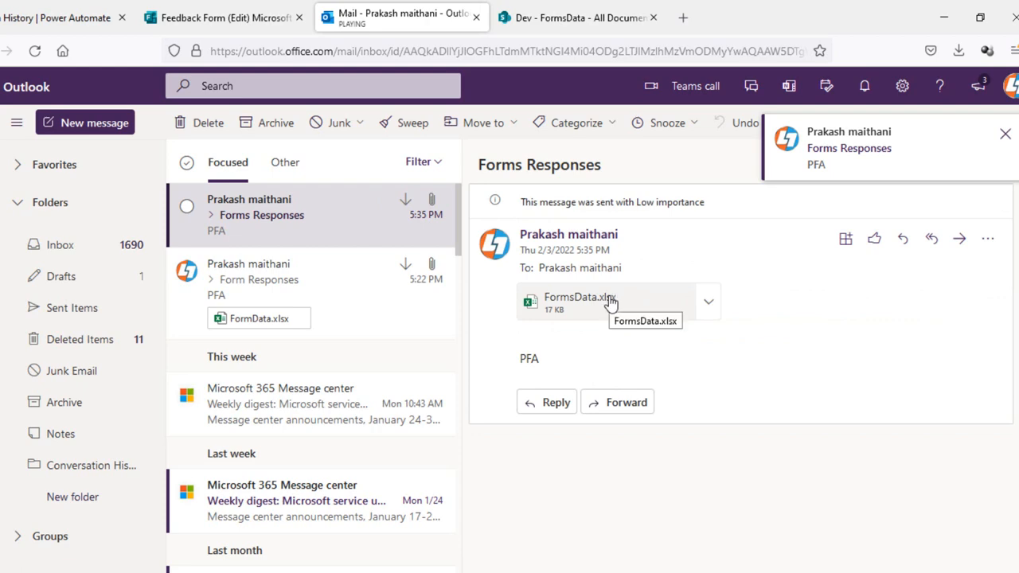
Preview the FormsData.xlsx attachment showing two response rows, then close it
{"action": "left_click", "coordinate": [579, 301]}
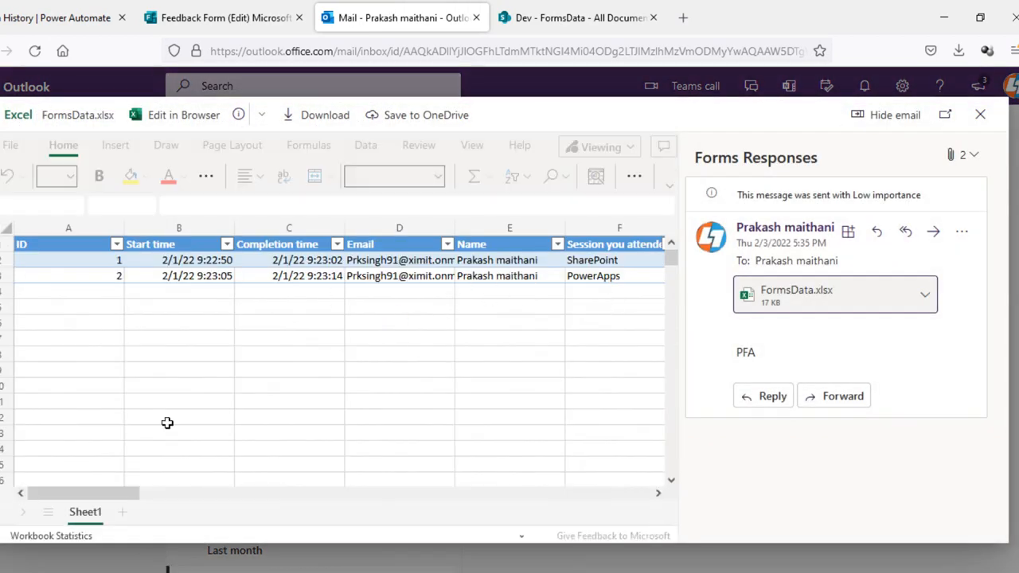
{"action": "scroll", "scroll_direction": "right", "scroll_amount": 3}
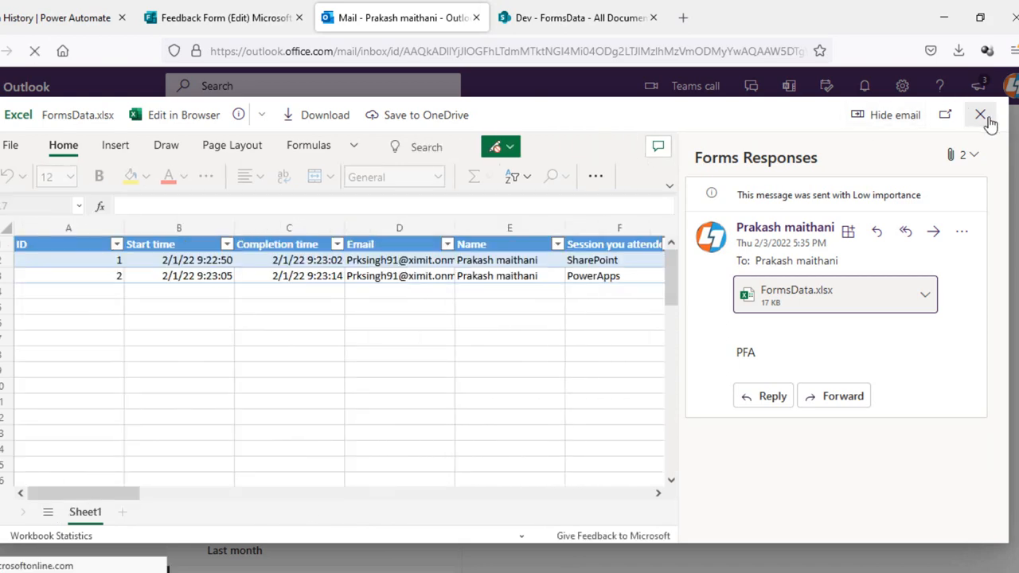
{"action": "left_click", "coordinate": [64, 17]}
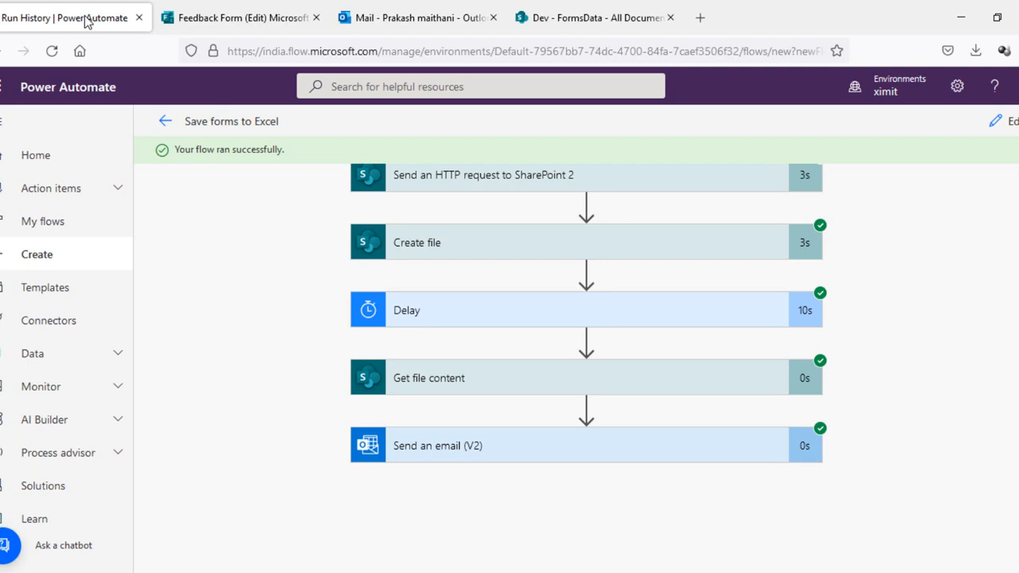